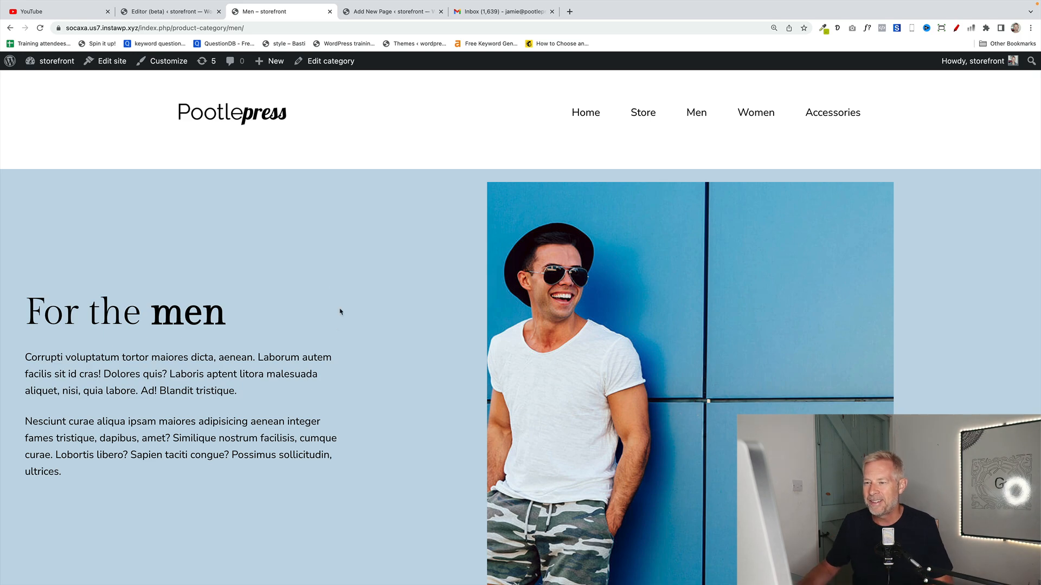
Step: Scroll through the Men category page, then enter the Site Editor via Edit site
scroll("down", 3)
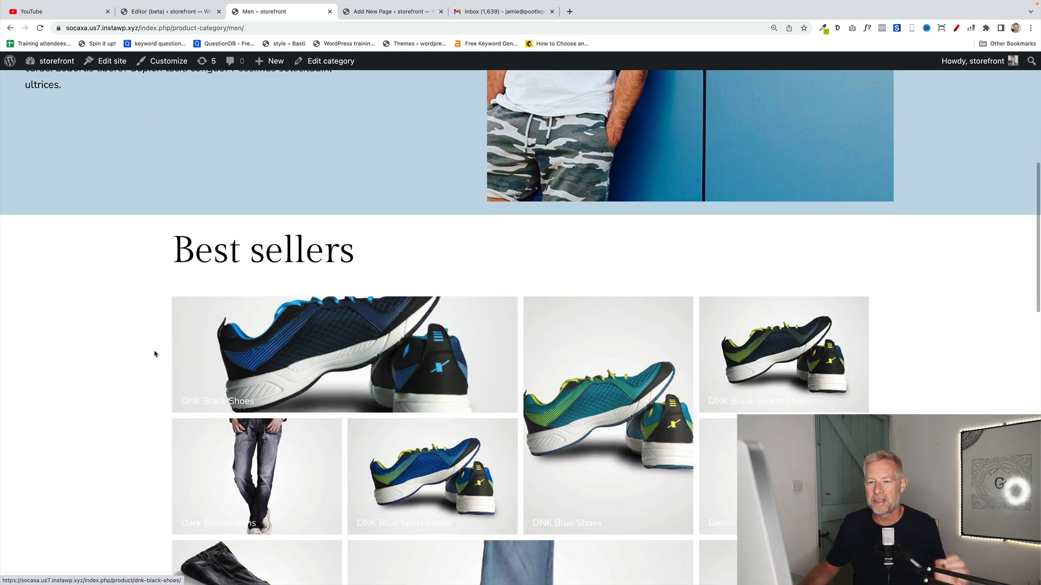
scroll("down", 3)
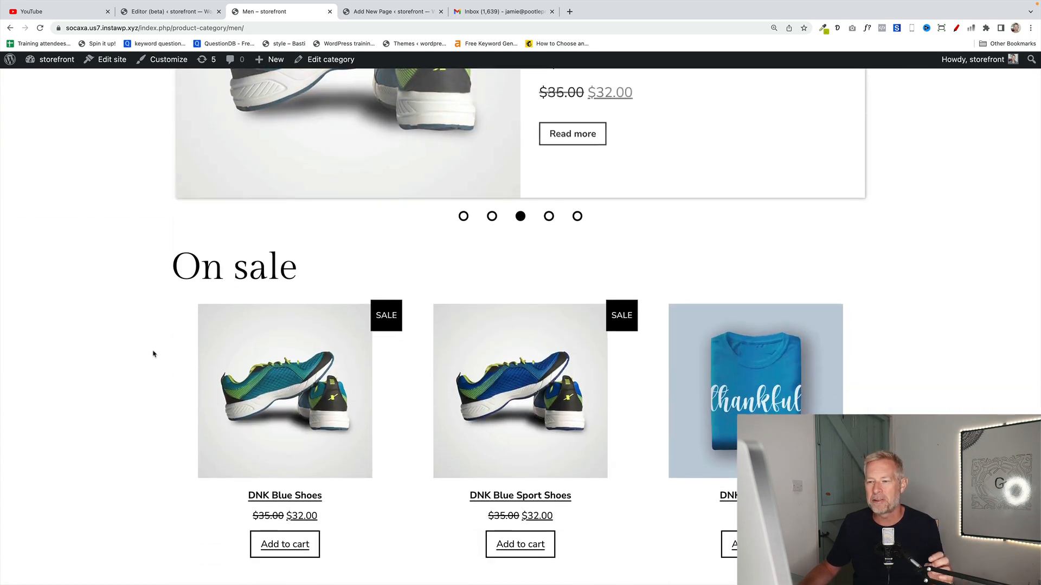
scroll("down", 3)
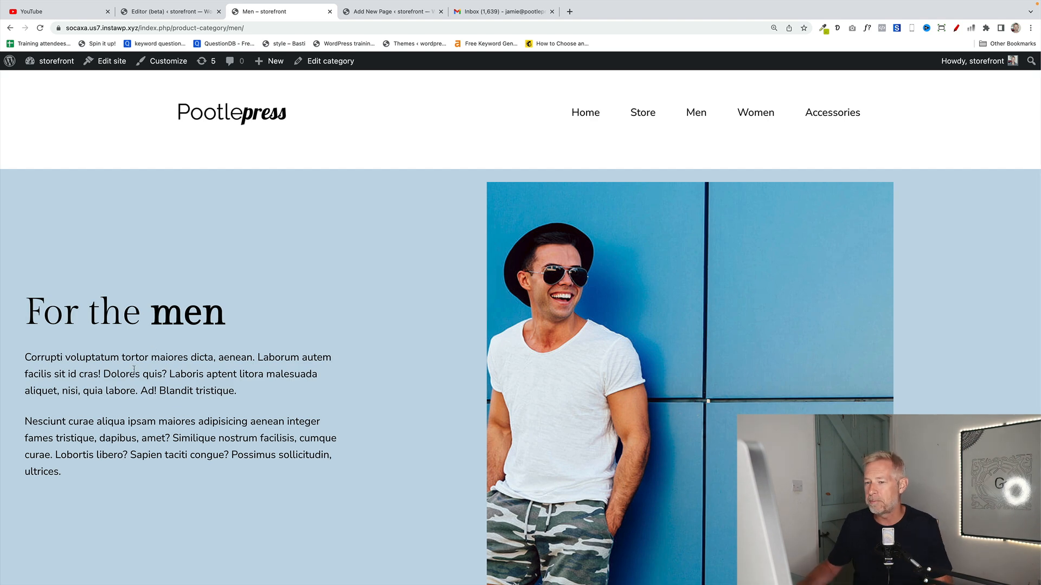
left_click(391, 12)
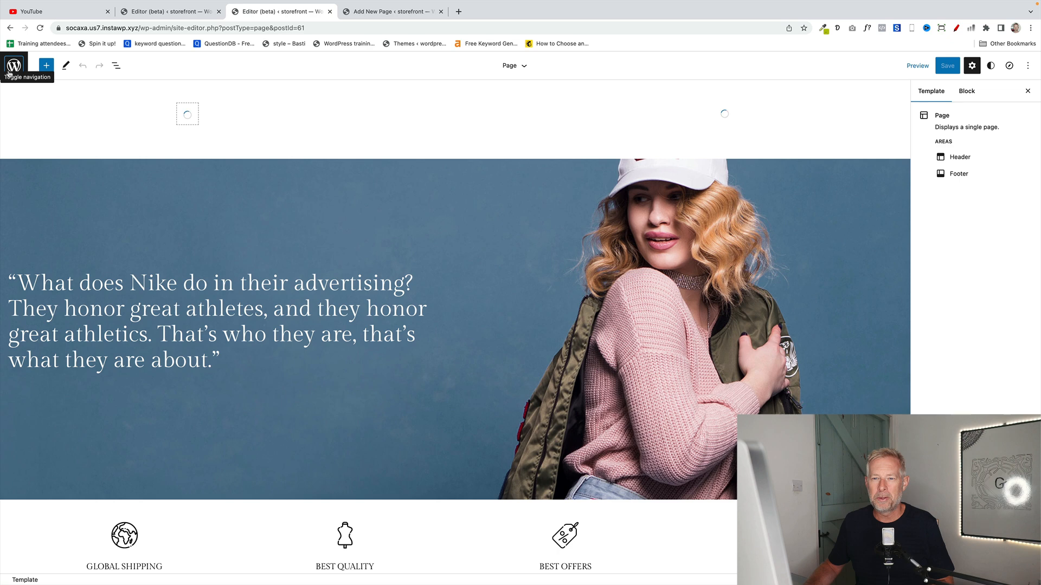
Step: Add a new Category: Women (product_cat) template from the Templates list
left_click(13, 65)
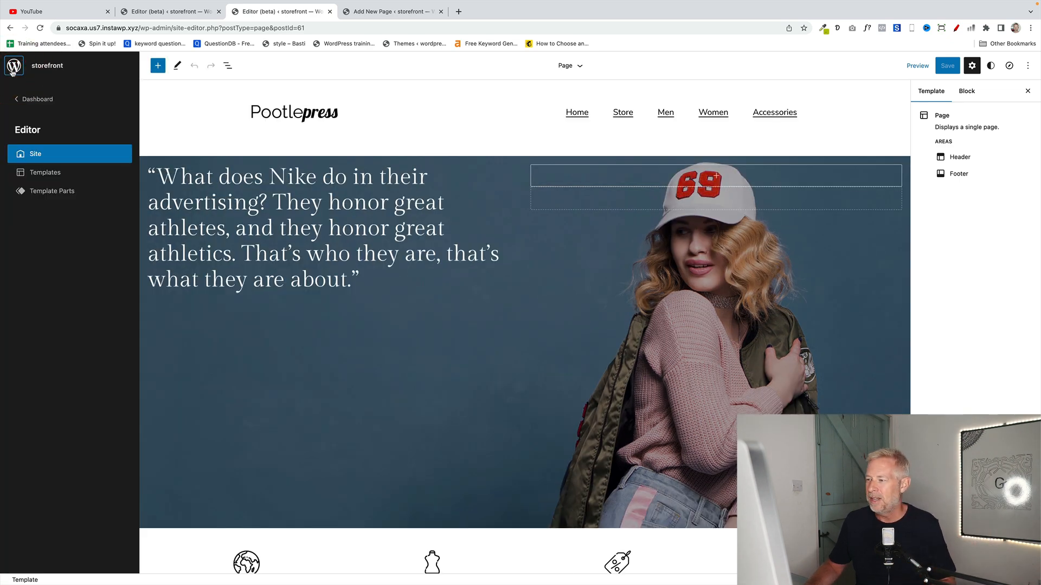
left_click(45, 172)
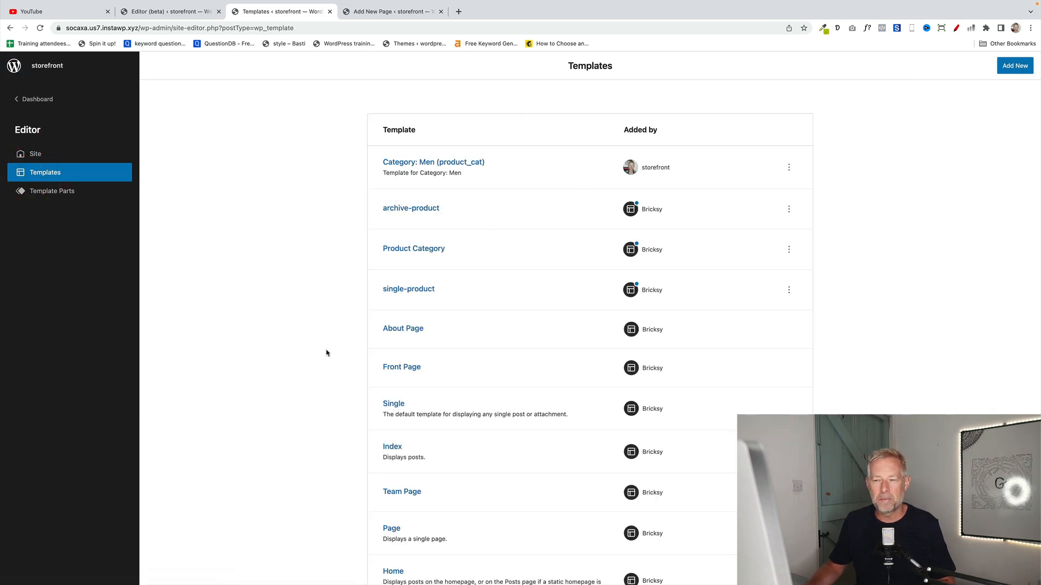
mouse_move(465, 168)
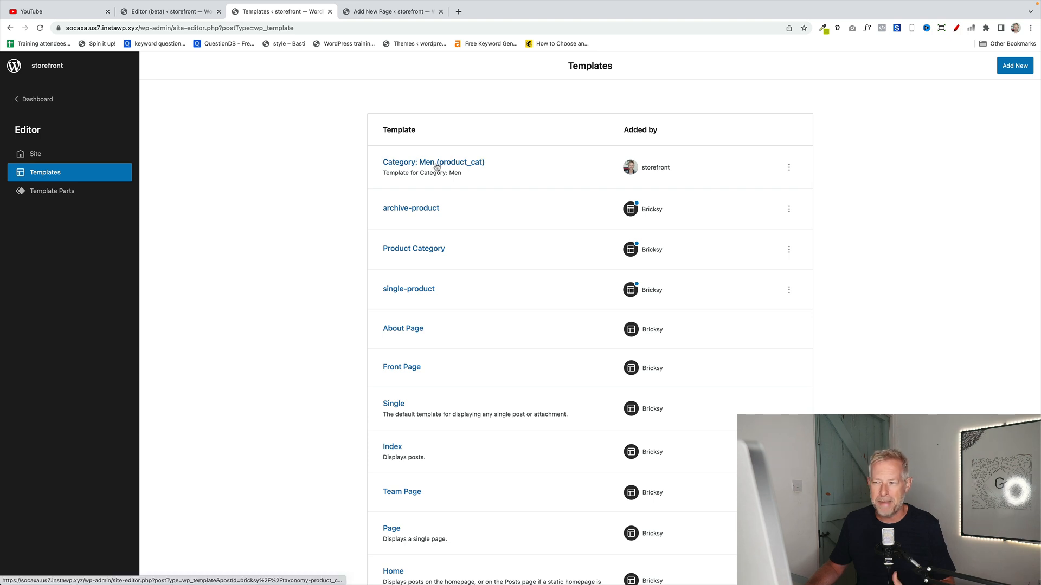
mouse_move(1015, 65)
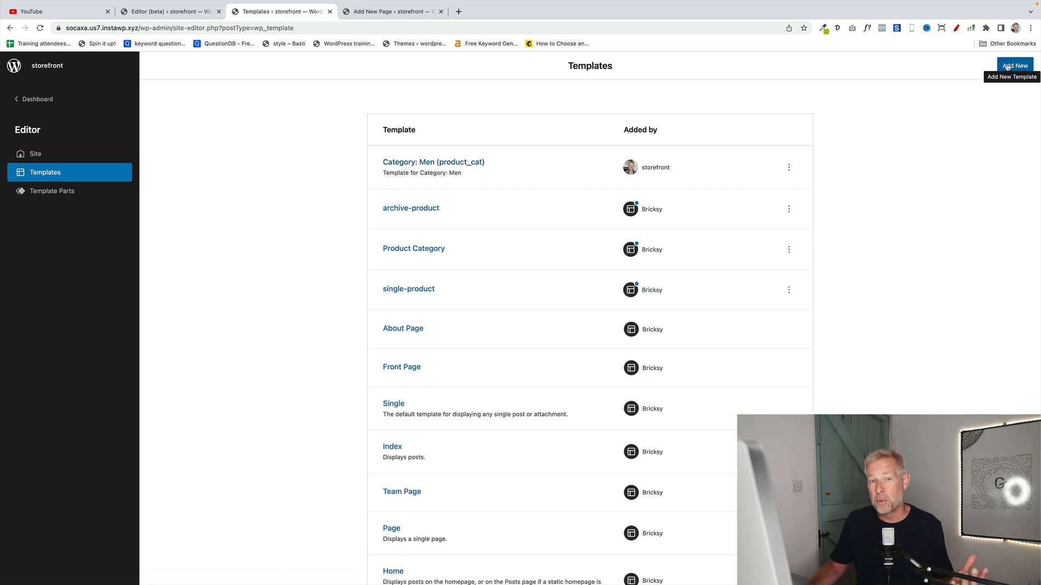
left_click(1014, 66)
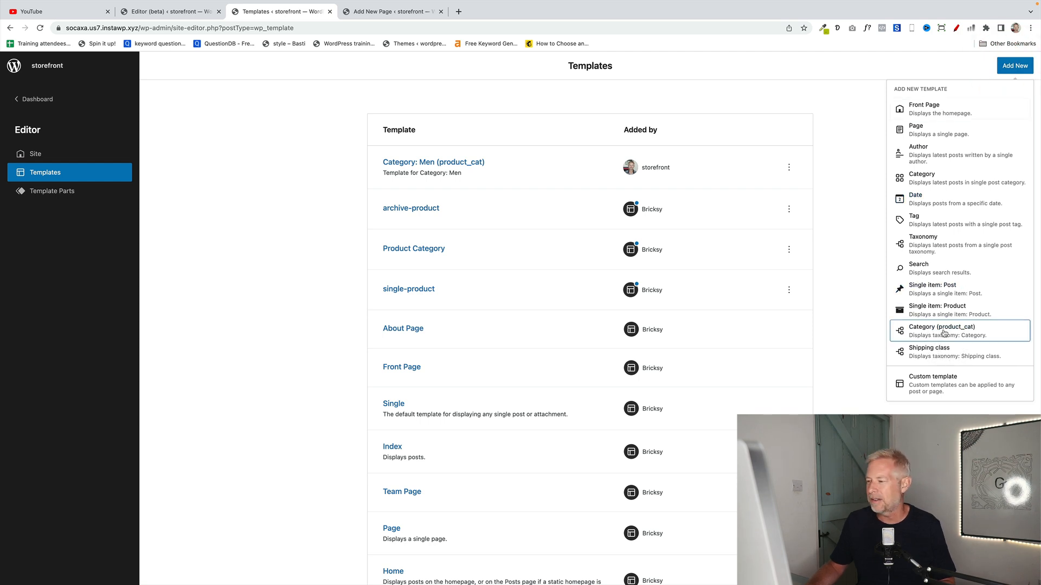
left_click(941, 331)
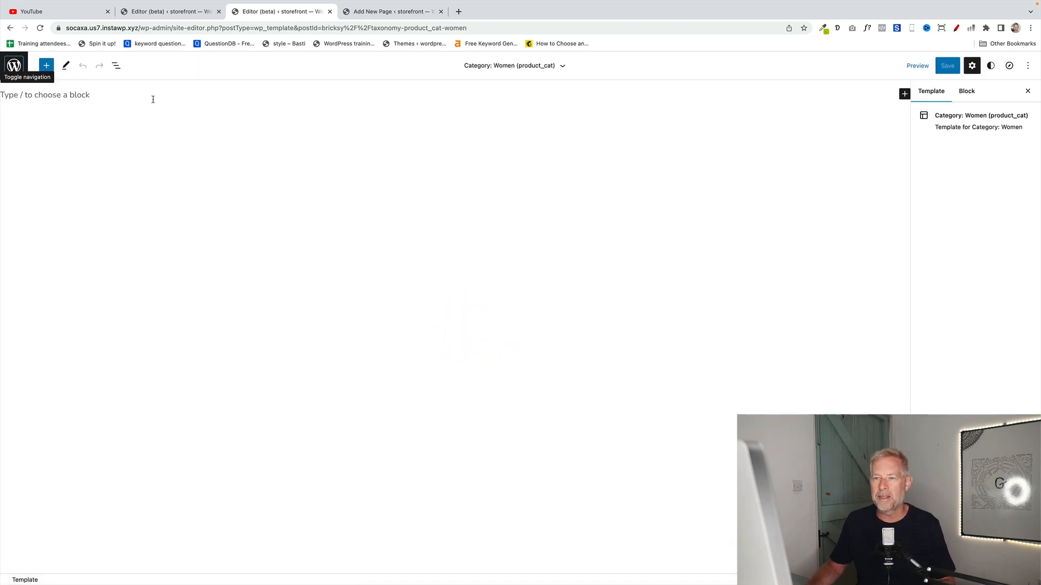
Step: Insert the Header template part and a Featured Product block showing Anchor Bracelet
left_click(159, 86)
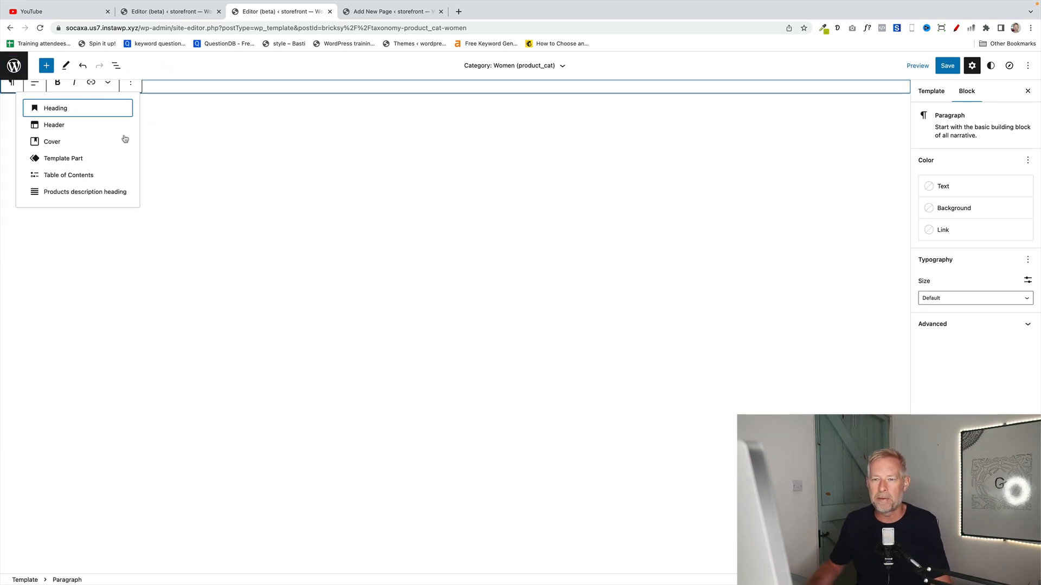
left_click(54, 125)
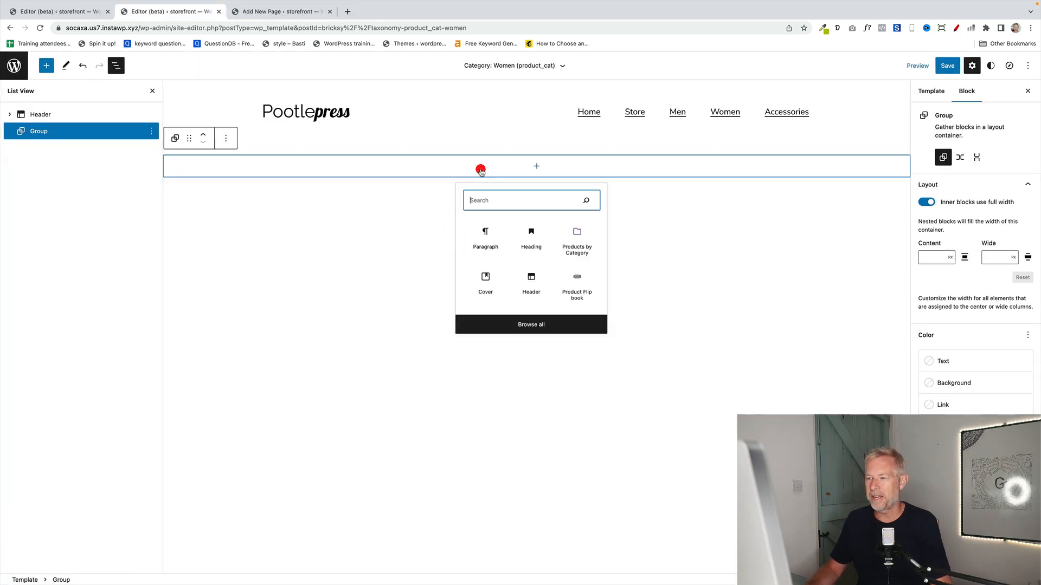
type("featured")
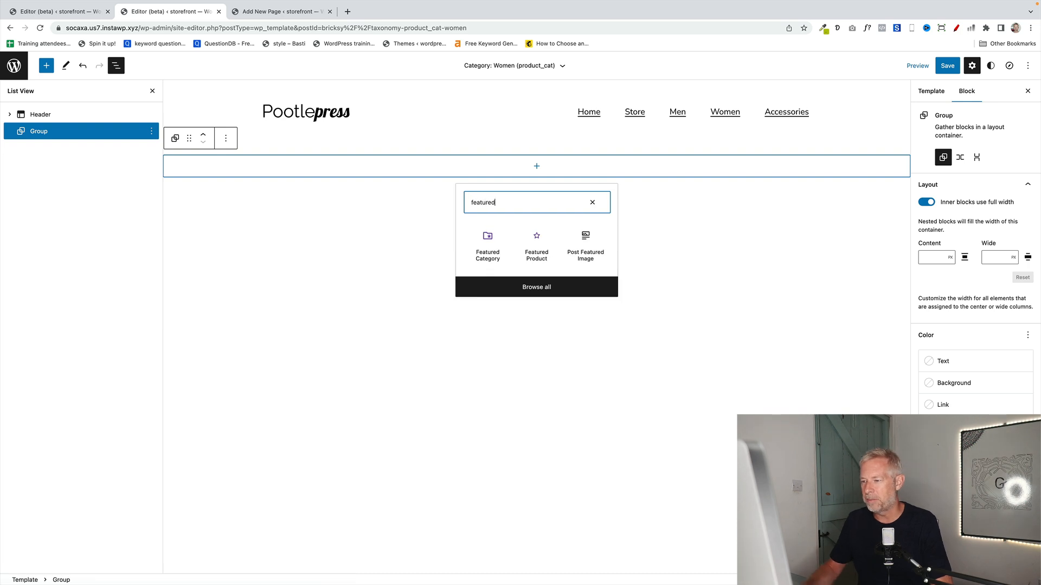
left_click(536, 244)
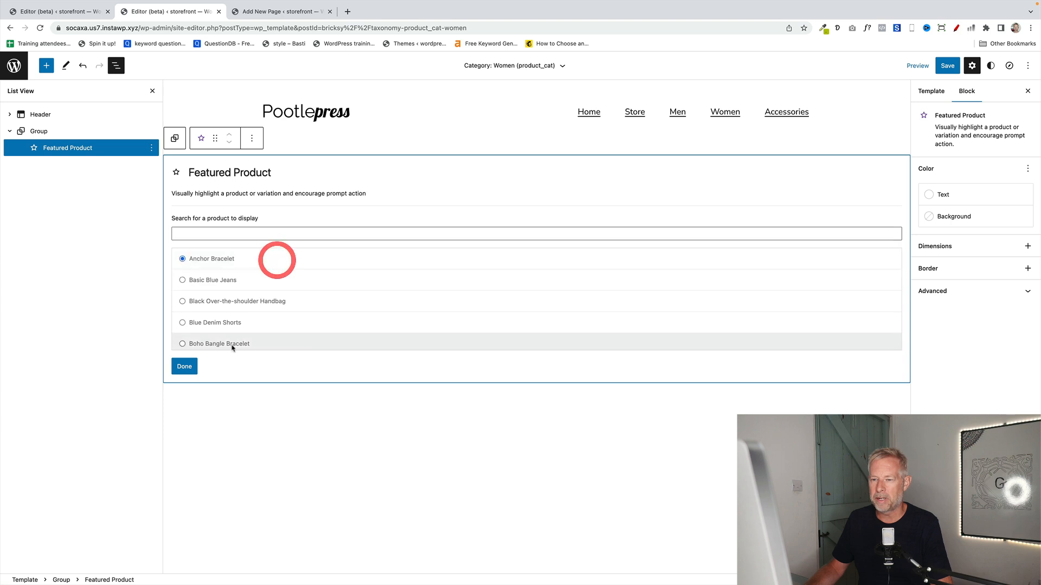
left_click(184, 366)
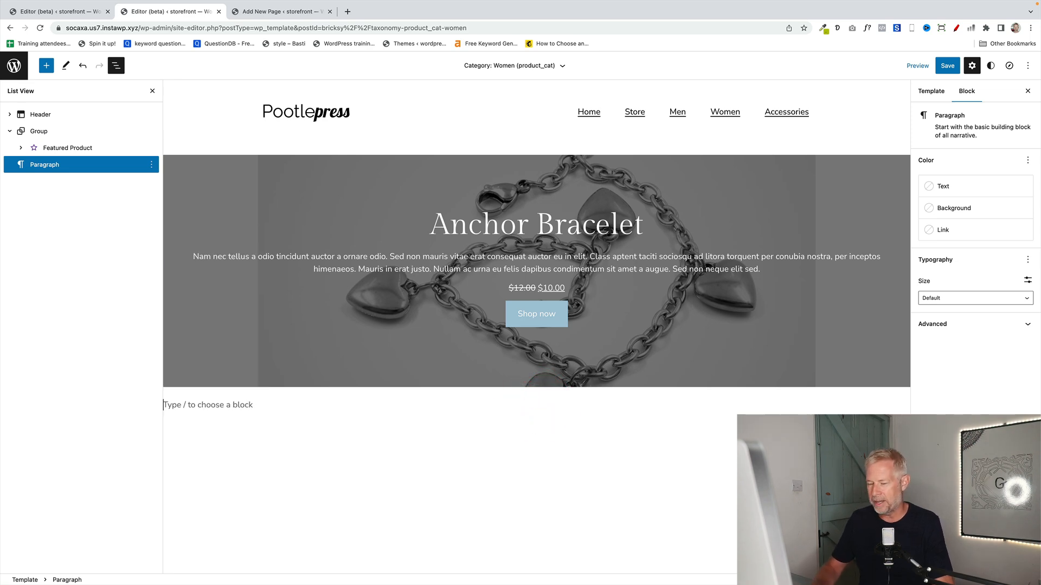
left_click(46, 65)
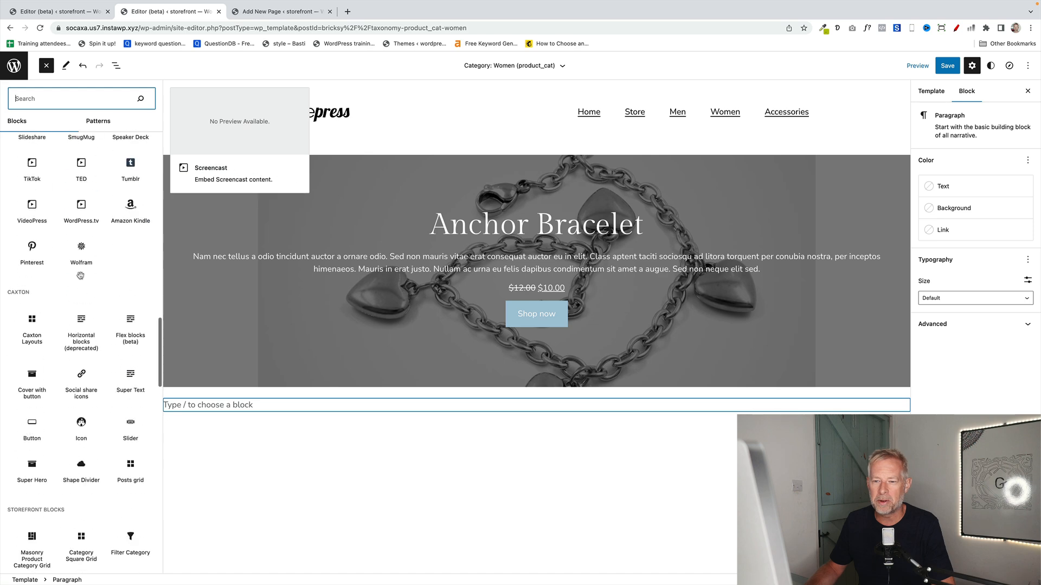
Step: Add a Products by Category block for Women with 4 columns below the banner
scroll("down", 3)
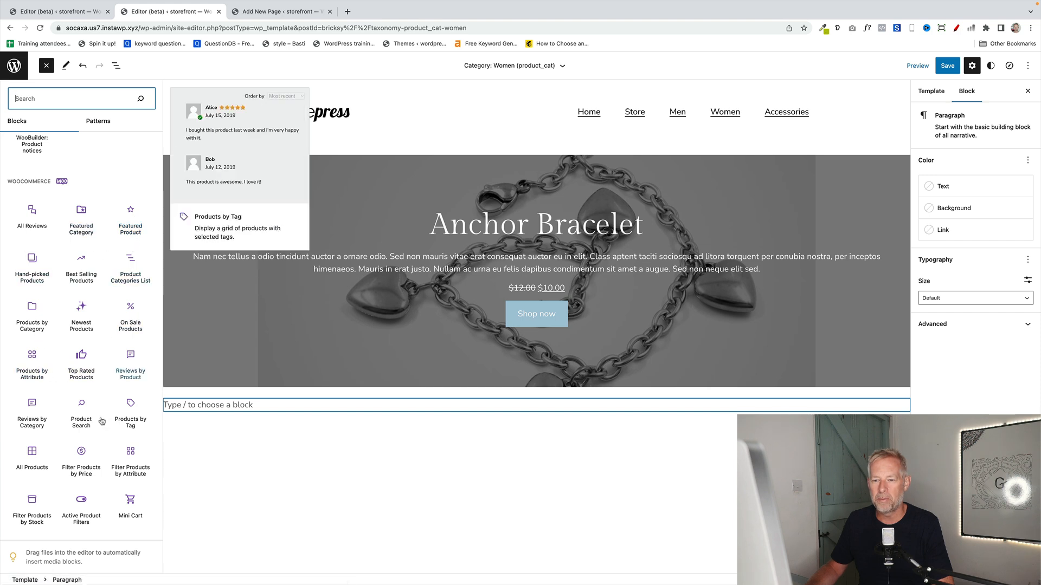
mouse_move(81, 216)
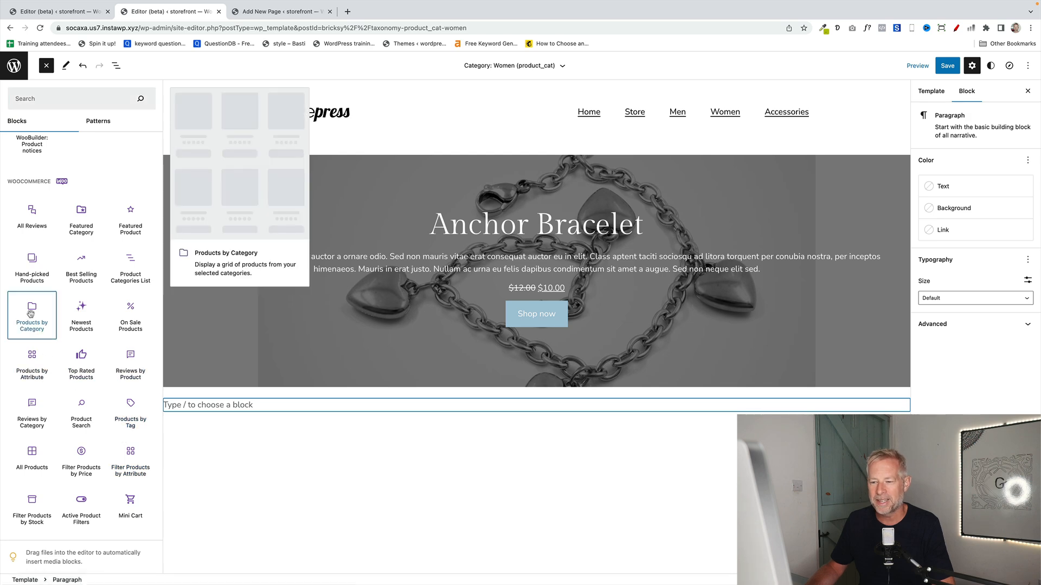
left_click(32, 311)
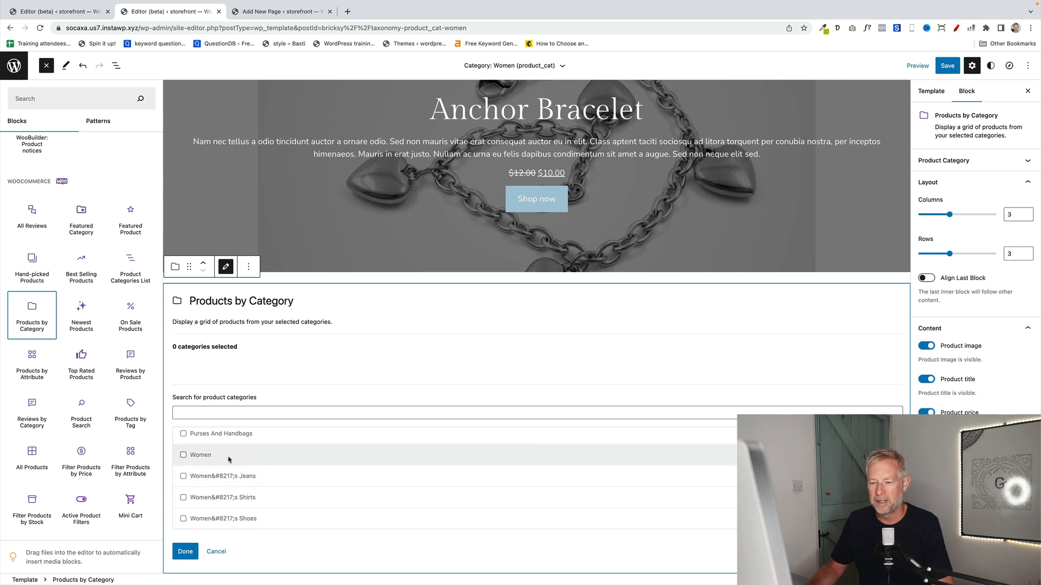
left_click(184, 455)
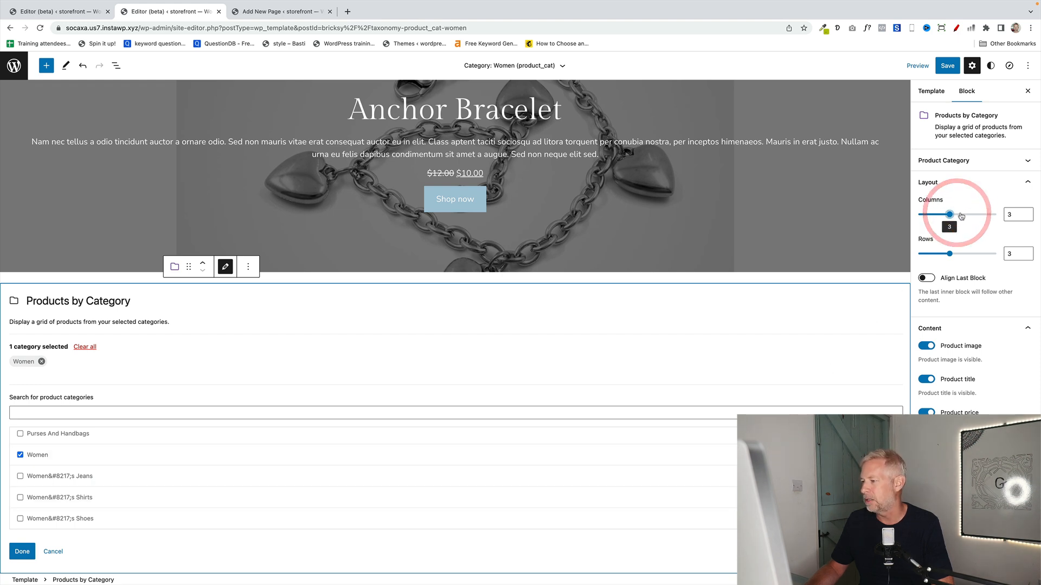
left_click_drag(949, 213, 965, 213)
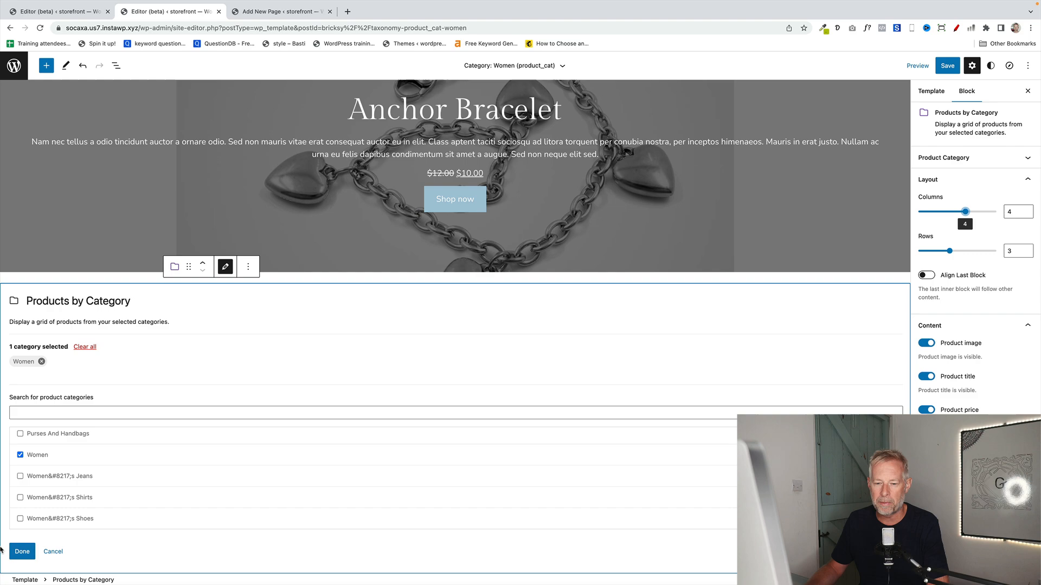
left_click(21, 552)
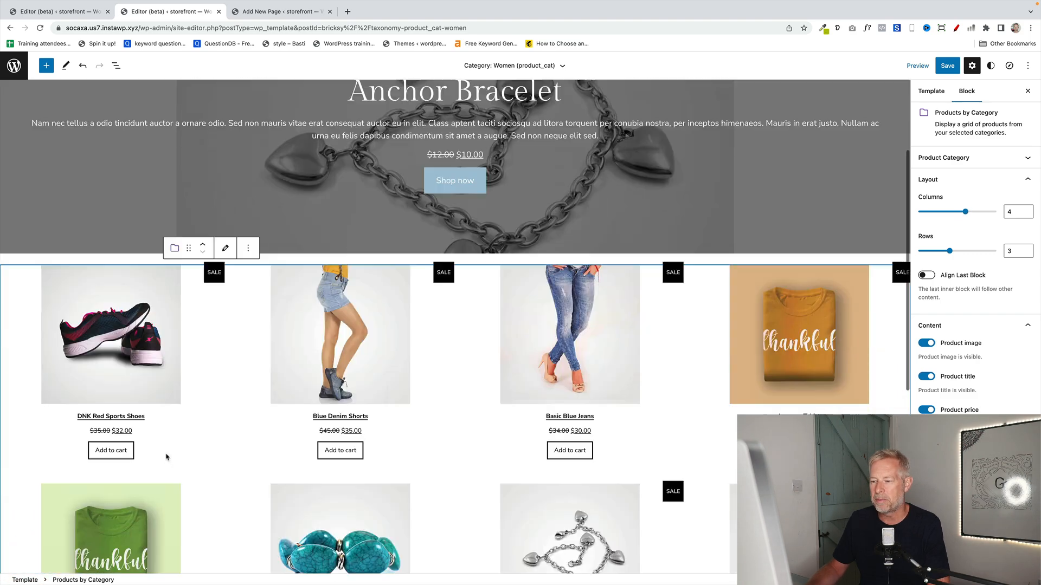
scroll("down", 3)
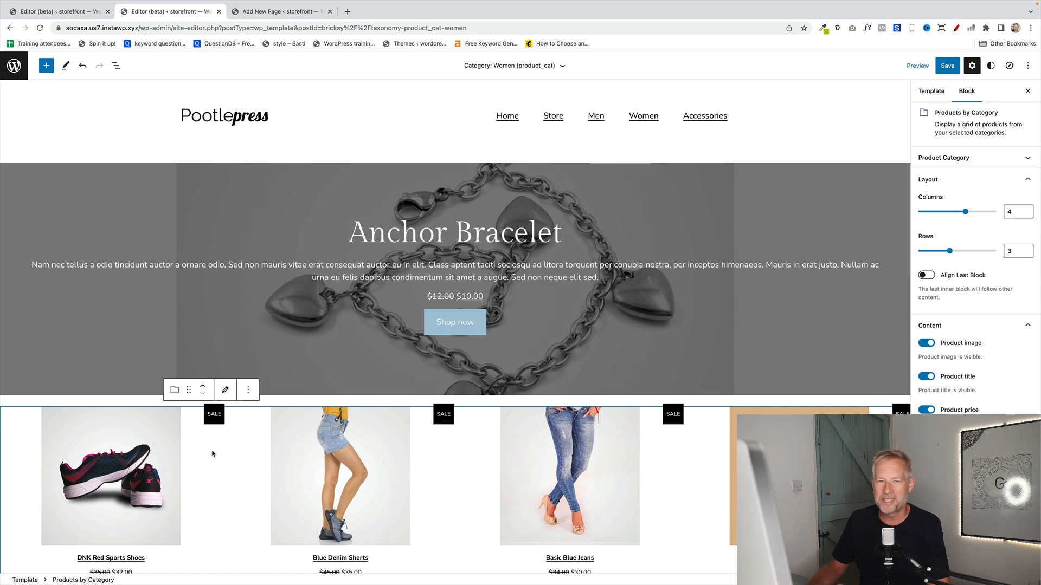
scroll("down", 3)
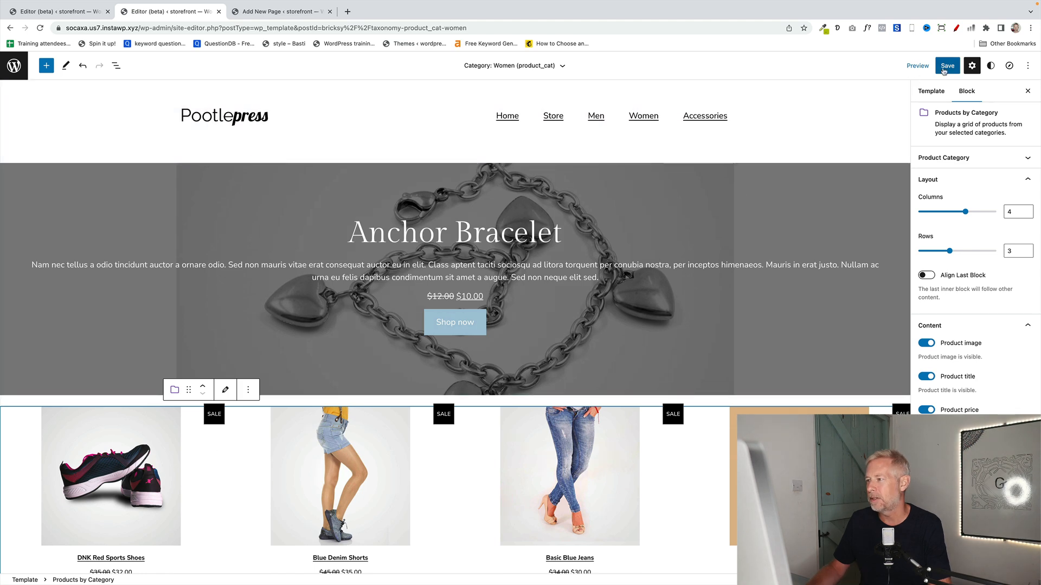
Step: Save the Women template and scroll through the live category page on the storefront
left_click(947, 66)
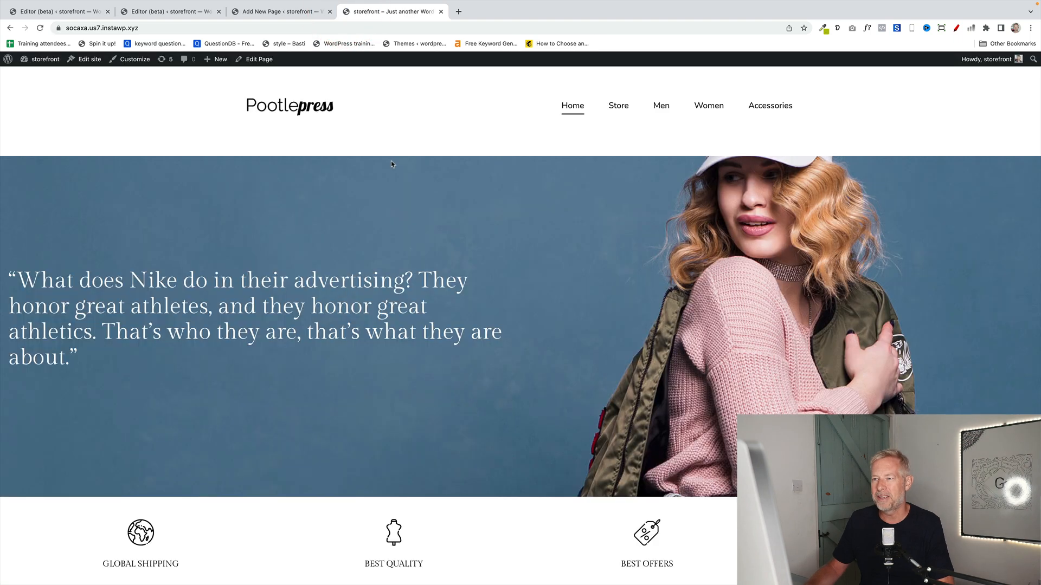
left_click(707, 105)
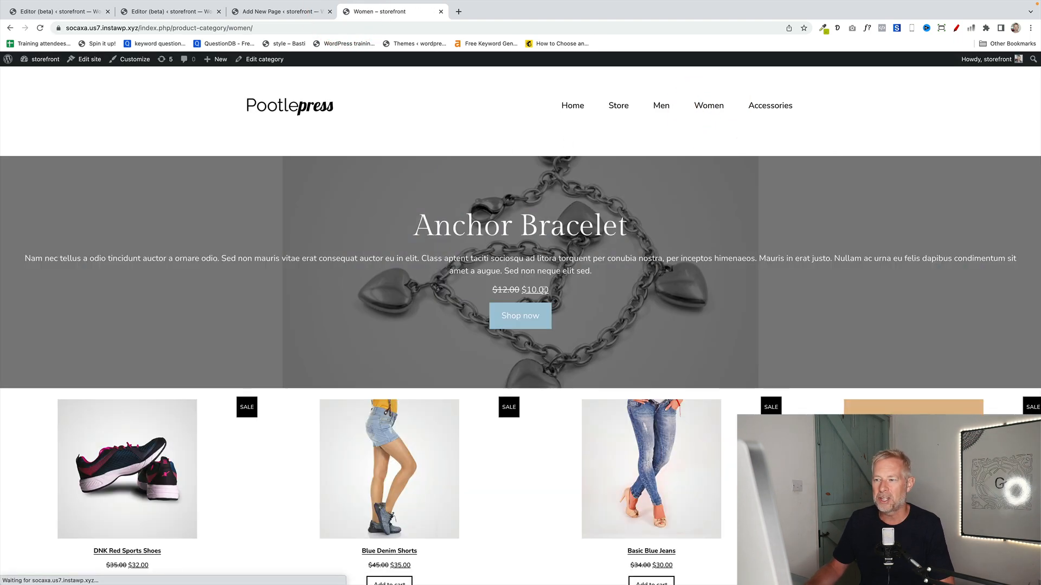
scroll("down", 3)
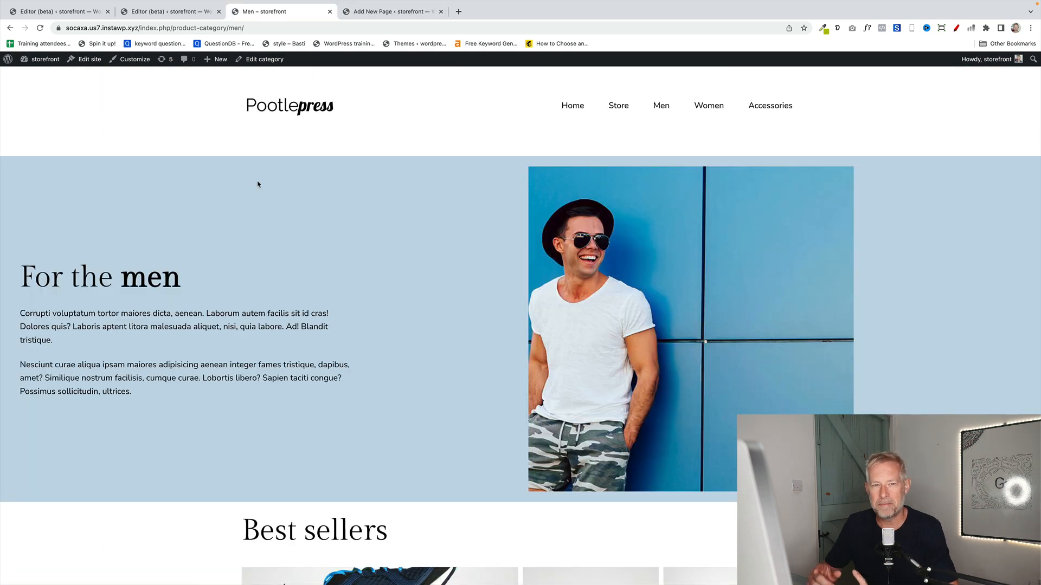
mouse_move(353, 319)
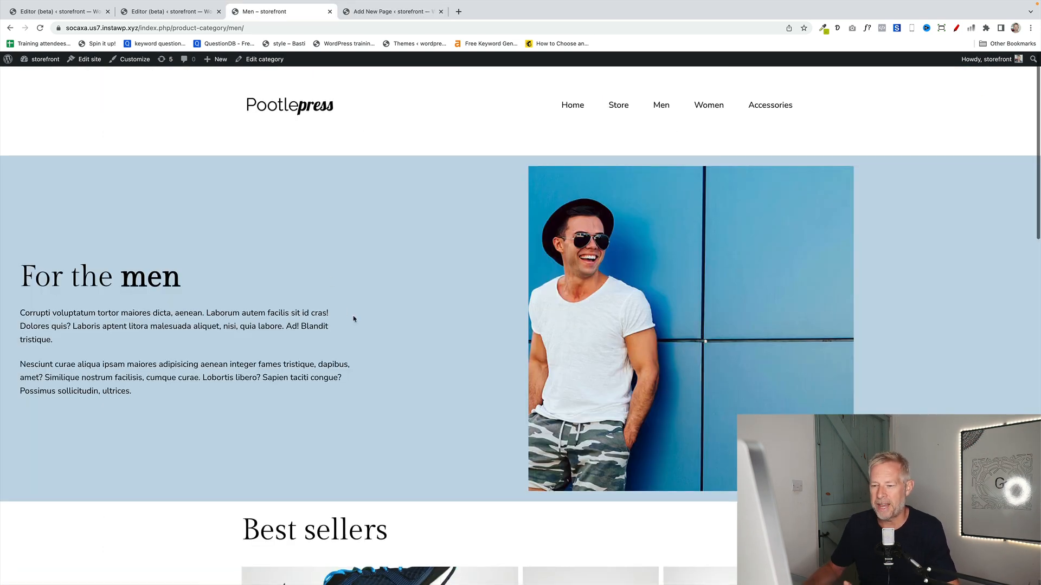
scroll("down", 3)
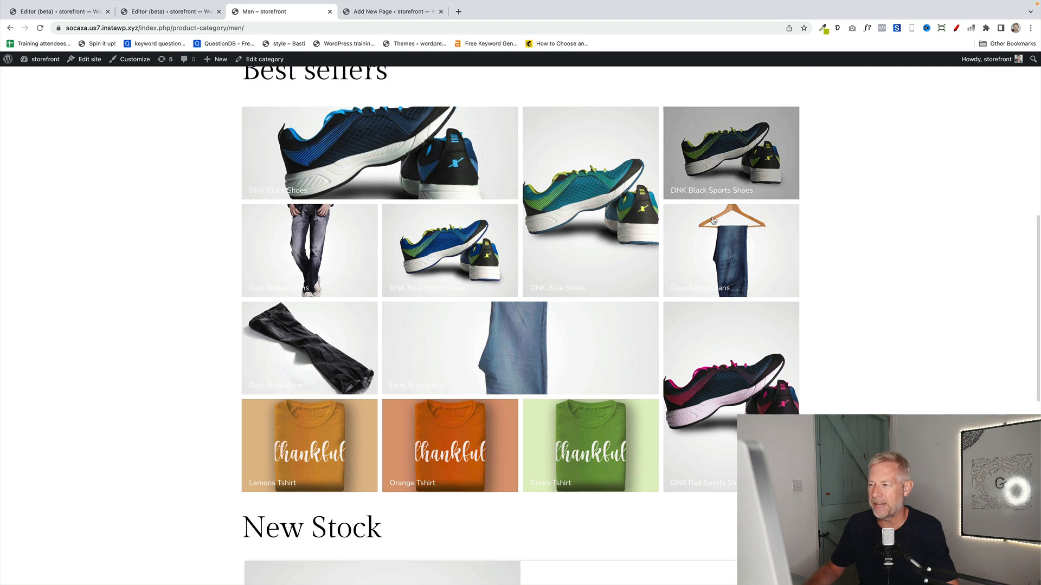
scroll("down", 3)
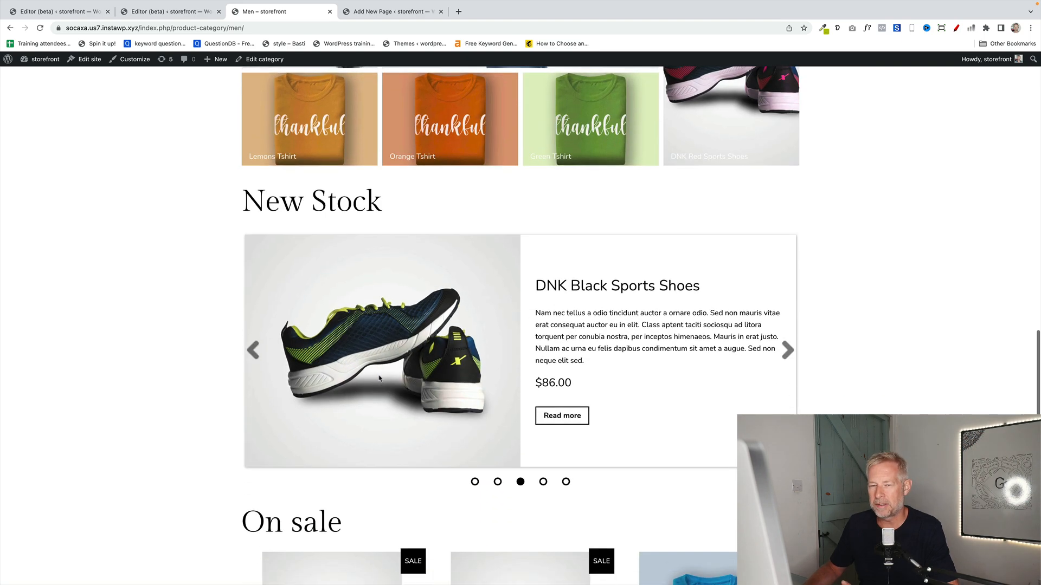
scroll("down", 3)
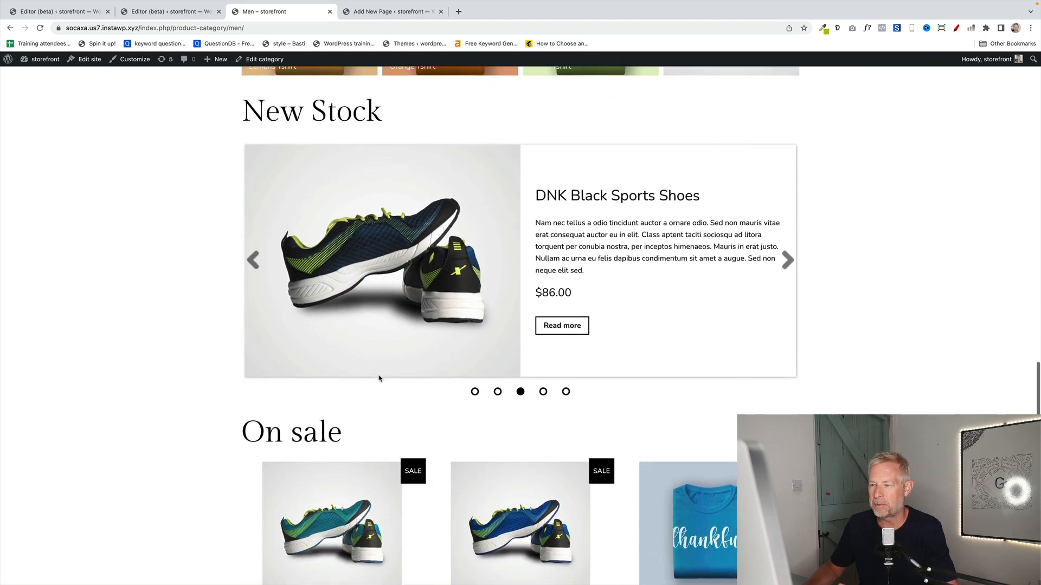
scroll("up", 3)
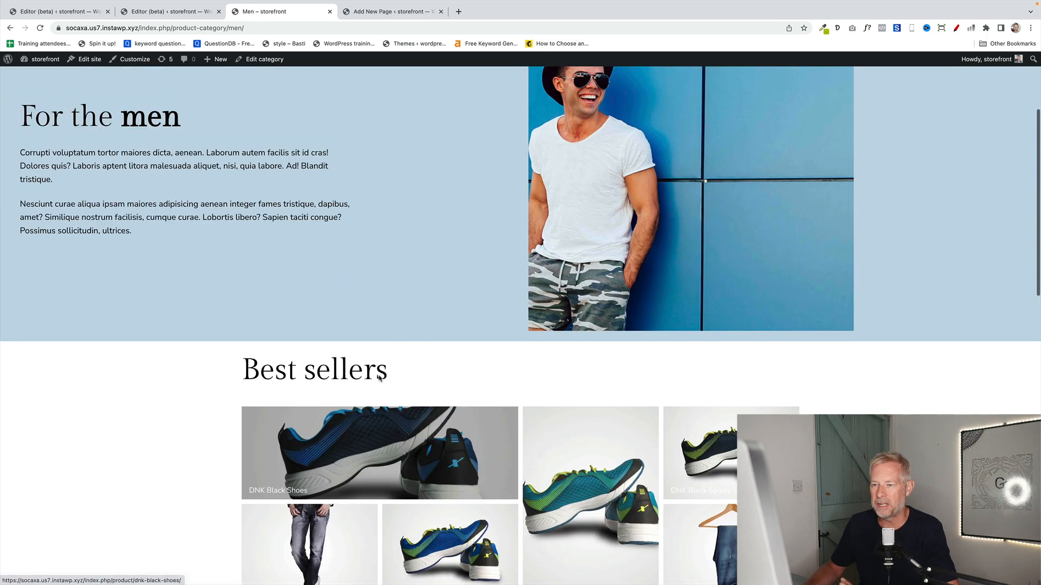
scroll("up", 3)
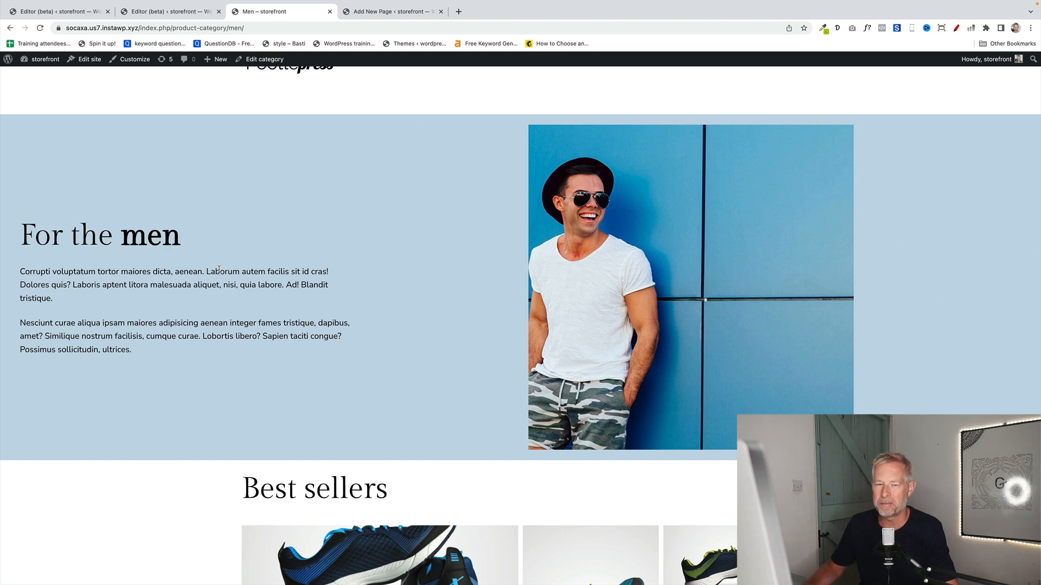
scroll("down", 3)
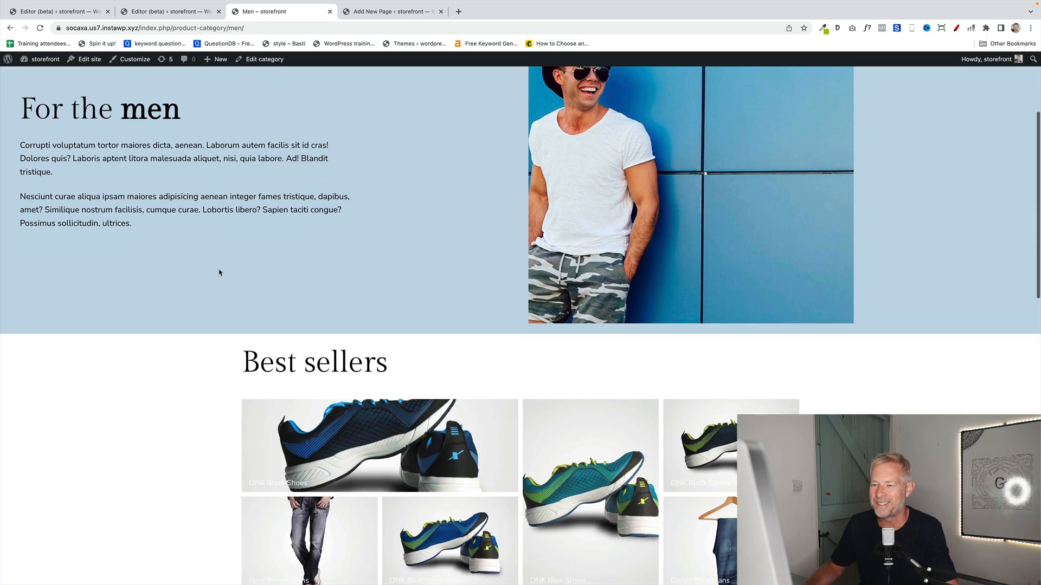
scroll("down", 3)
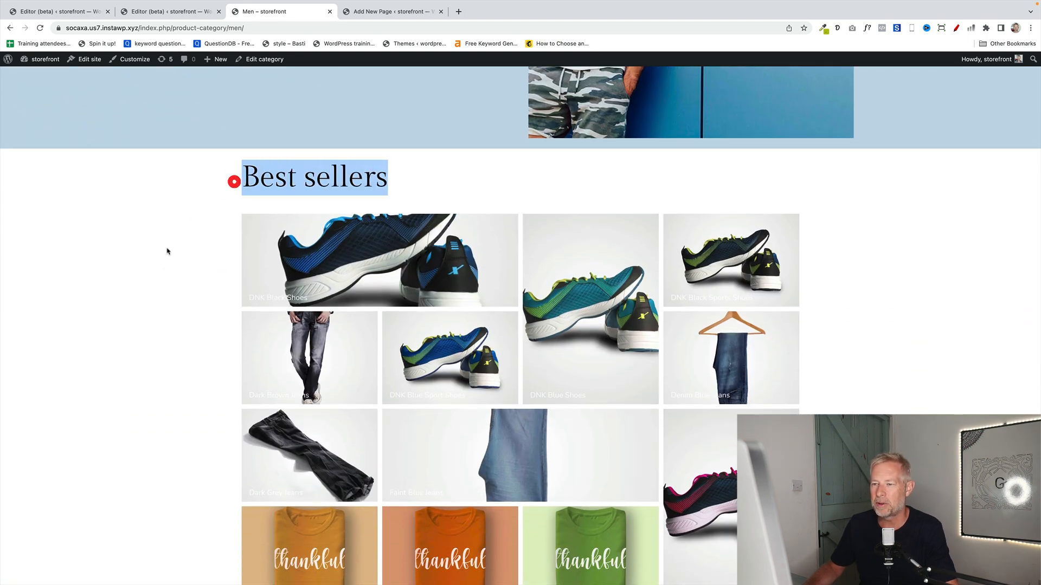
scroll("down", 3)
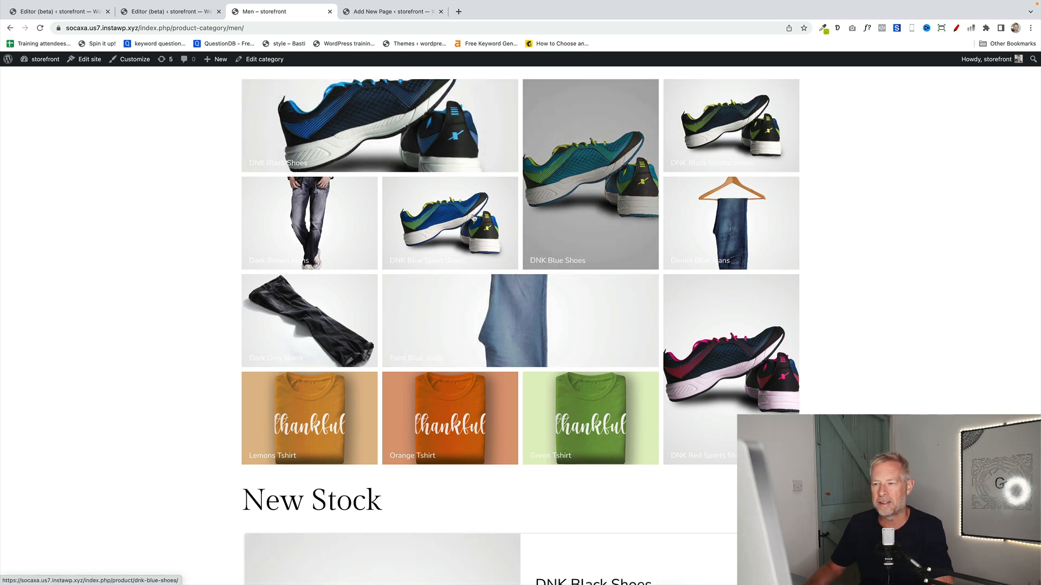
scroll("down", 3)
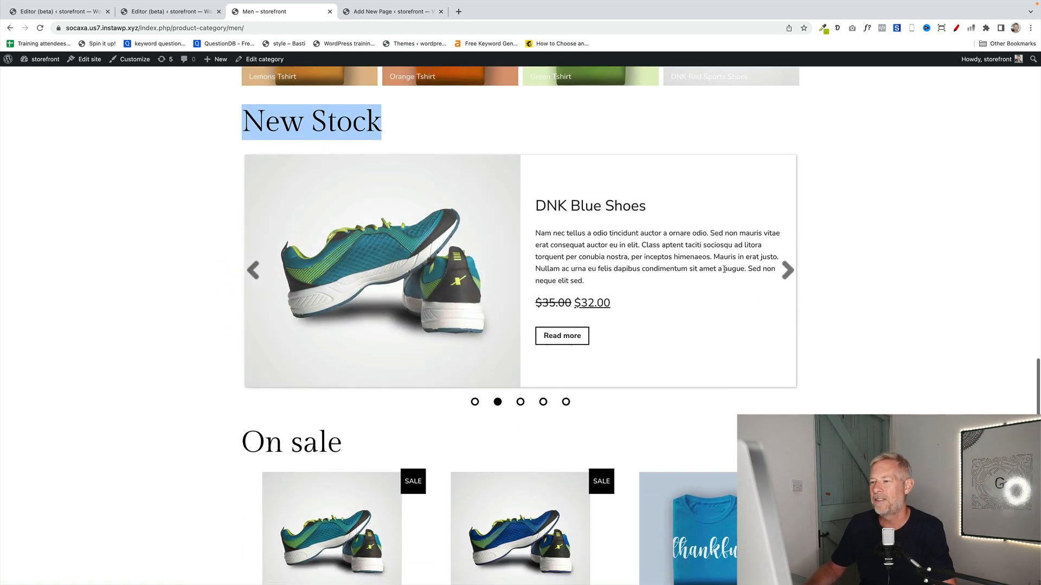
left_click(787, 269)
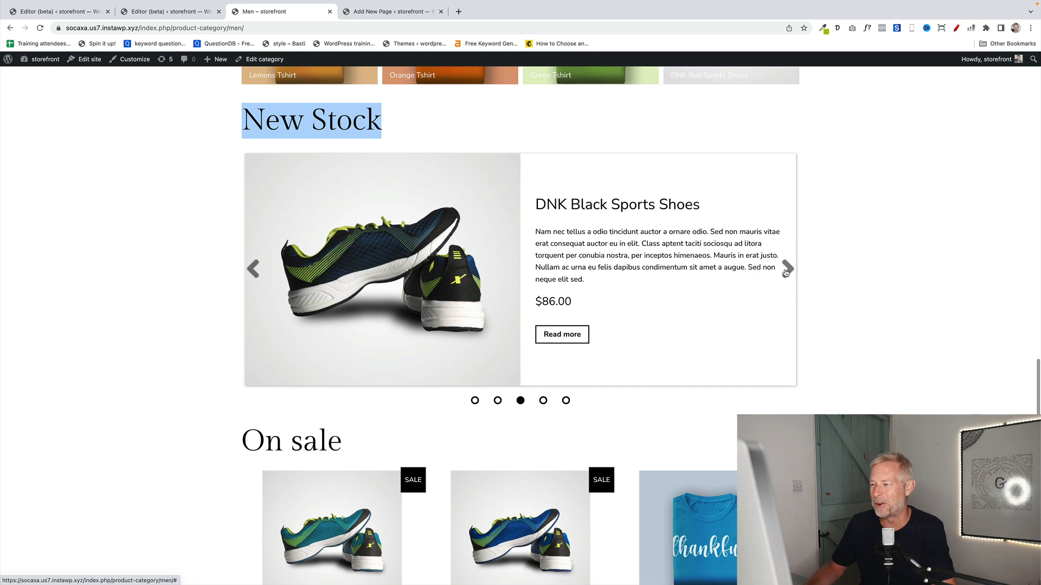
left_click(787, 268)
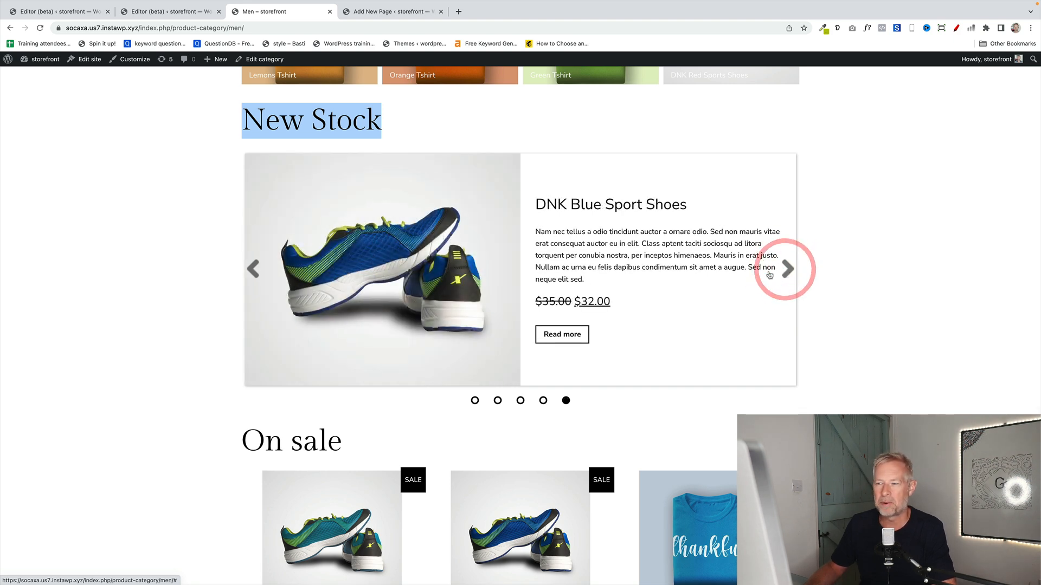
left_click(787, 269)
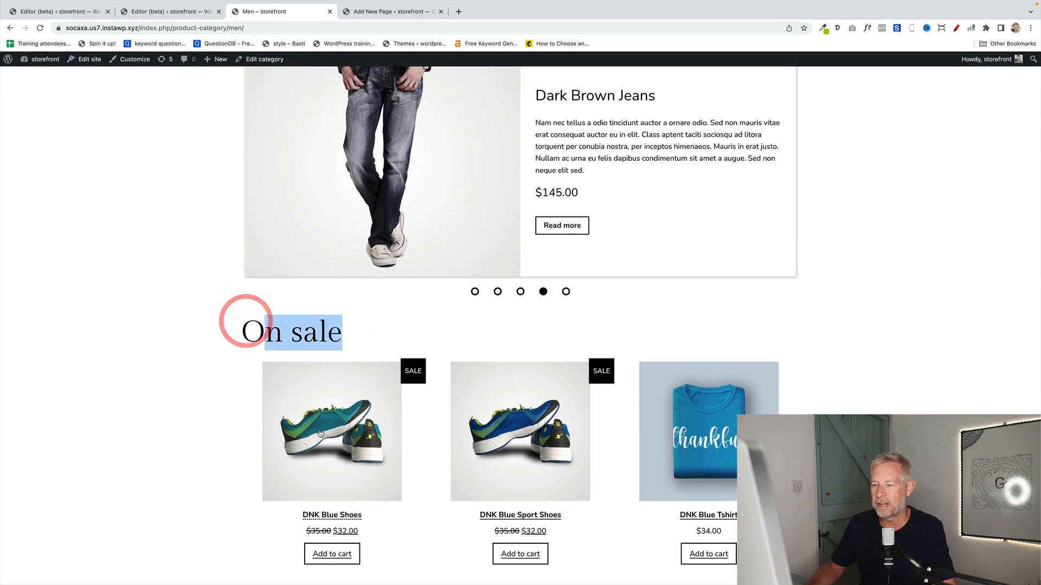
mouse_move(541, 429)
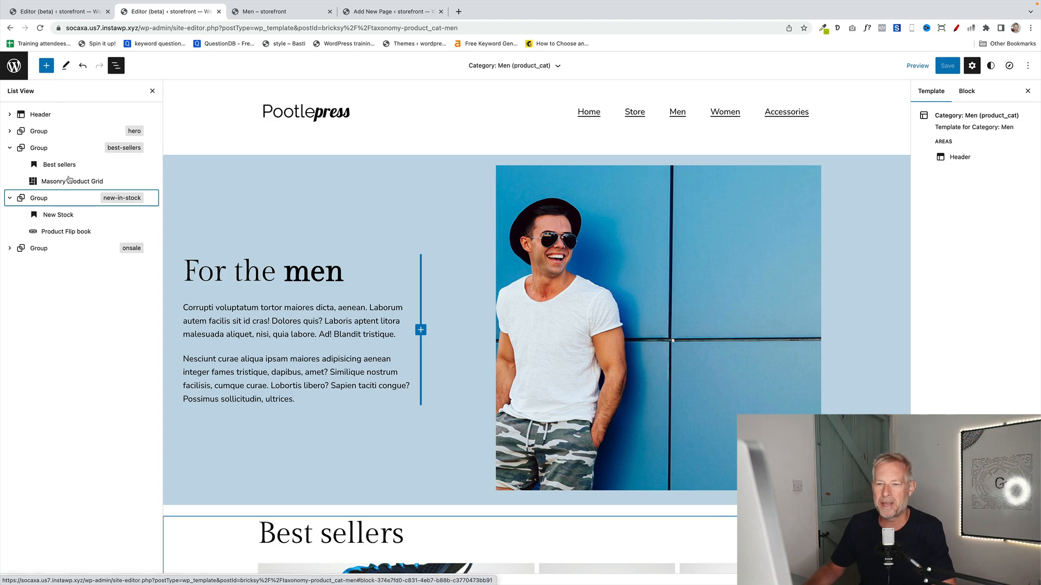
Step: In the Site Editor tab, expand the hero Group, Columns and Column in List View
left_click(279, 12)
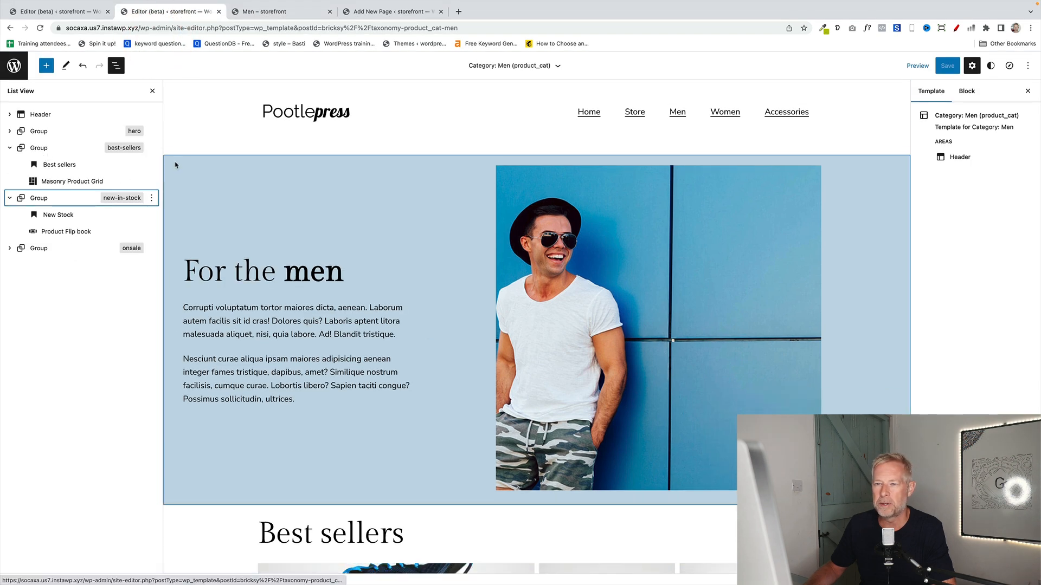
left_click(9, 131)
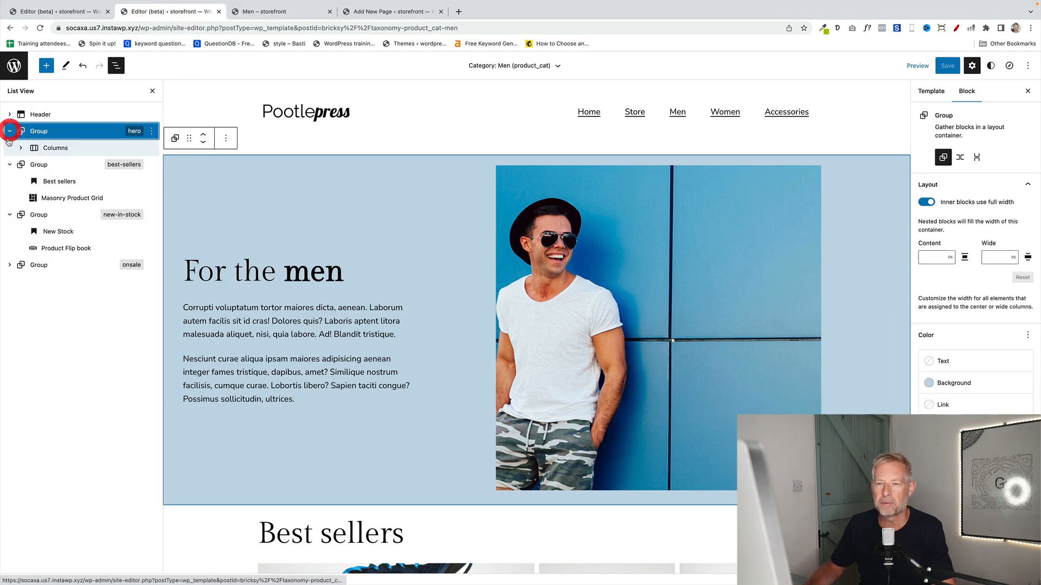
left_click(21, 147)
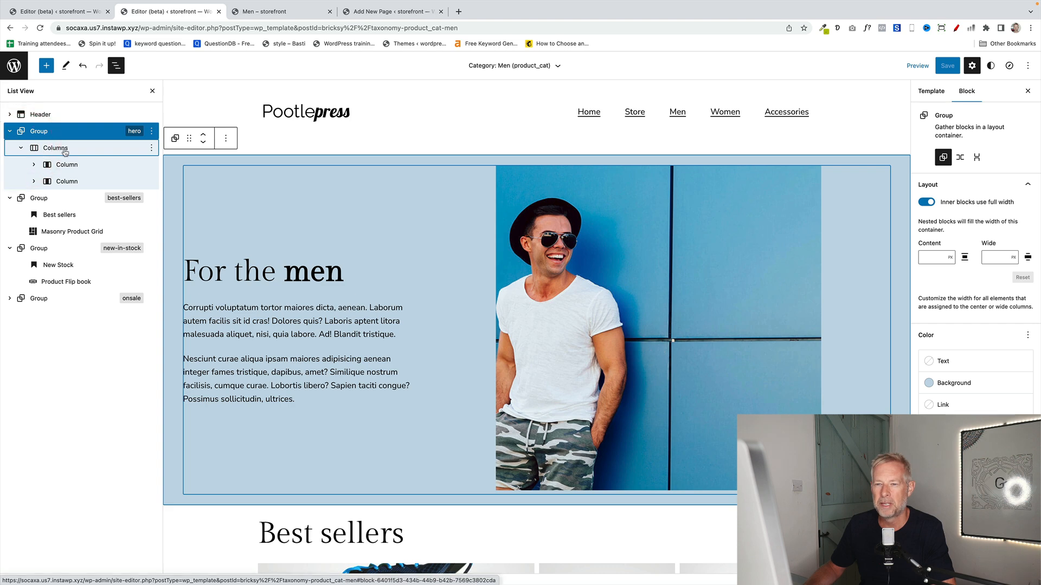
left_click(299, 271)
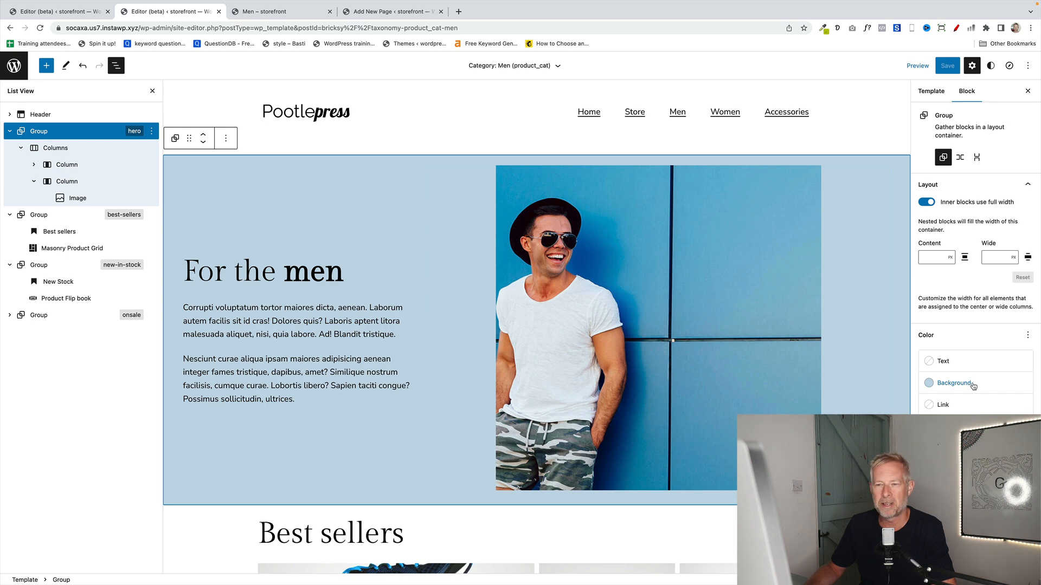
Step: Select the Best sellers heading, Masonry Product Grid and New Stock group
scroll("down", 3)
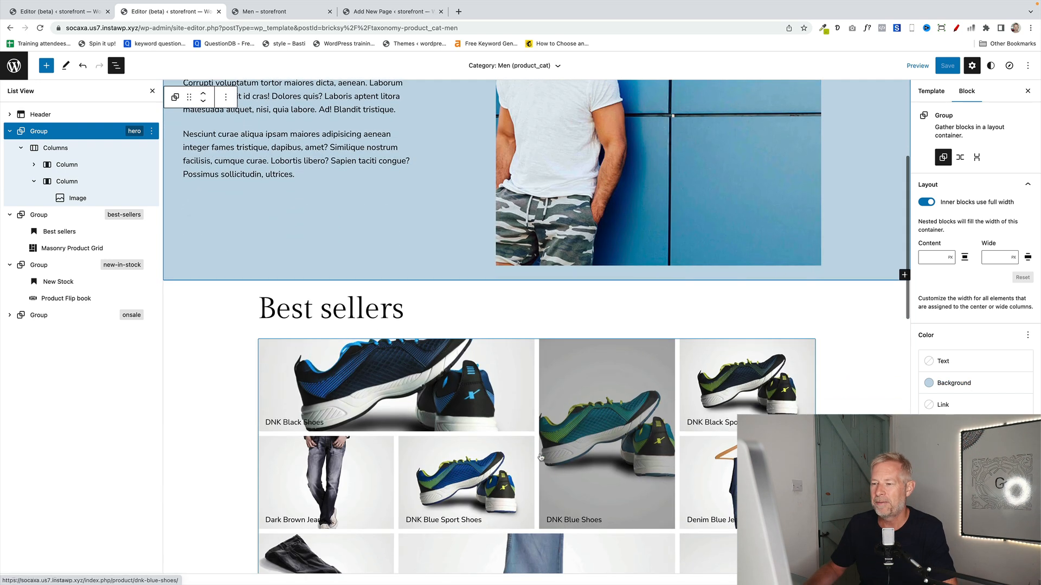
left_click(330, 308)
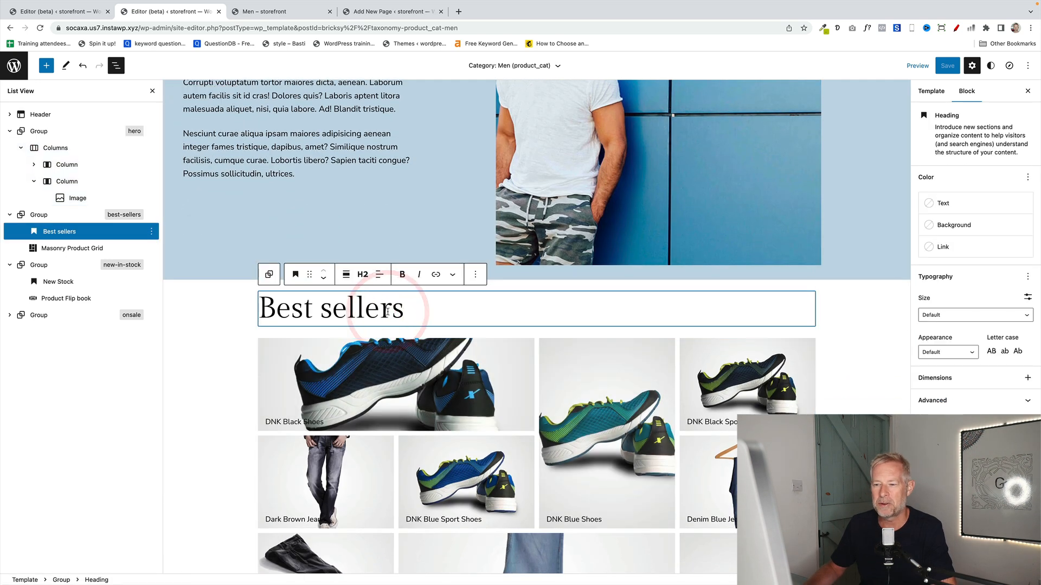
scroll("down", 3)
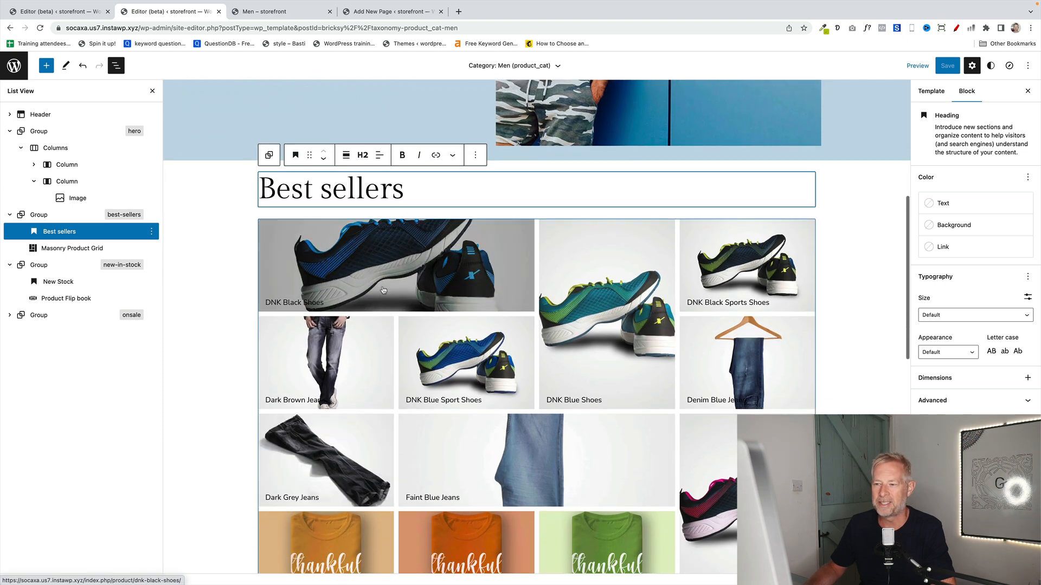
left_click(71, 247)
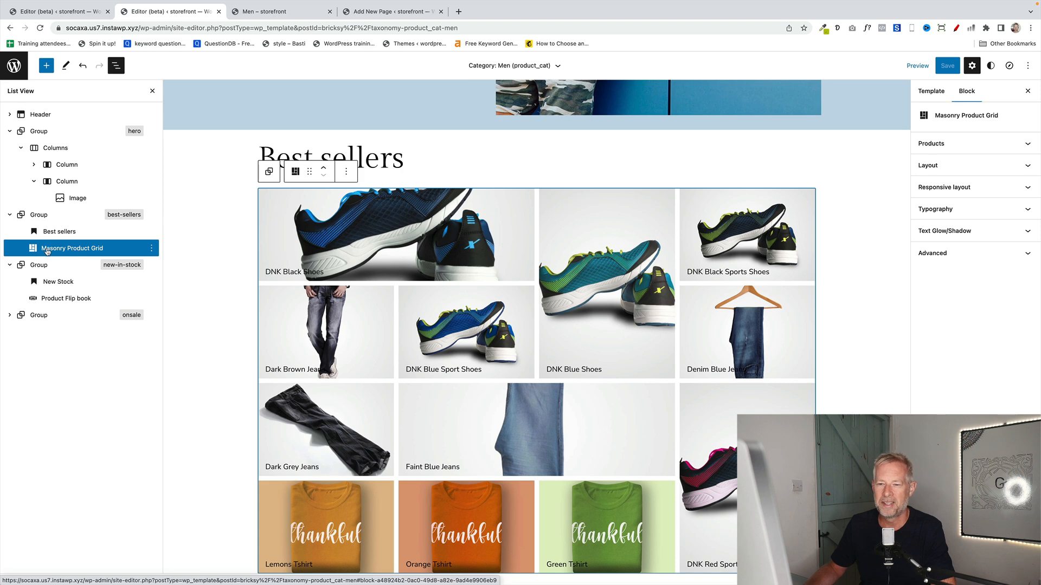
mouse_move(669, 236)
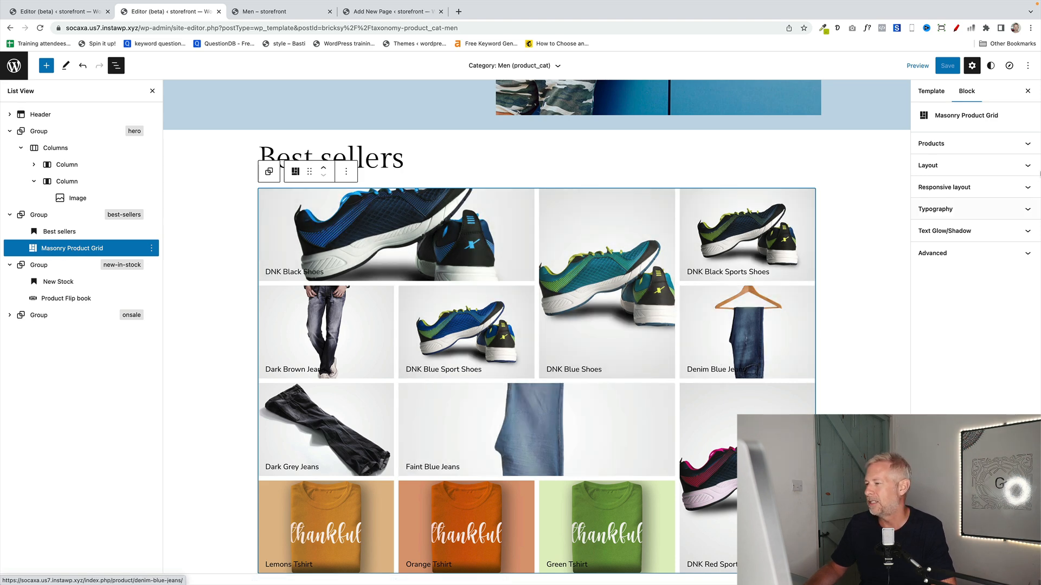
left_click(932, 143)
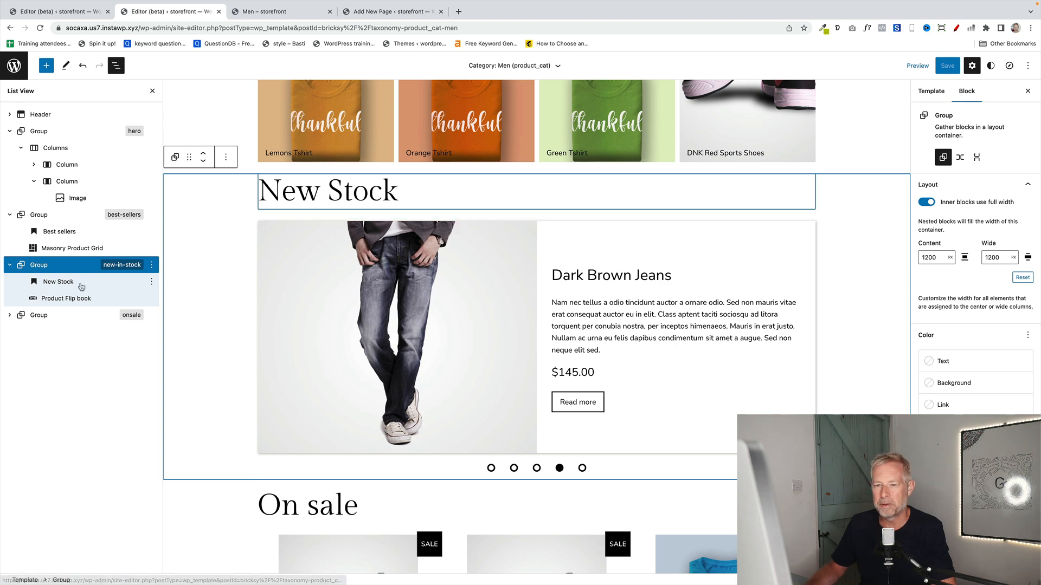
Step: Select the New Stock heading and Product Flip book, showing its second product
left_click(328, 190)
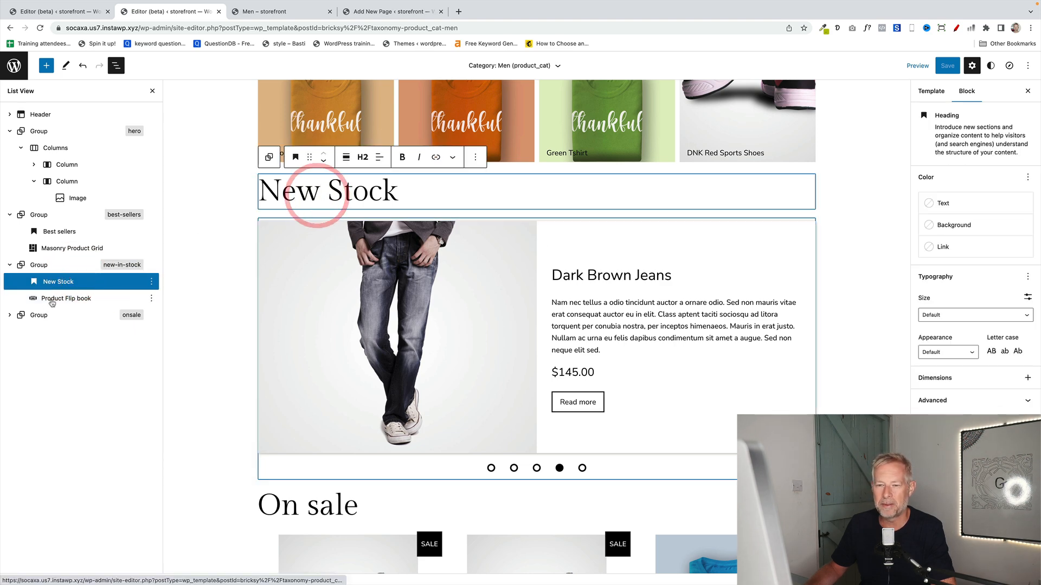
left_click(66, 298)
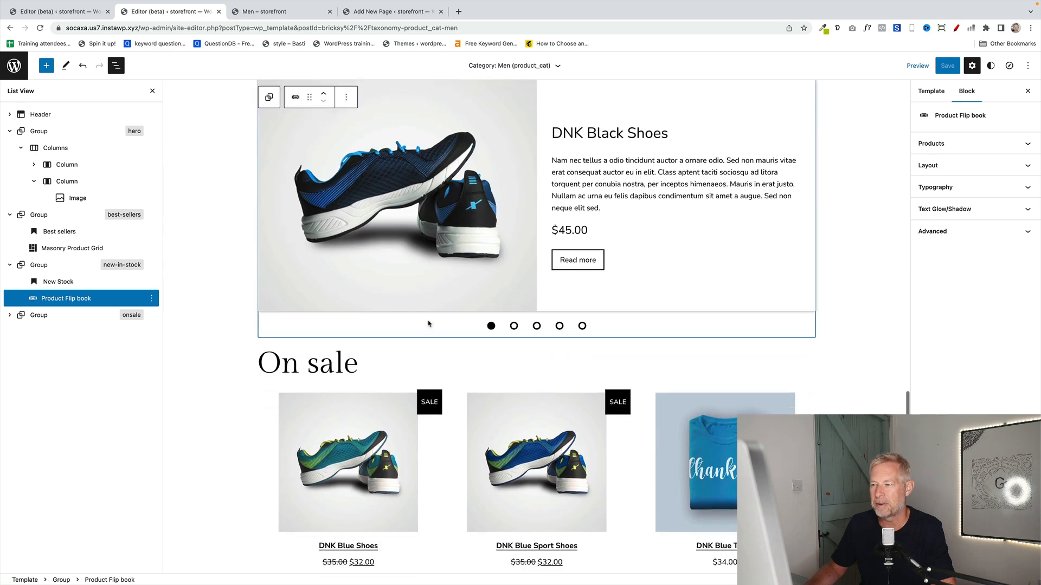
left_click(514, 387)
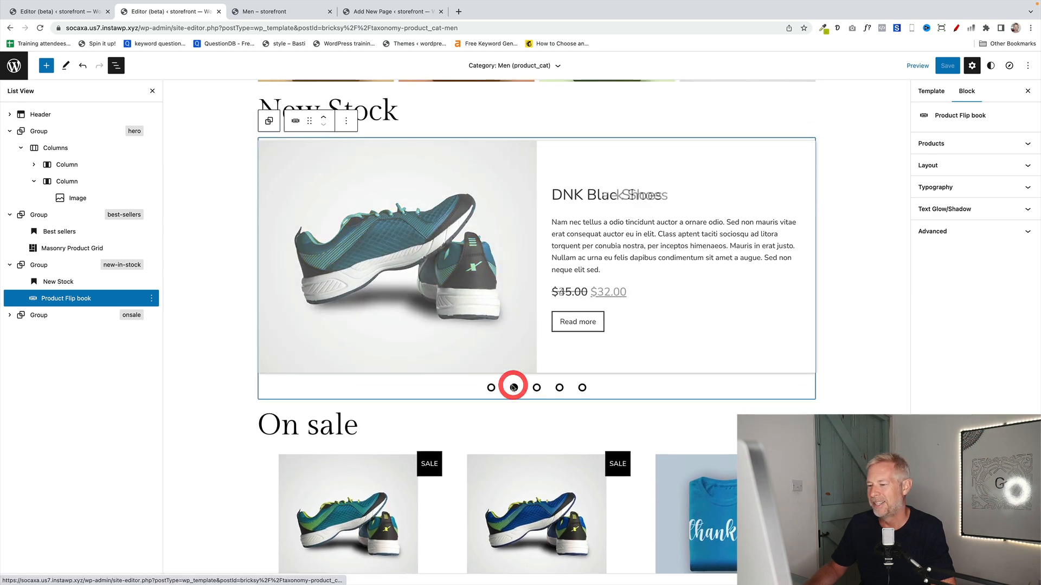
Step: Expand the On sale group and select its heading and Hand-picked Products block
left_click(39, 315)
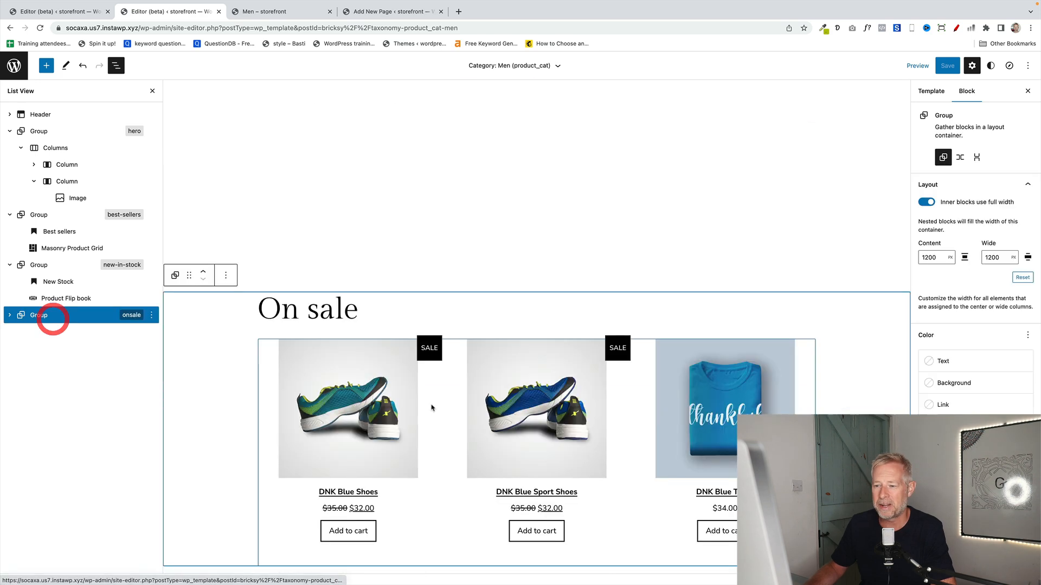
left_click(10, 314)
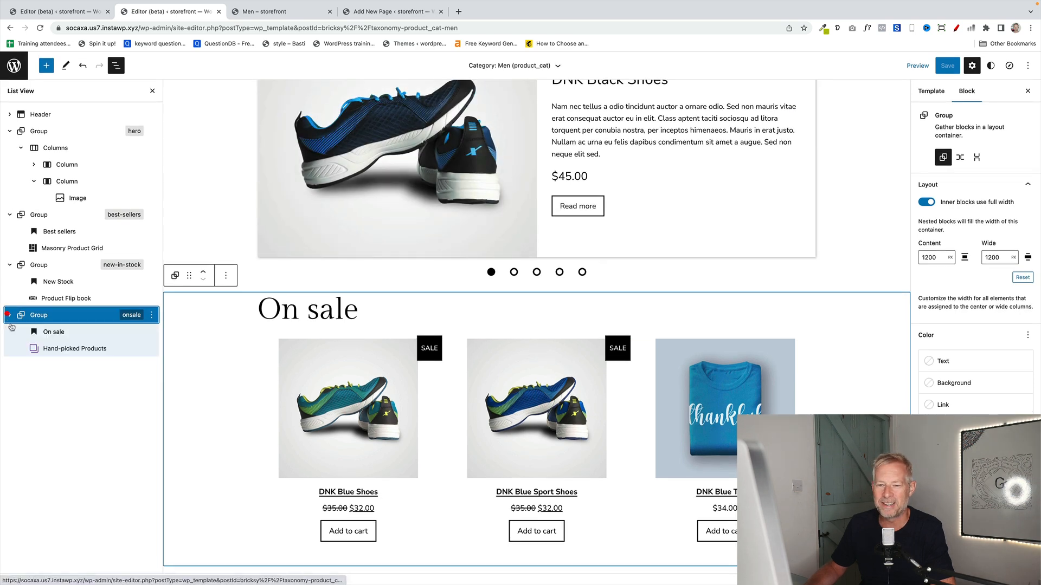
double_click(340, 310)
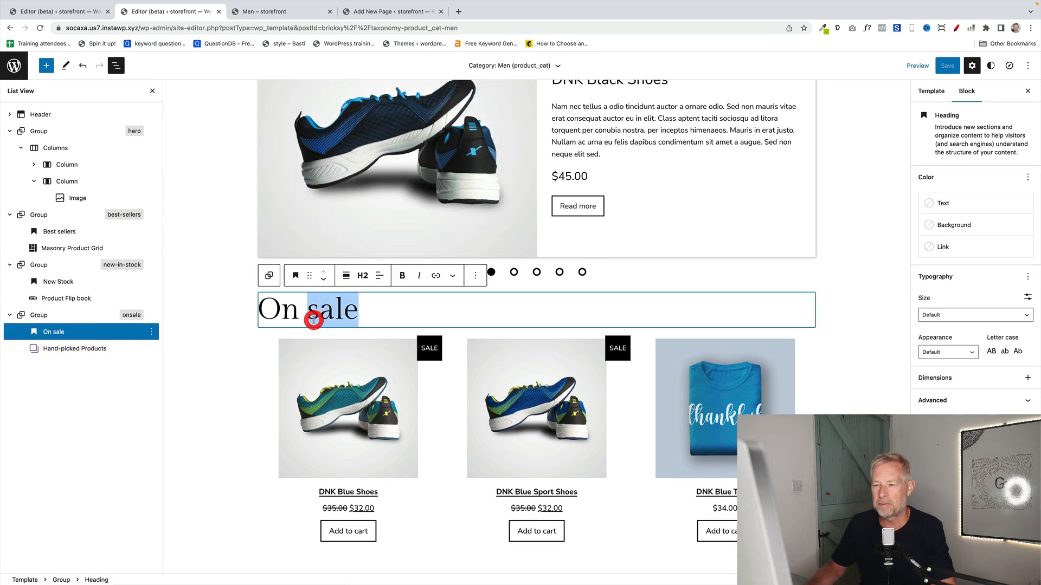
left_click(75, 349)
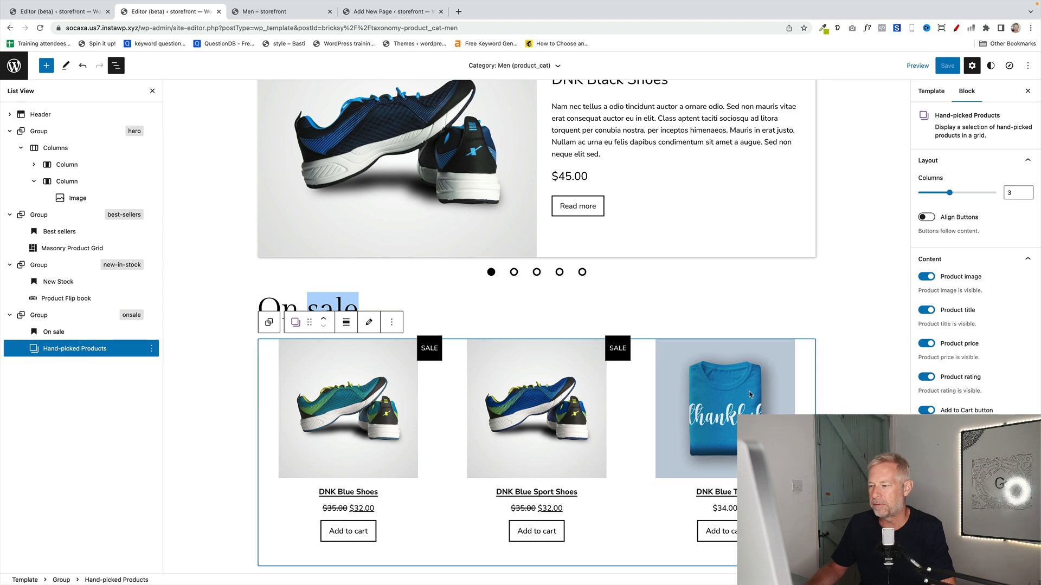
mouse_move(451, 352)
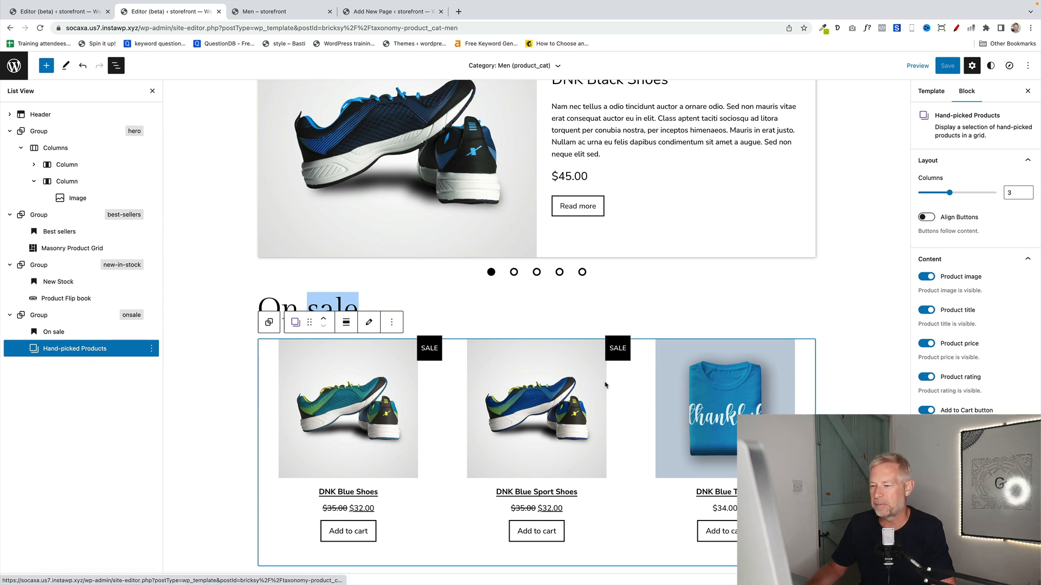
left_click(272, 12)
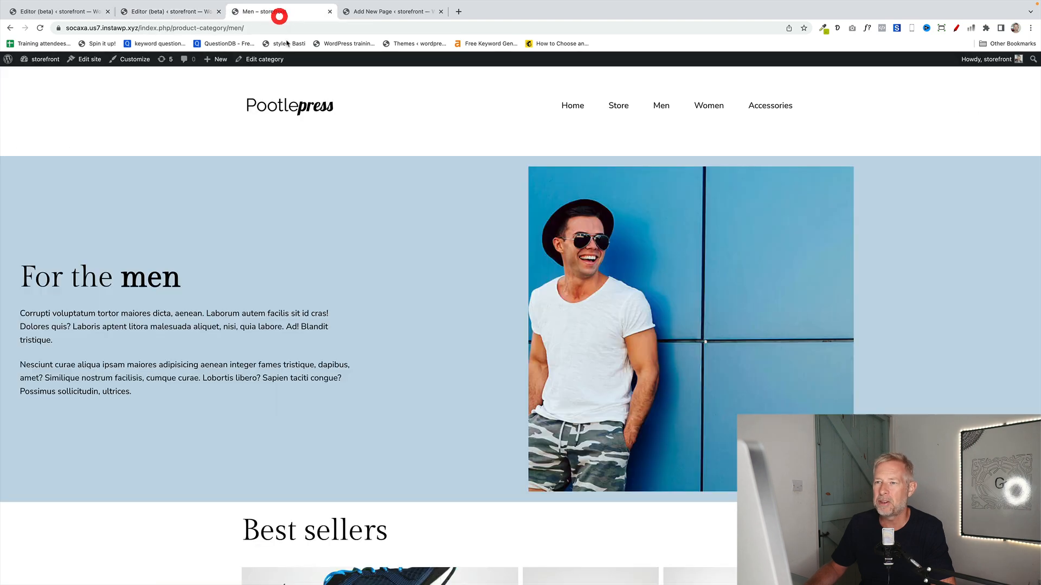
scroll("down", 3)
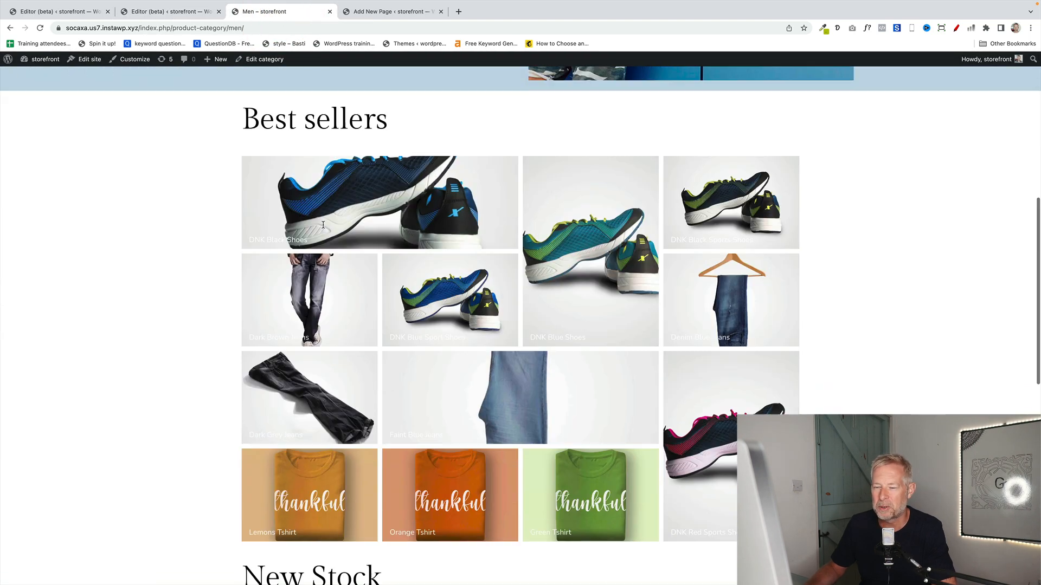
scroll("down", 3)
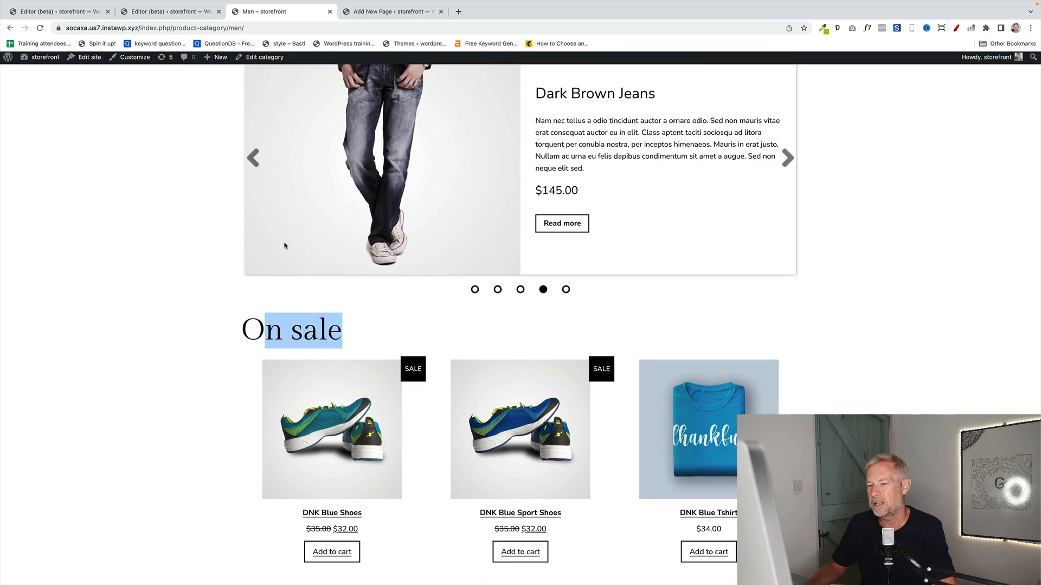
scroll("down", 3)
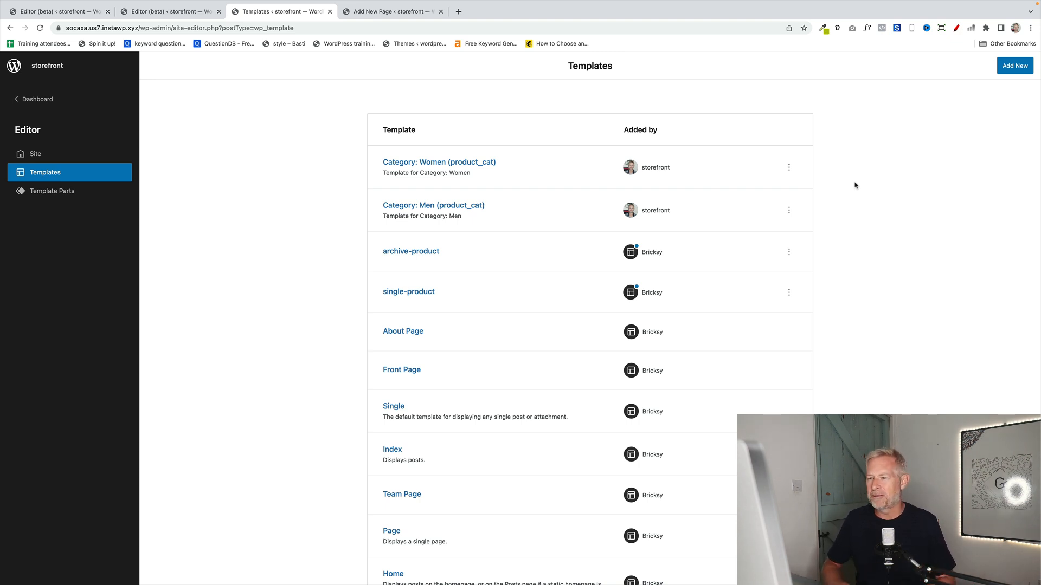
mouse_move(476, 180)
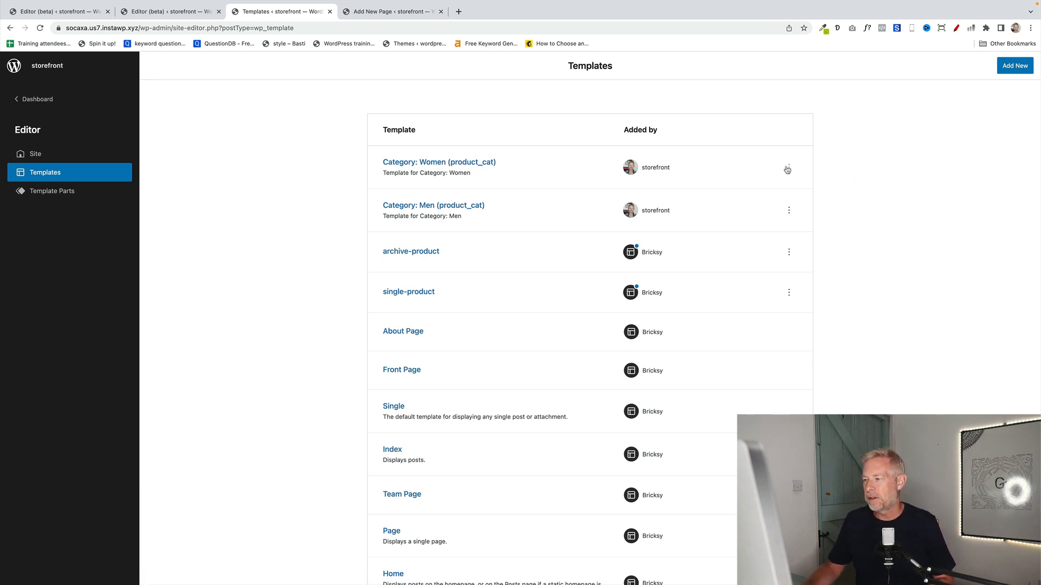
Step: Delete the Category: Women (product_cat) template from its options menu
left_click(789, 167)
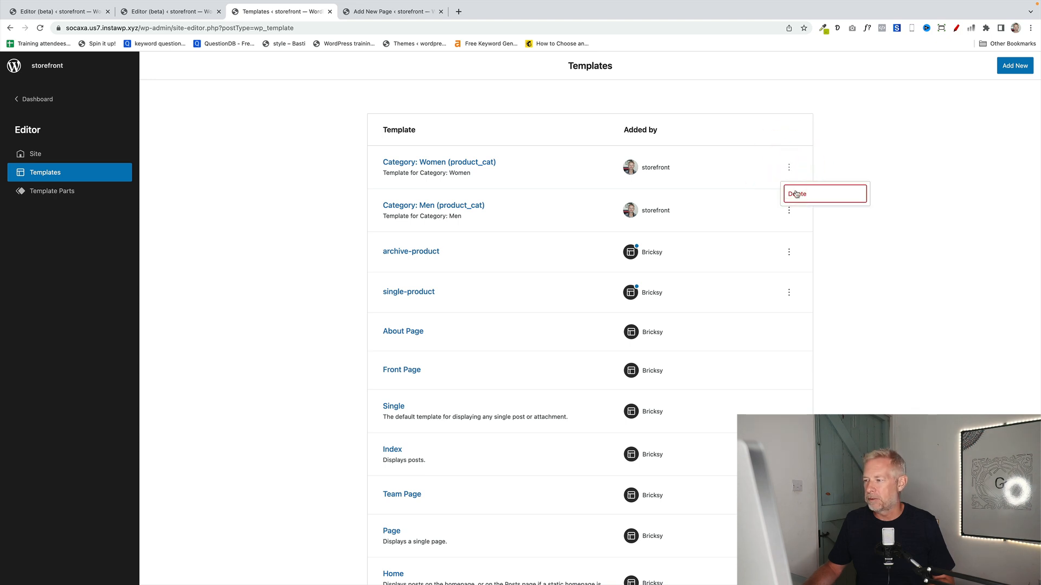
left_click(796, 193)
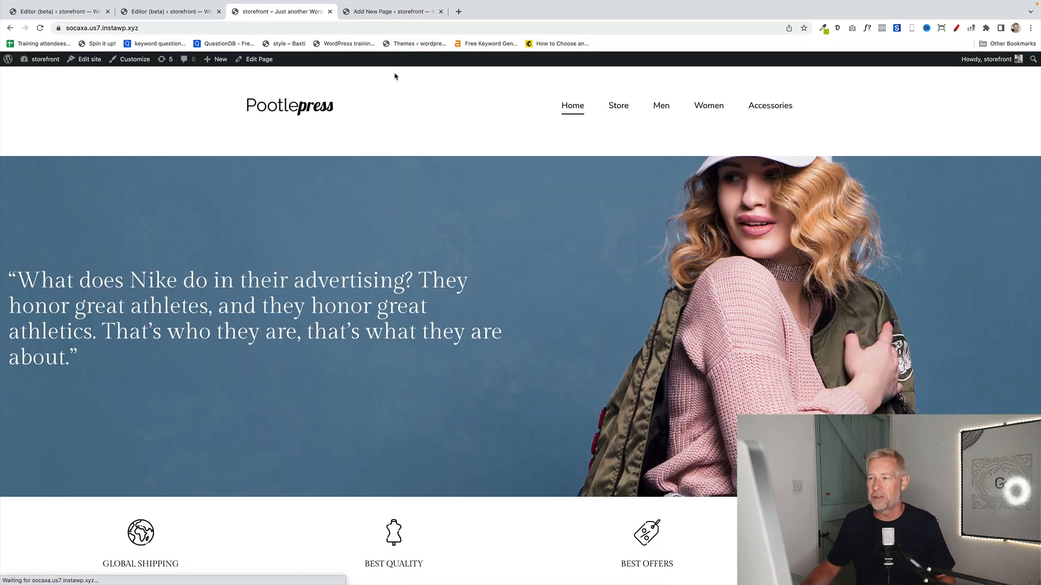
Step: Compare the default Women and Accessories category pages, then head into the Site Editor
left_click(708, 105)
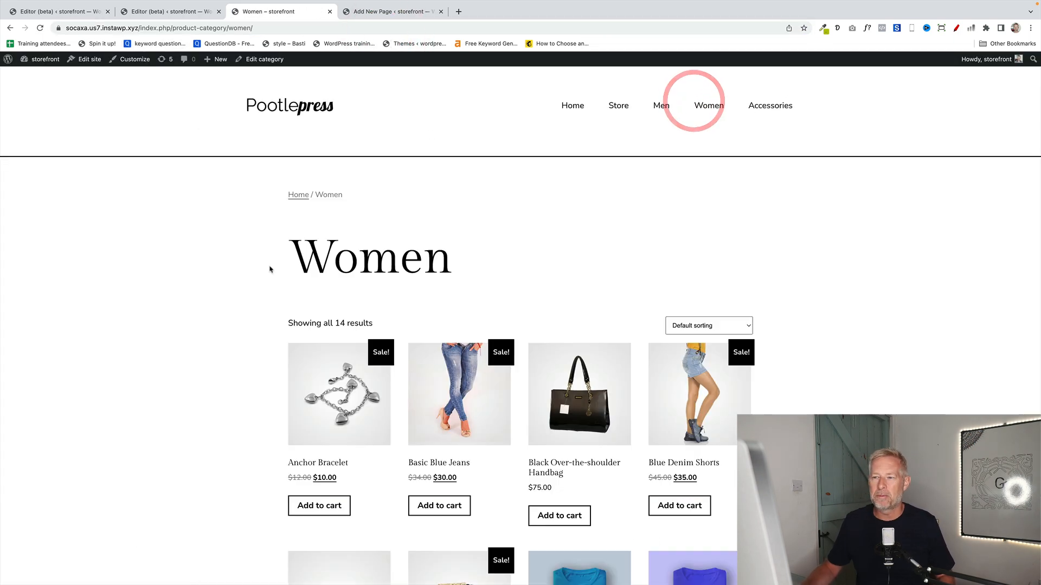
scroll("down", 3)
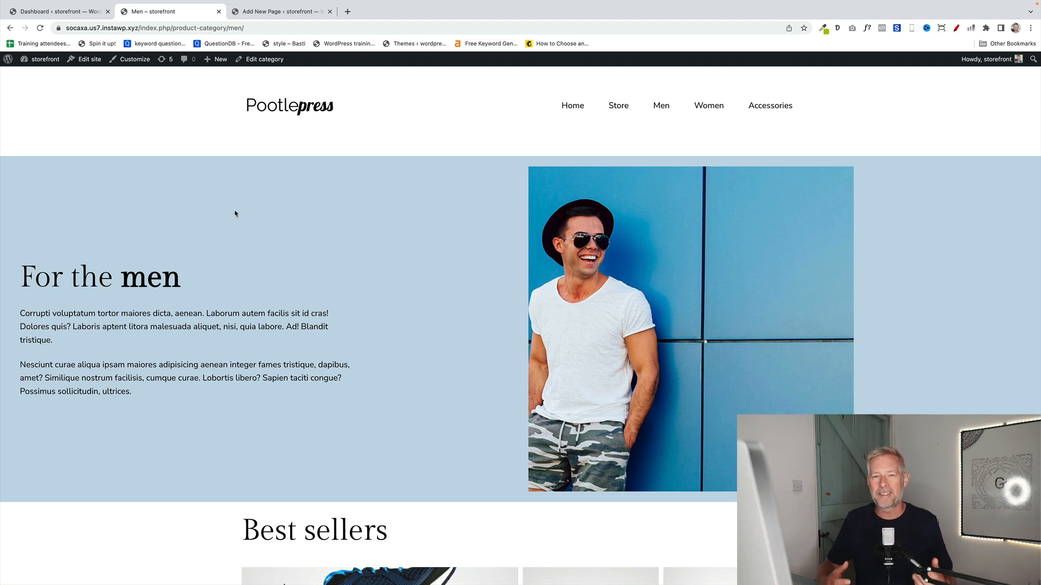
mouse_move(467, 260)
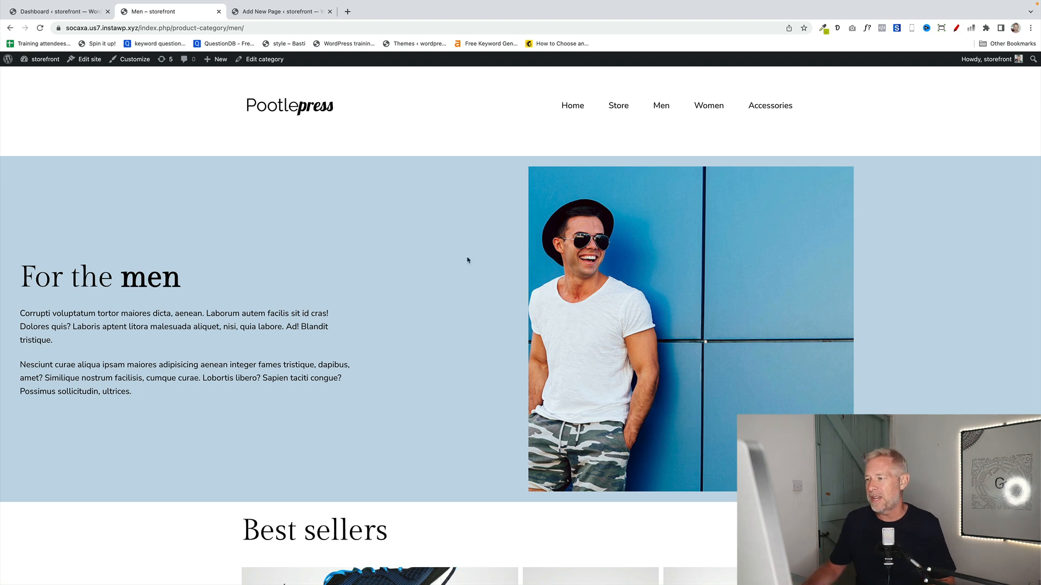
left_click(709, 106)
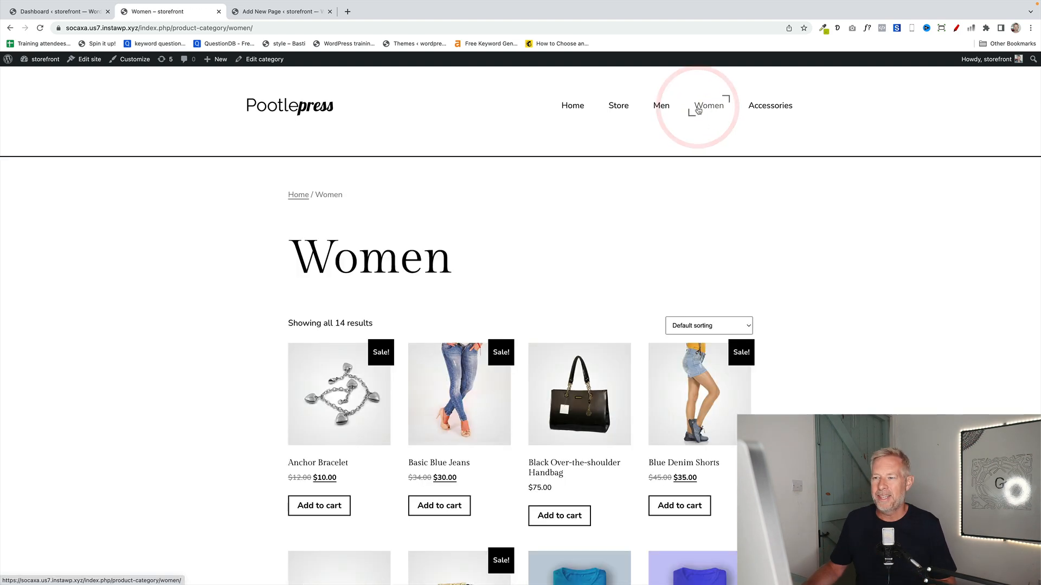
left_click(769, 105)
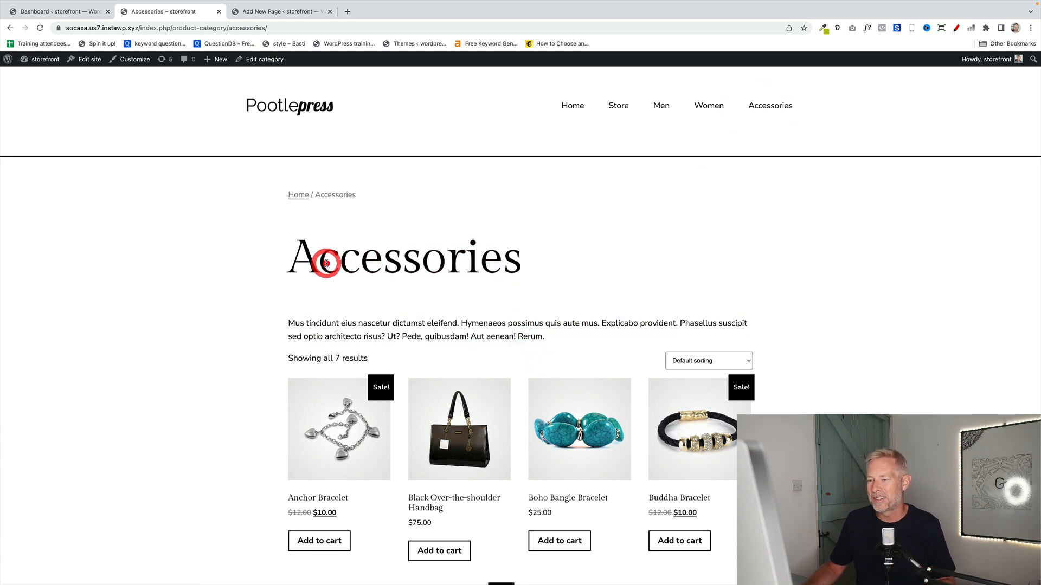
scroll("down", 3)
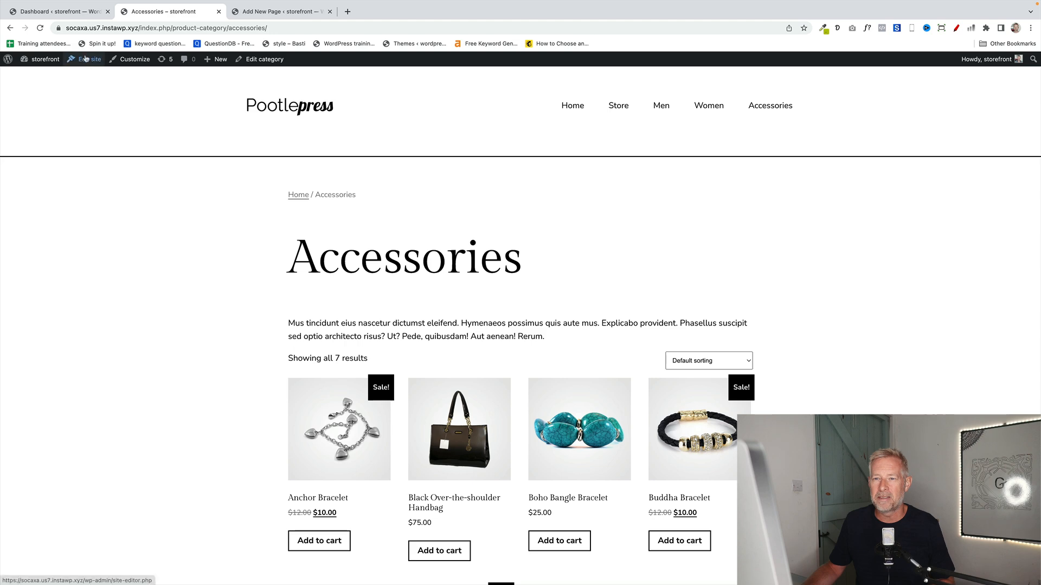
left_click(57, 11)
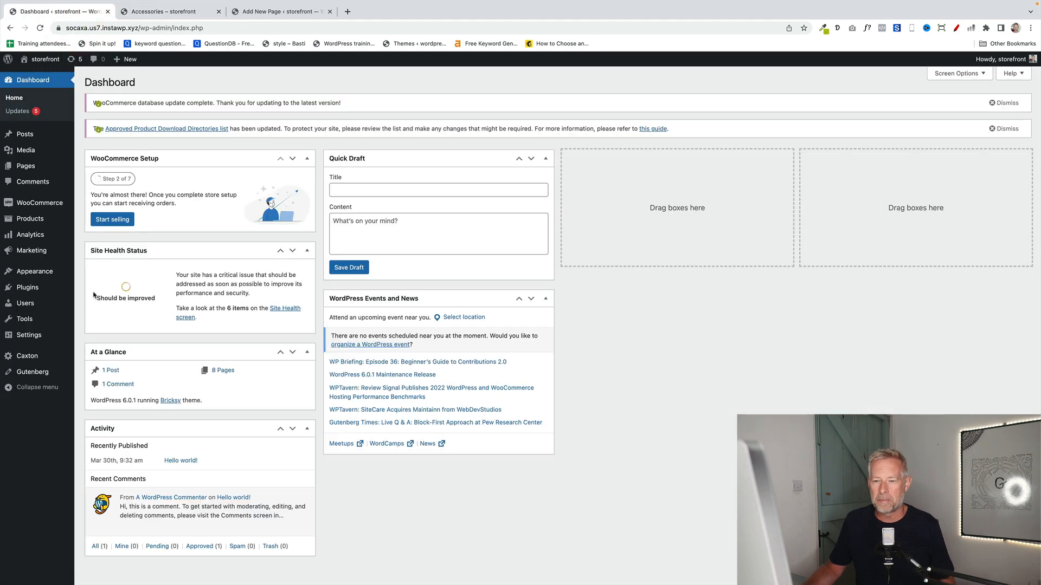
Step: Go to the Site Editor's Templates list and open Products by Category
left_click(32, 271)
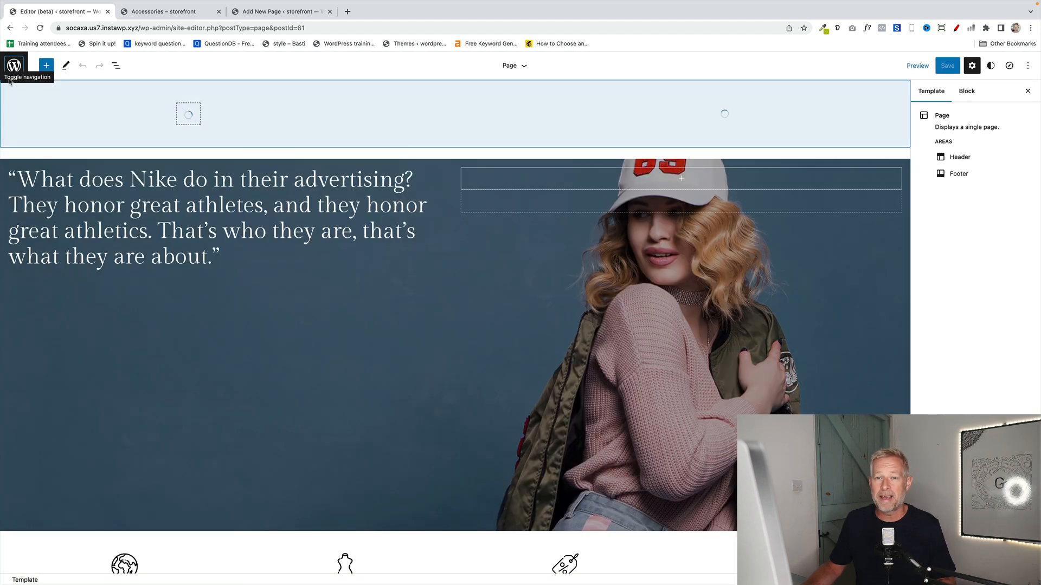
left_click(13, 65)
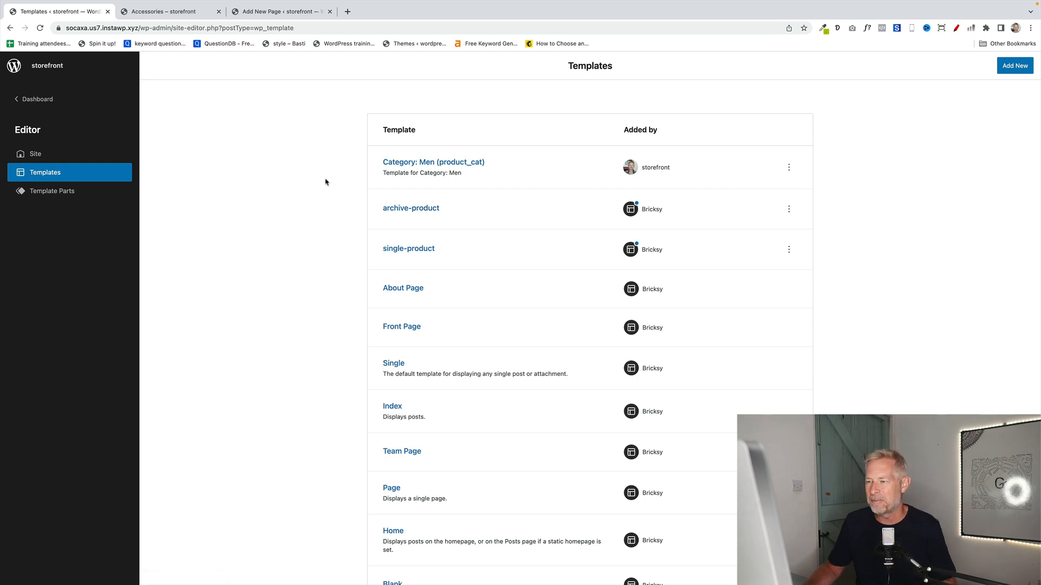
mouse_move(471, 353)
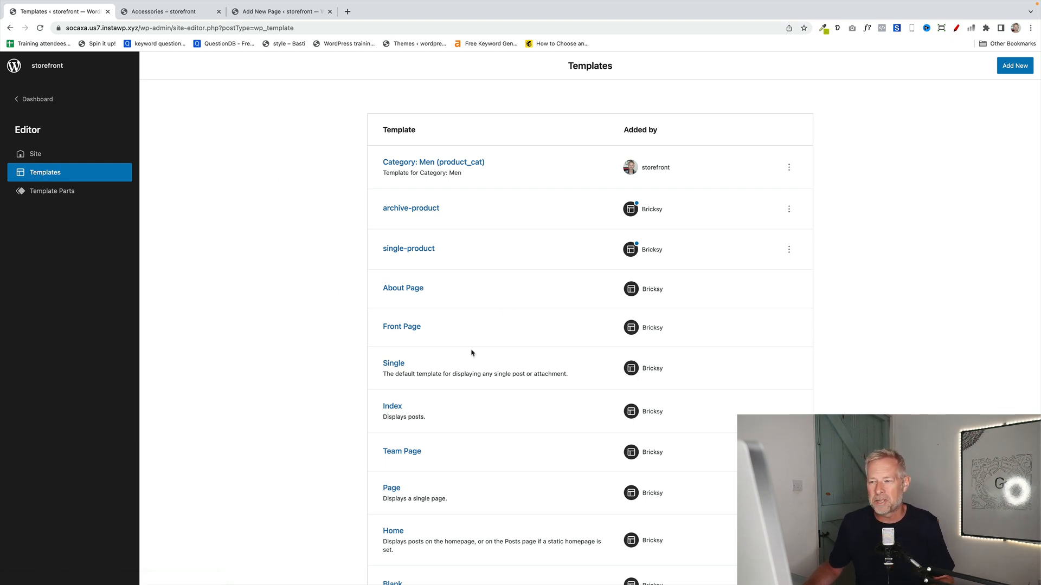
scroll("down", 3)
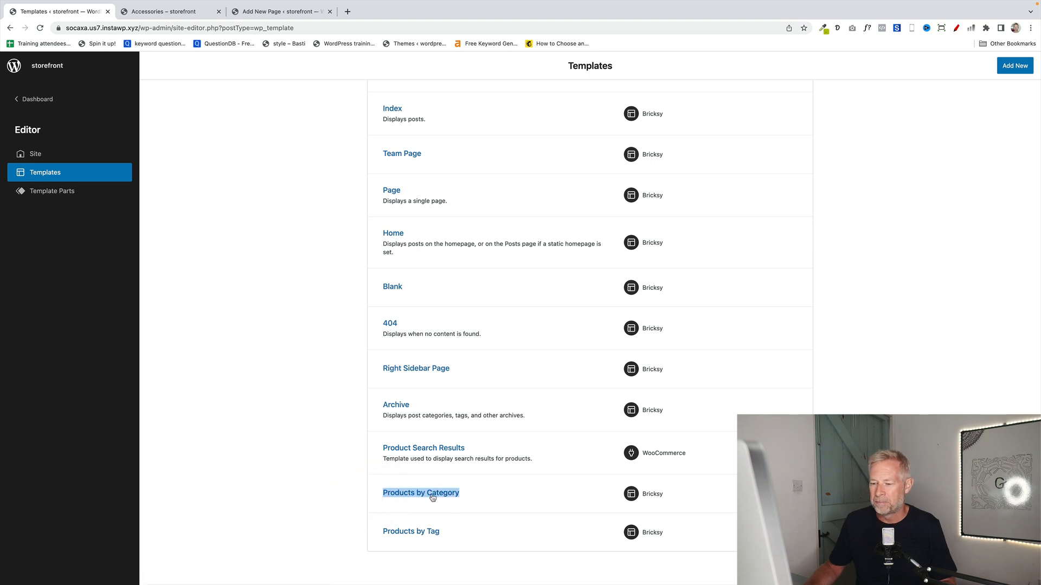
left_click(421, 492)
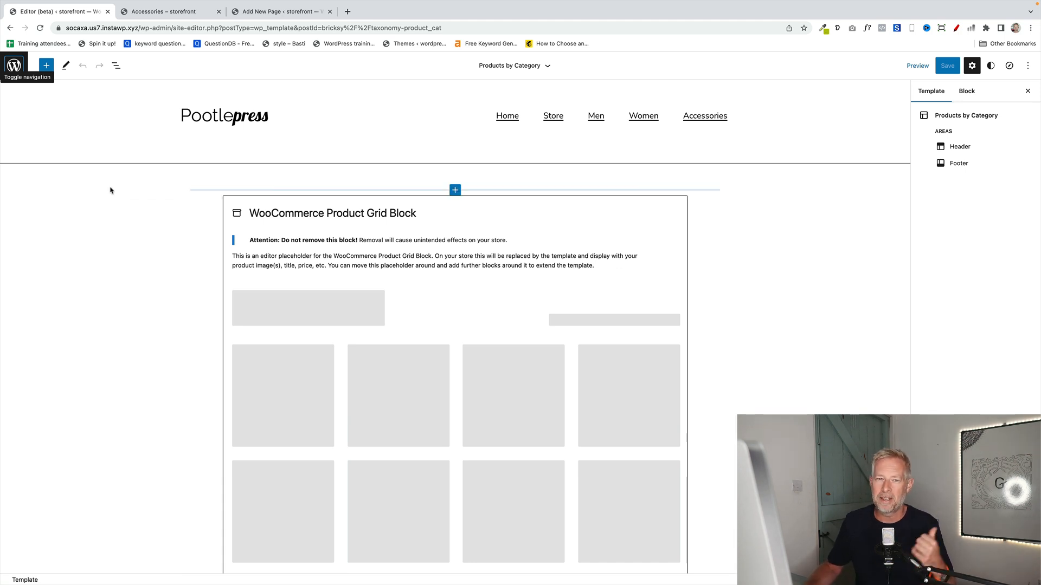
Step: Select the WooCommerce product grid placeholder block in the category template
left_click(115, 65)
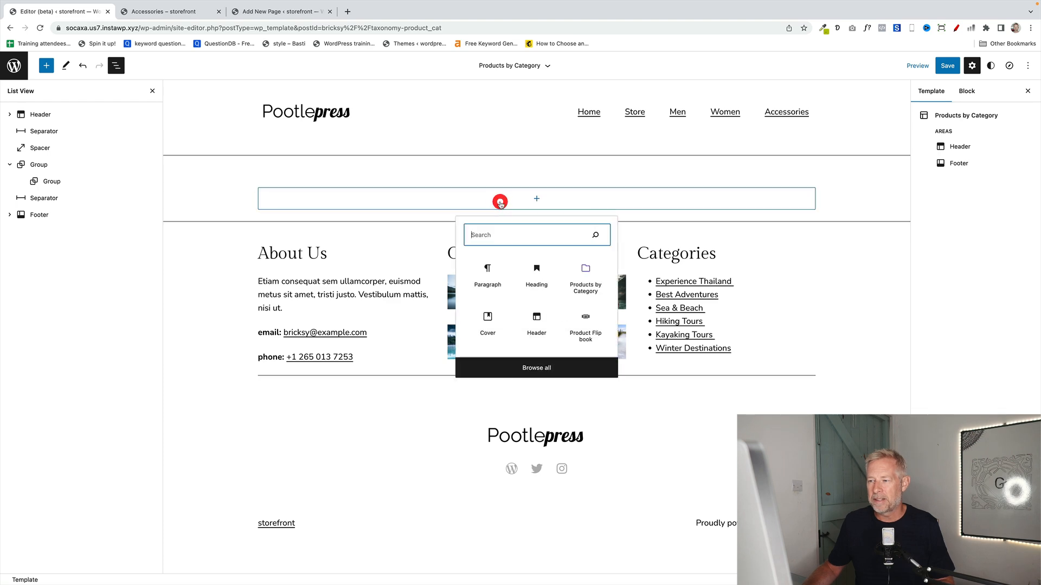
Step: Insert a Product Category/Tag Title at font size 80, with a Masonry Product Grid below
left_click(46, 65)
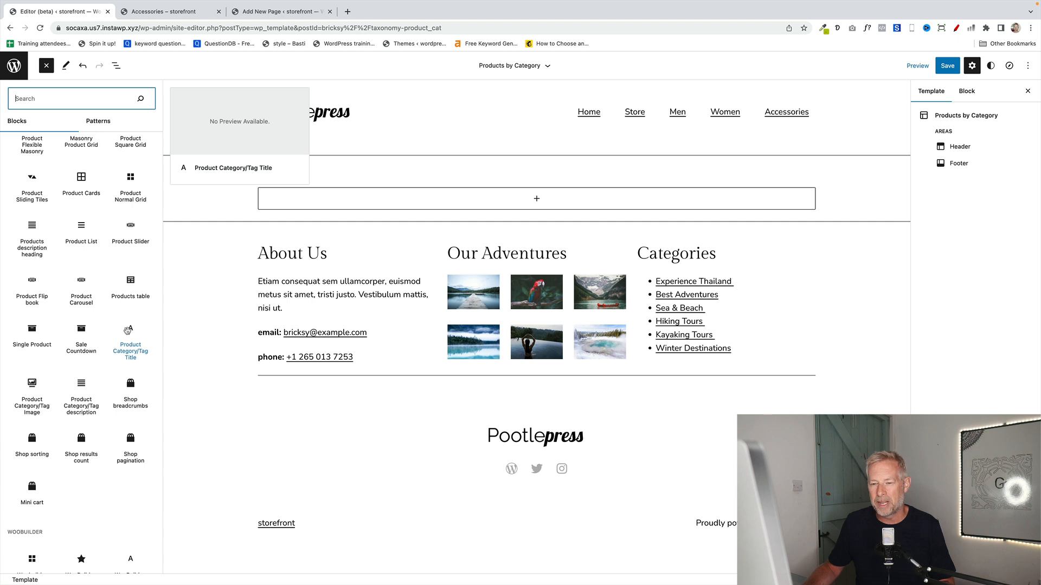
left_click(131, 341)
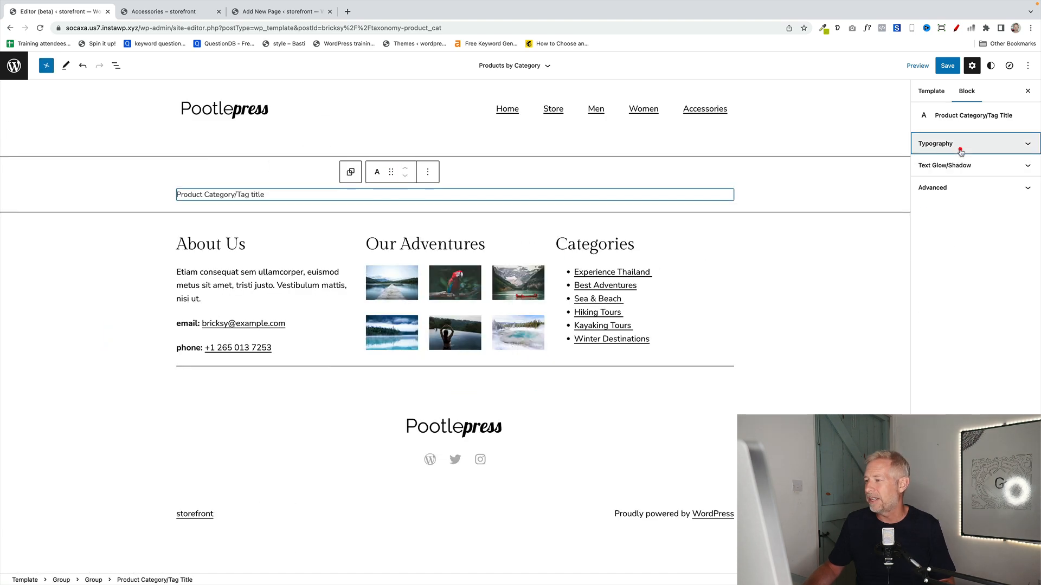
left_click(960, 143)
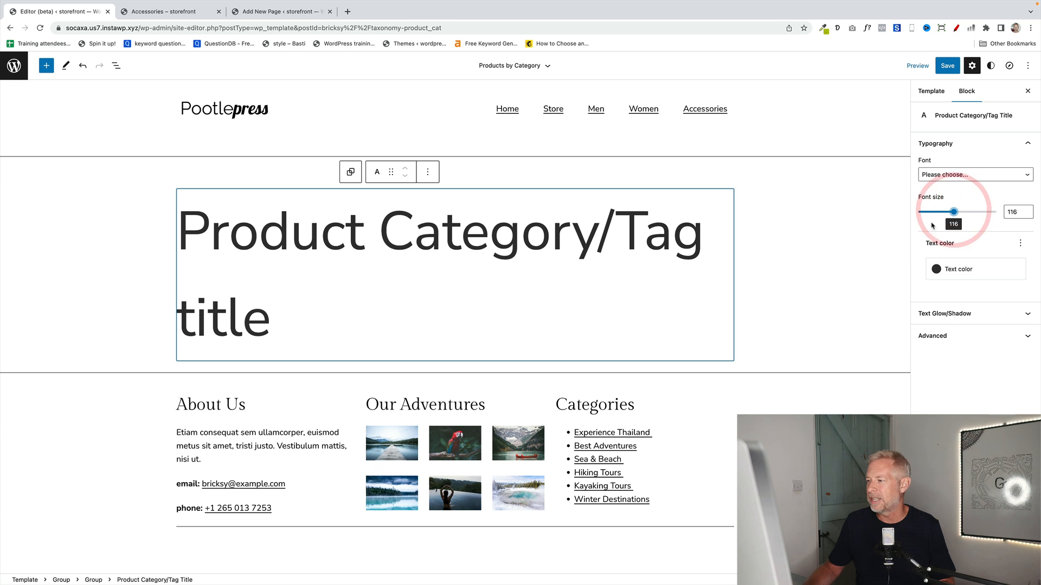
left_click_drag(955, 211, 932, 212)
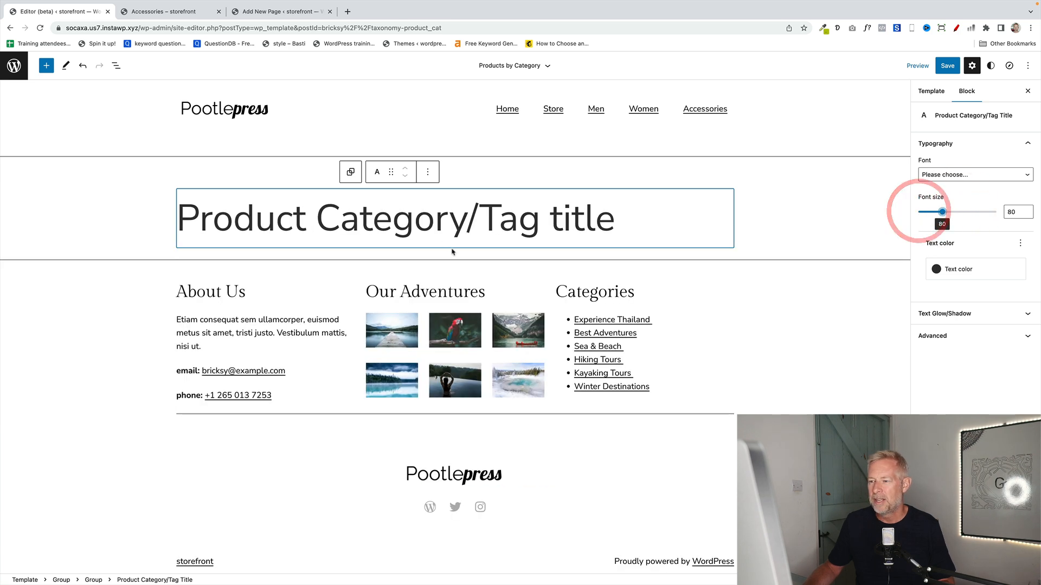
left_click(455, 254)
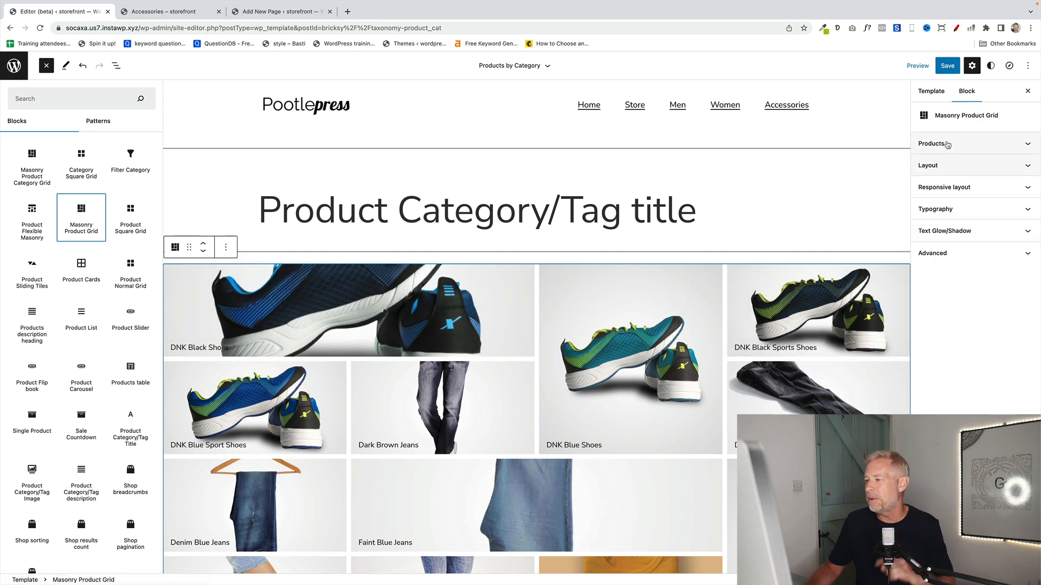
Step: Save the rebuilt template and check the result on the Women category page
left_click(932, 144)
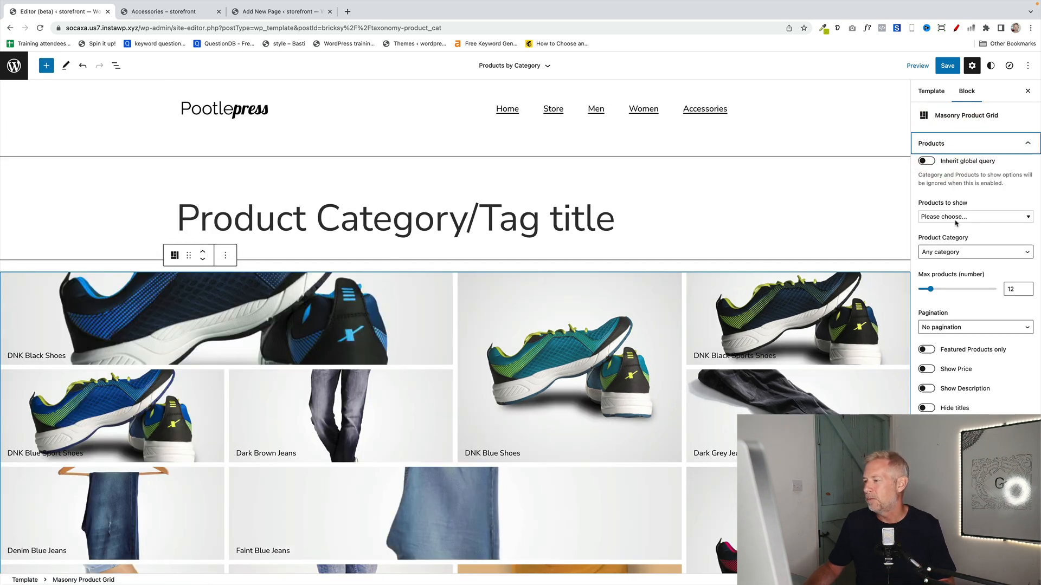
left_click(925, 160)
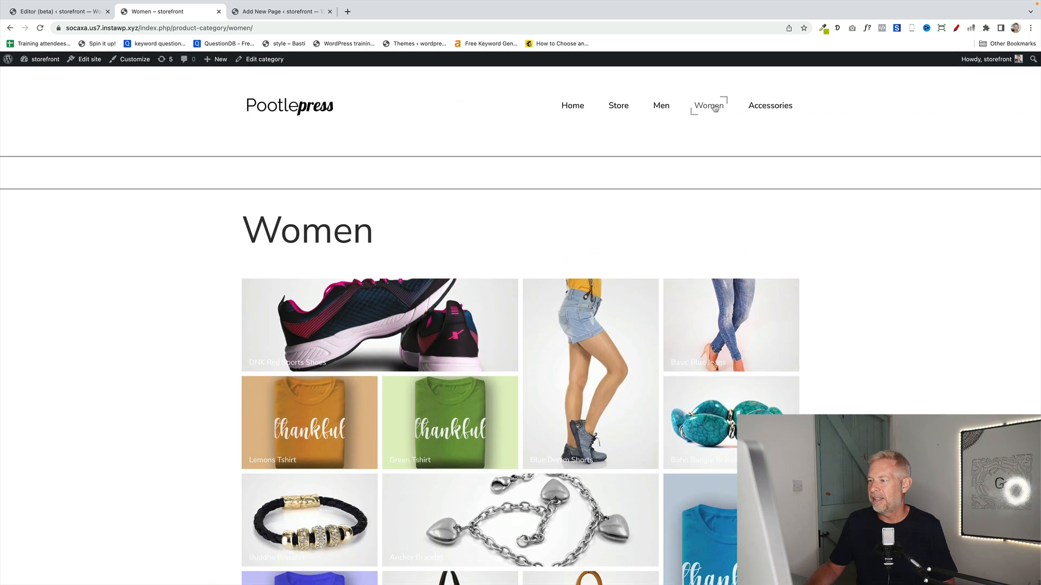
left_click(769, 105)
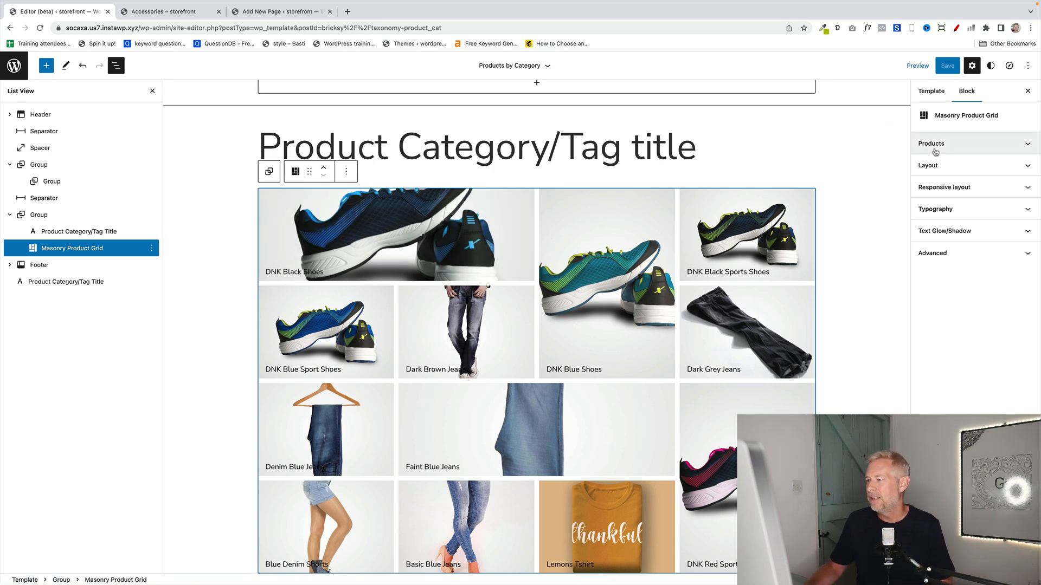
Step: Turn on Inherit global query in the Masonry Product Grid's Products panel
left_click(931, 143)
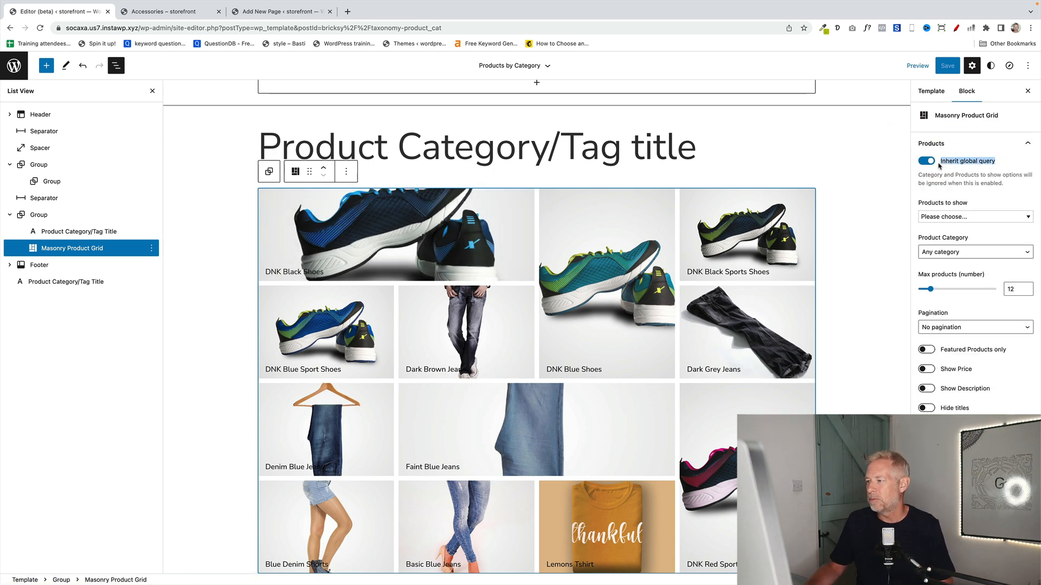
mouse_move(747, 236)
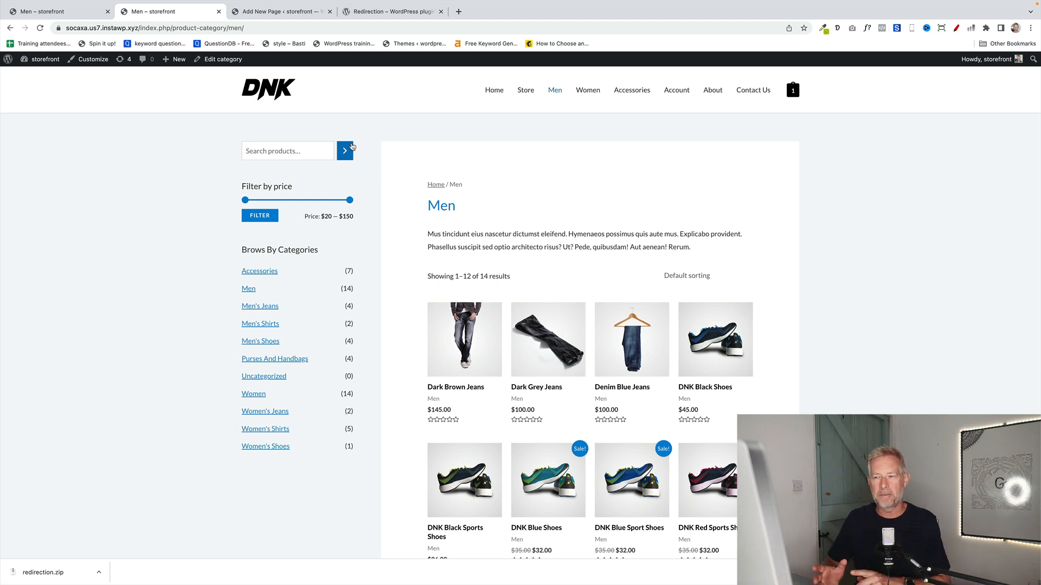
mouse_move(587, 89)
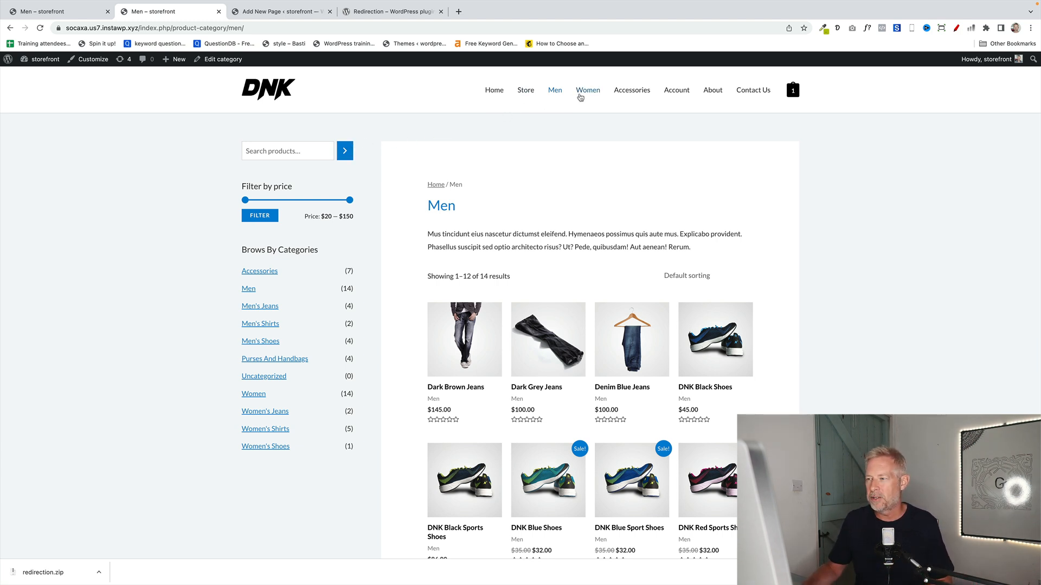
Step: View the Women and Accessories category pages, then bring up the + New menu
left_click(586, 90)
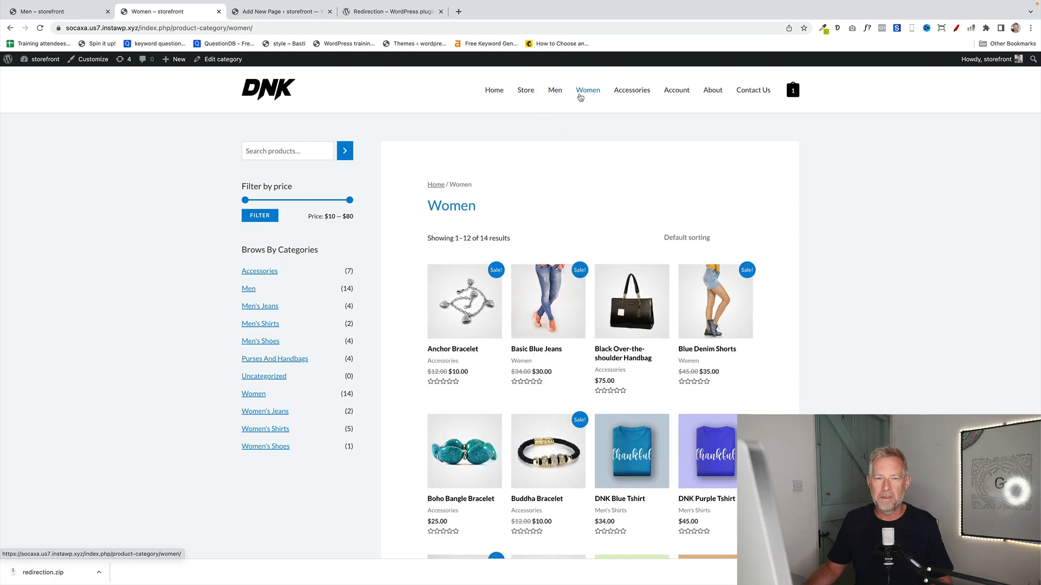
left_click(631, 90)
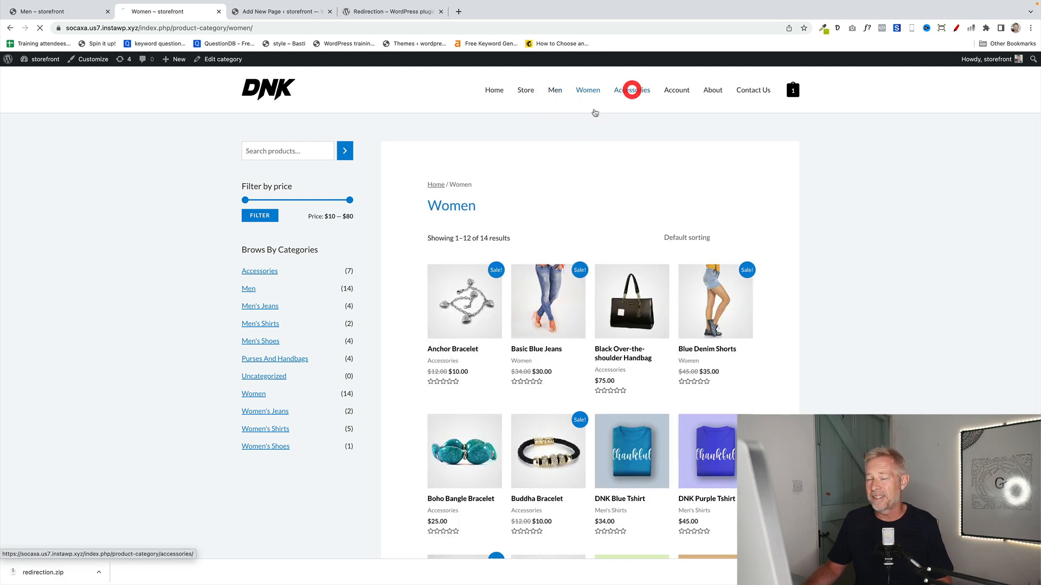
left_click(631, 90)
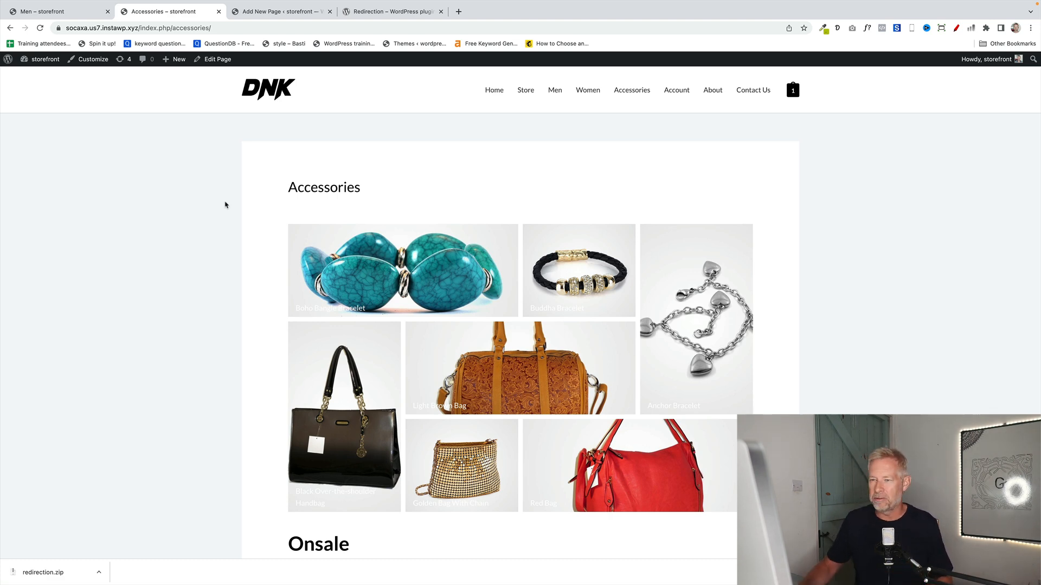
left_click(178, 59)
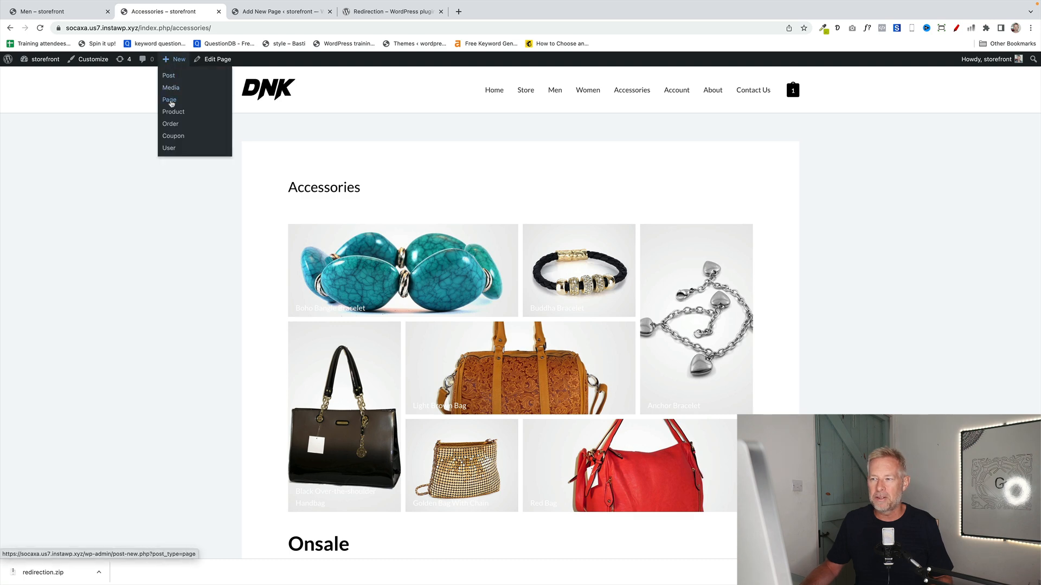
Step: Create a page titled 'Women' with a Products by Category block and publish it
left_click(168, 100)
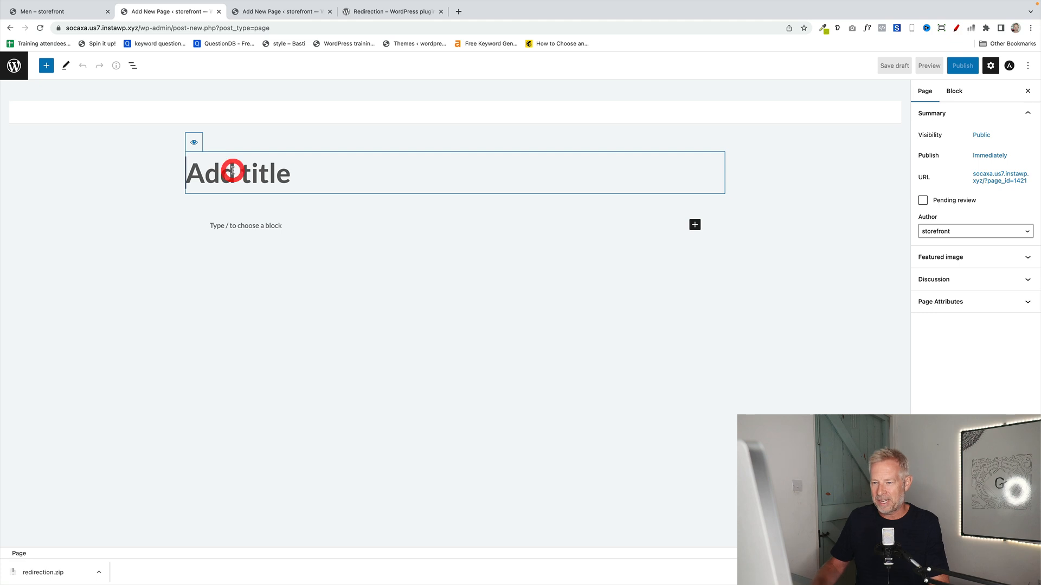
type("Womai")
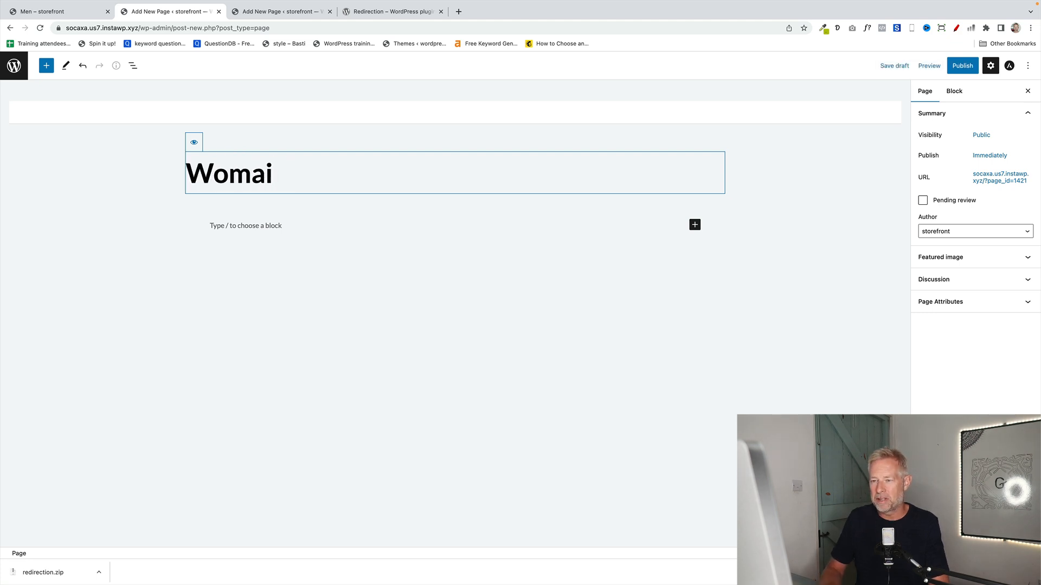
type("Women")
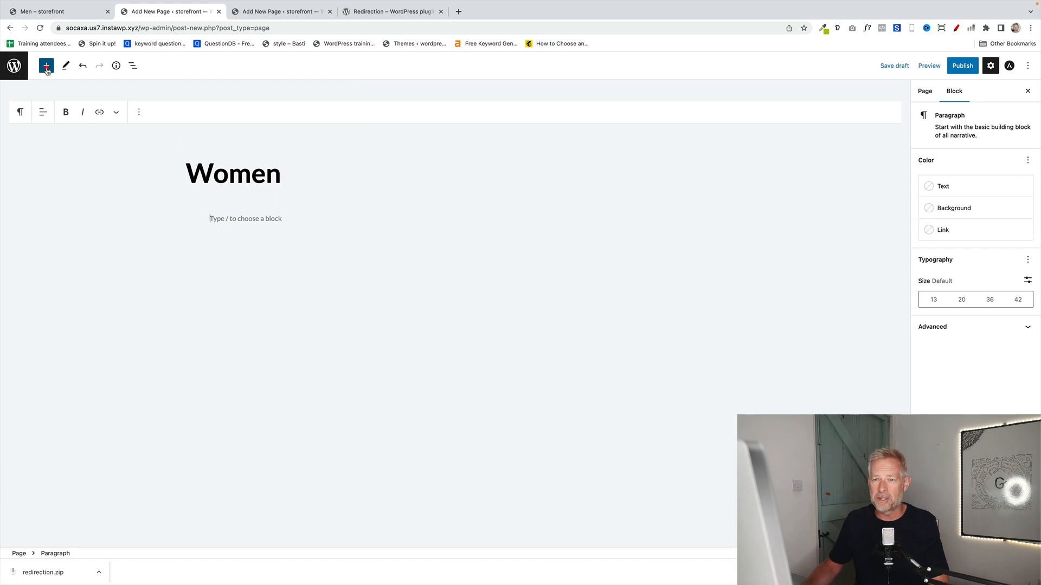
left_click(46, 66)
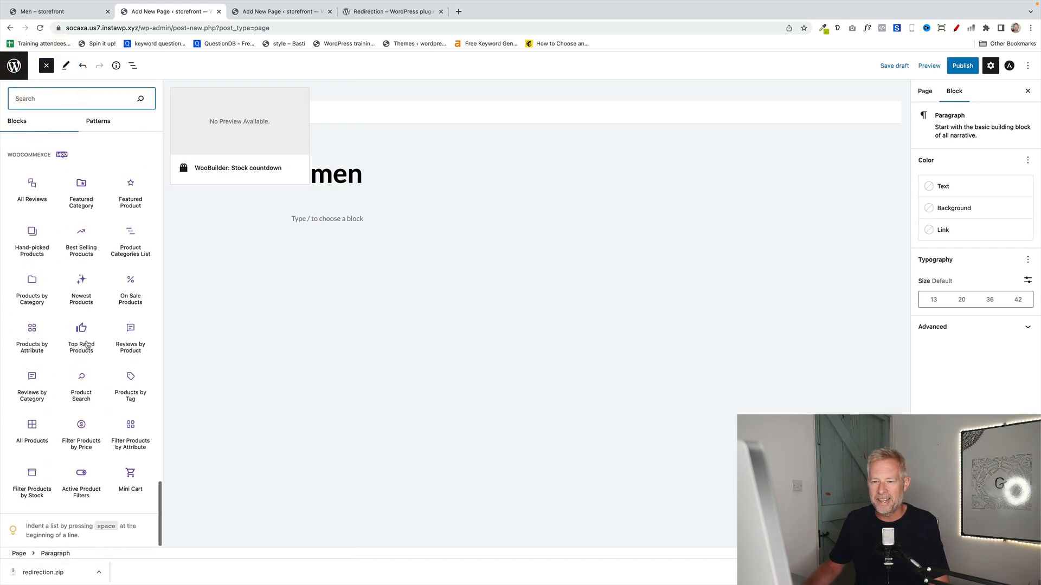
left_click(32, 287)
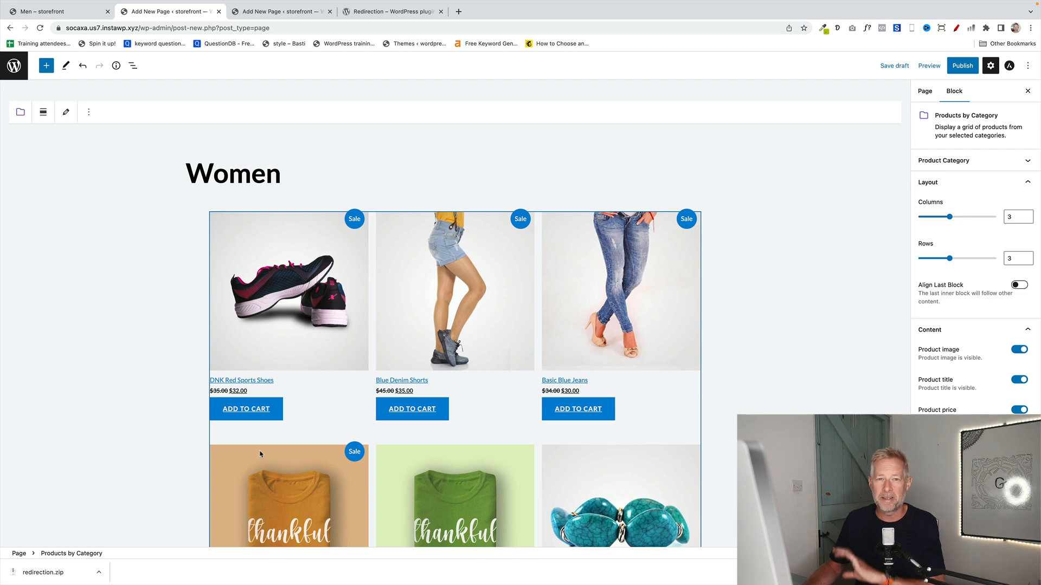
left_click(961, 65)
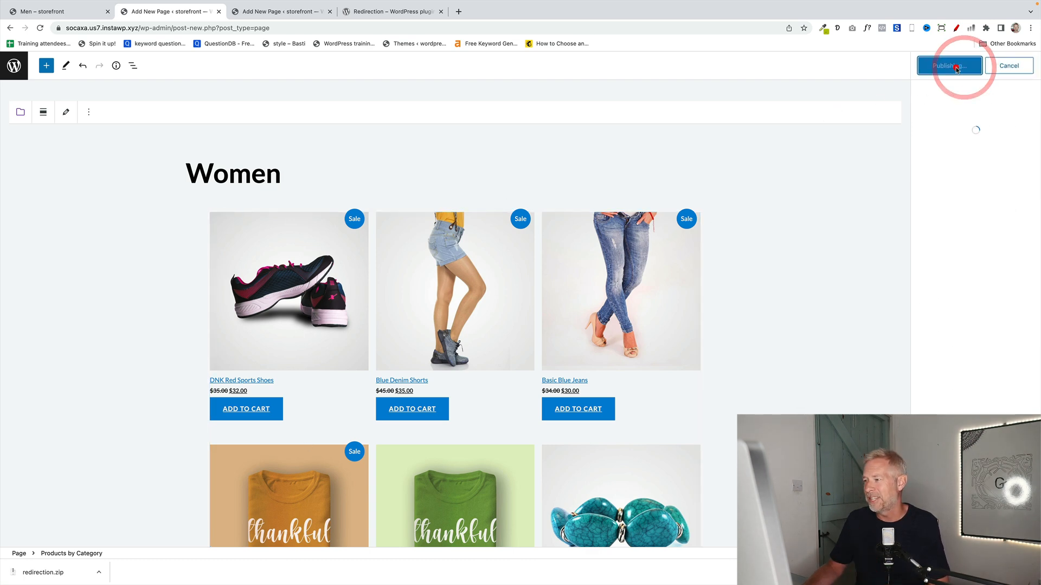
left_click(949, 65)
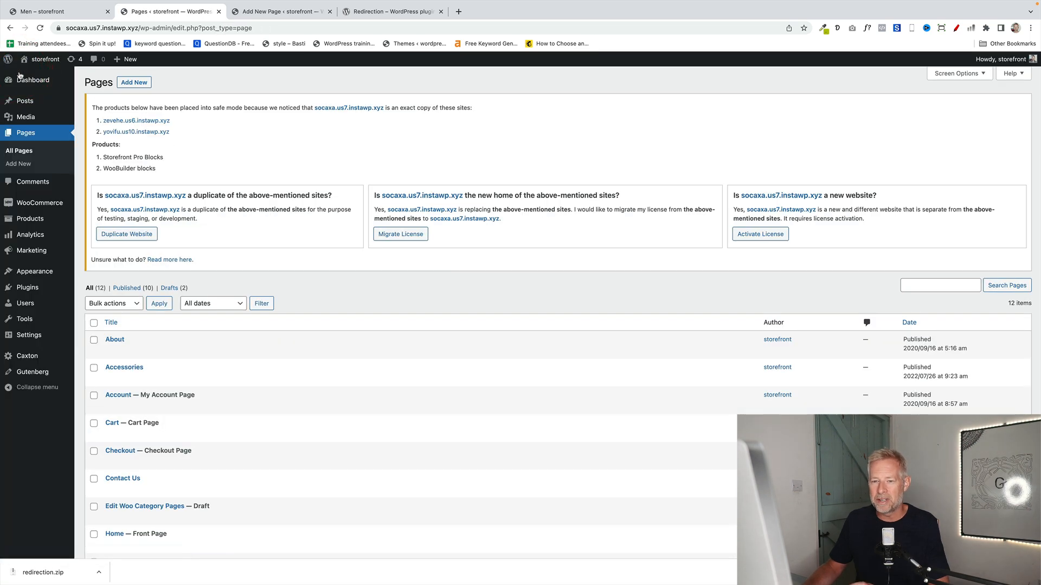
left_click(27, 286)
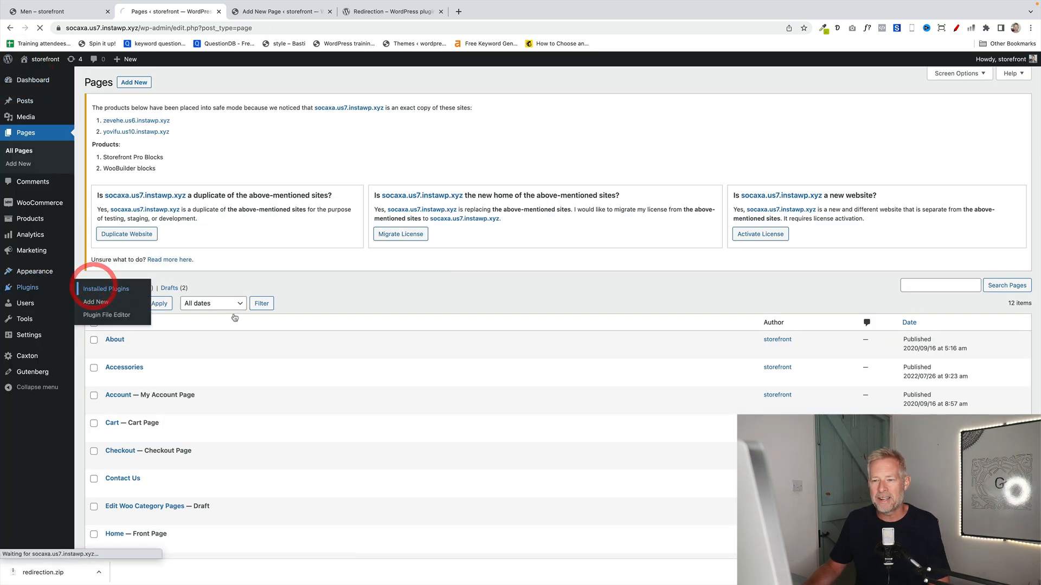
left_click(104, 288)
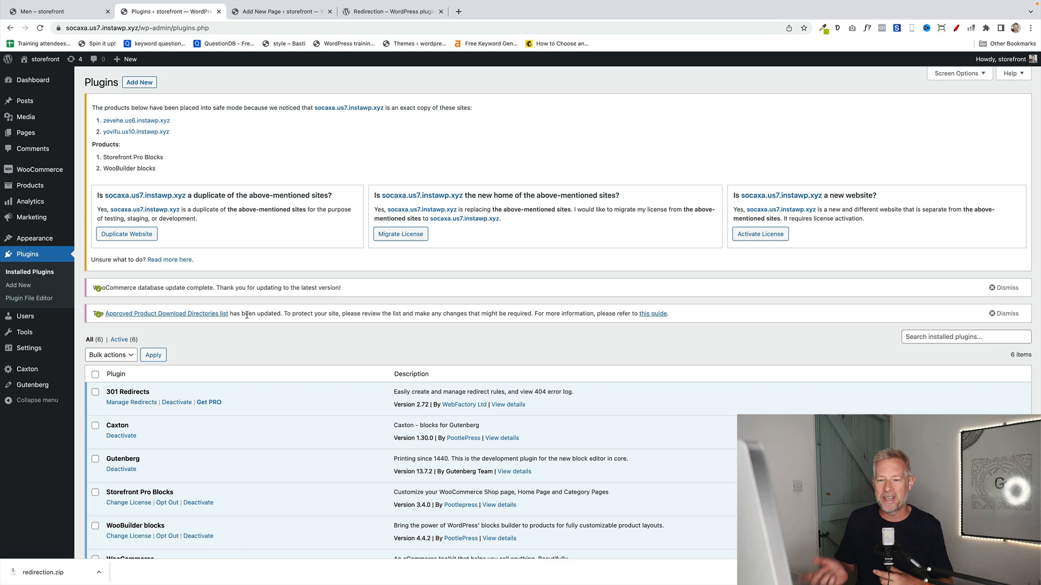
scroll("down", 3)
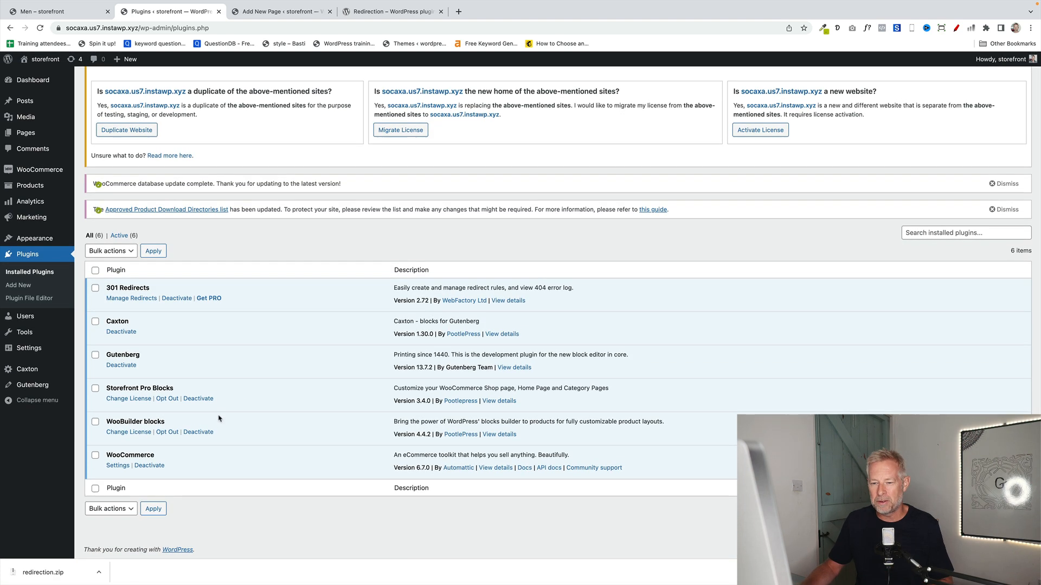
scroll("down", 3)
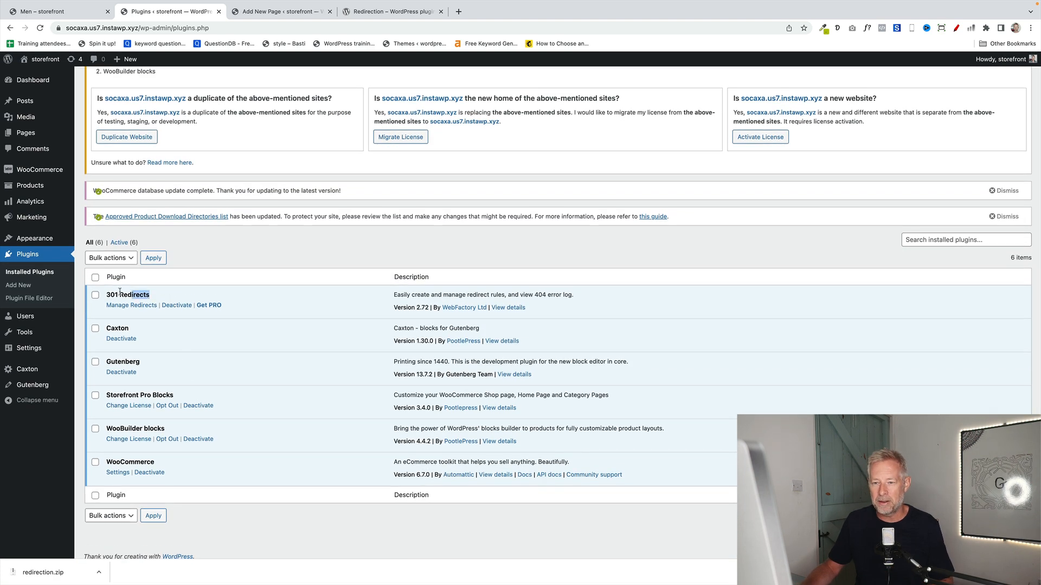
key("ctrl+plus")
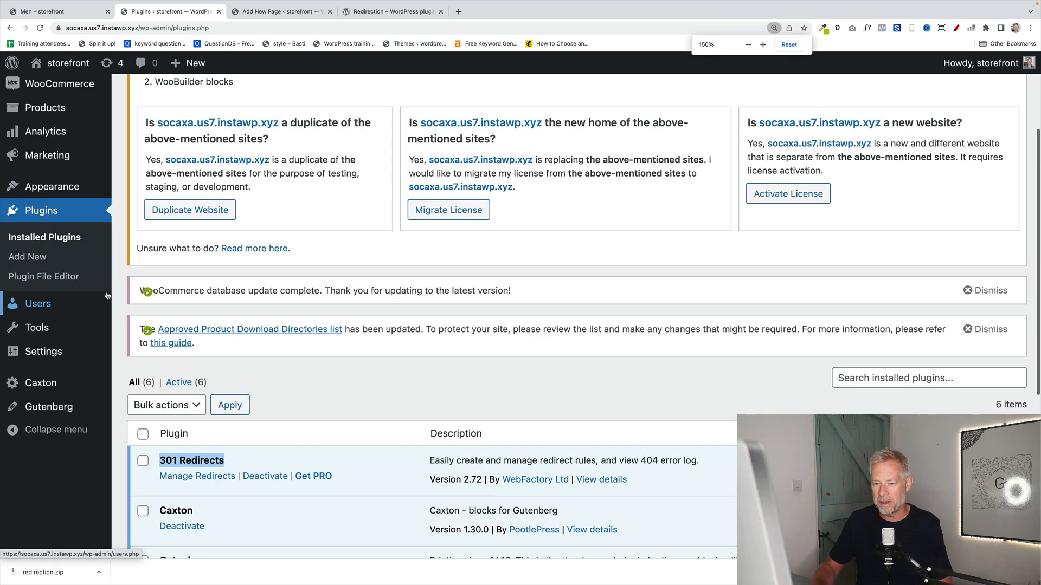
scroll("down", 3)
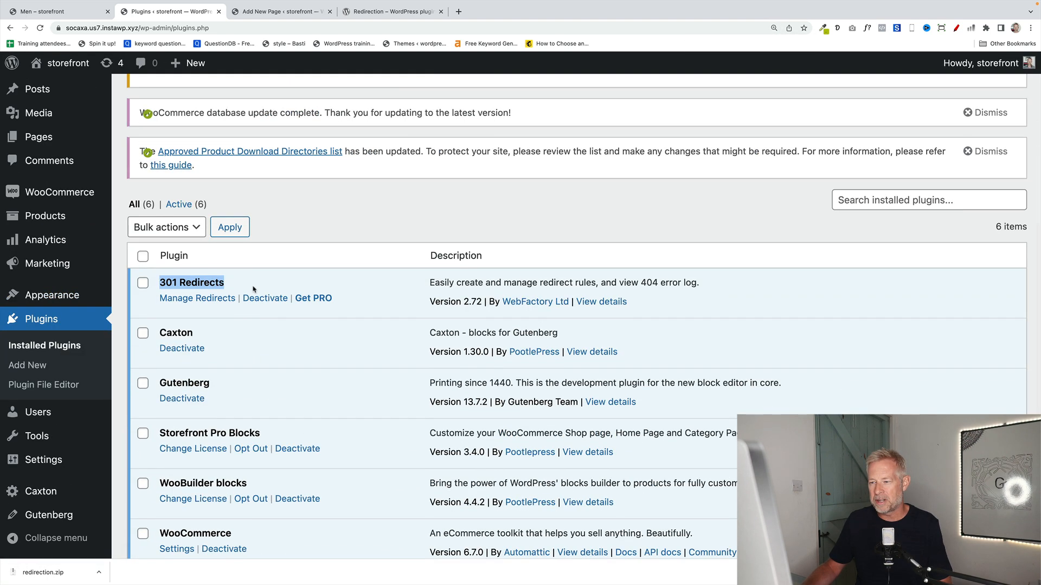
left_click_drag(456, 282, 558, 282)
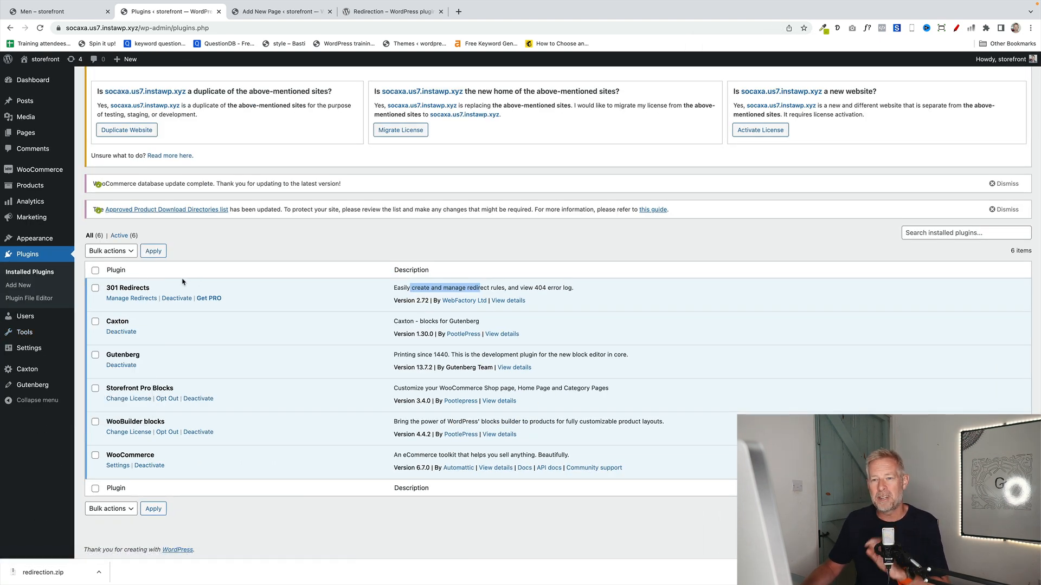
left_click(25, 133)
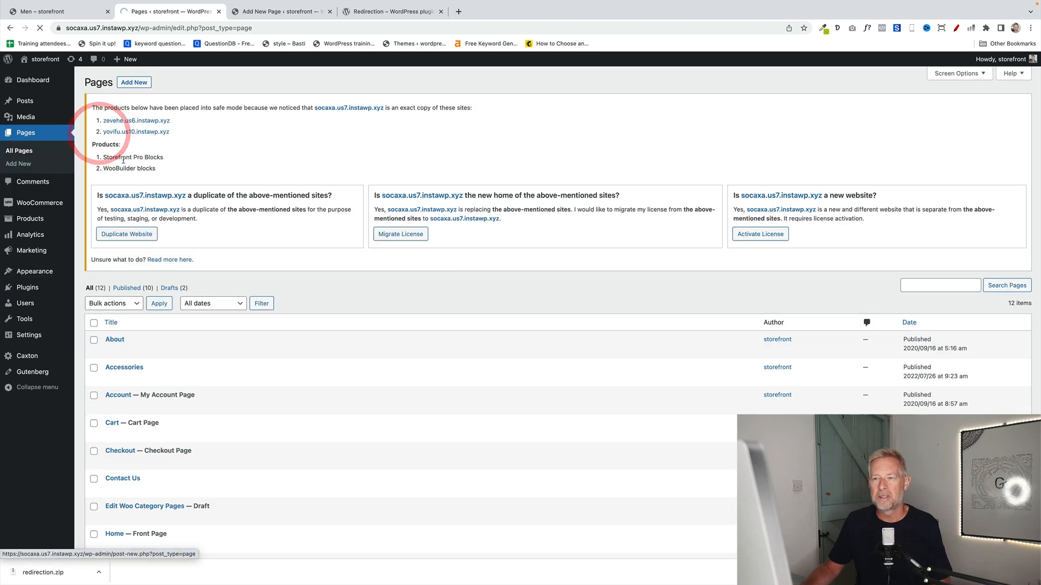
Step: View the published Women page on the live site, then return to the admin Dashboard
scroll("down", 3)
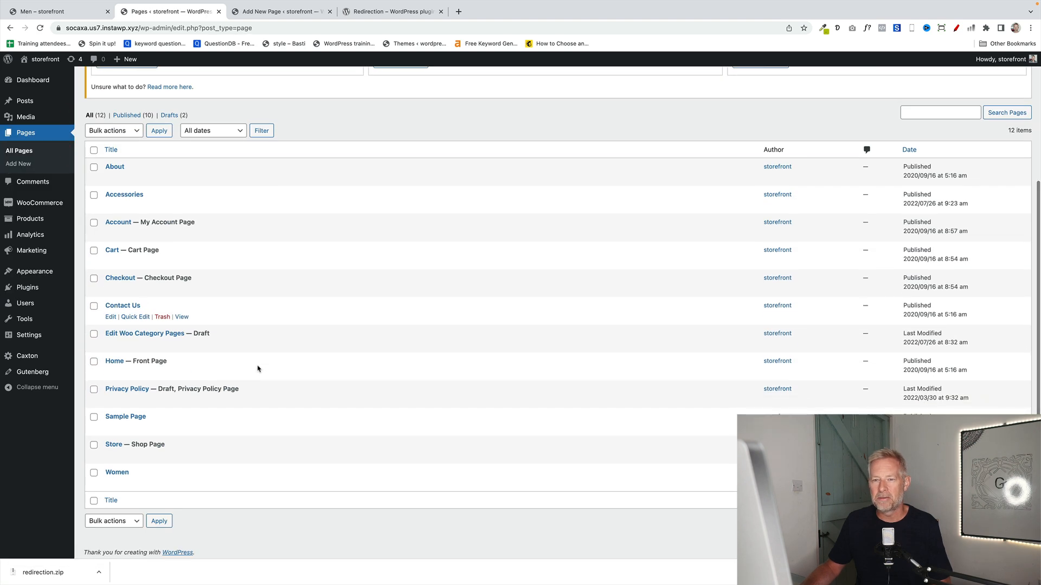
mouse_move(225, 292)
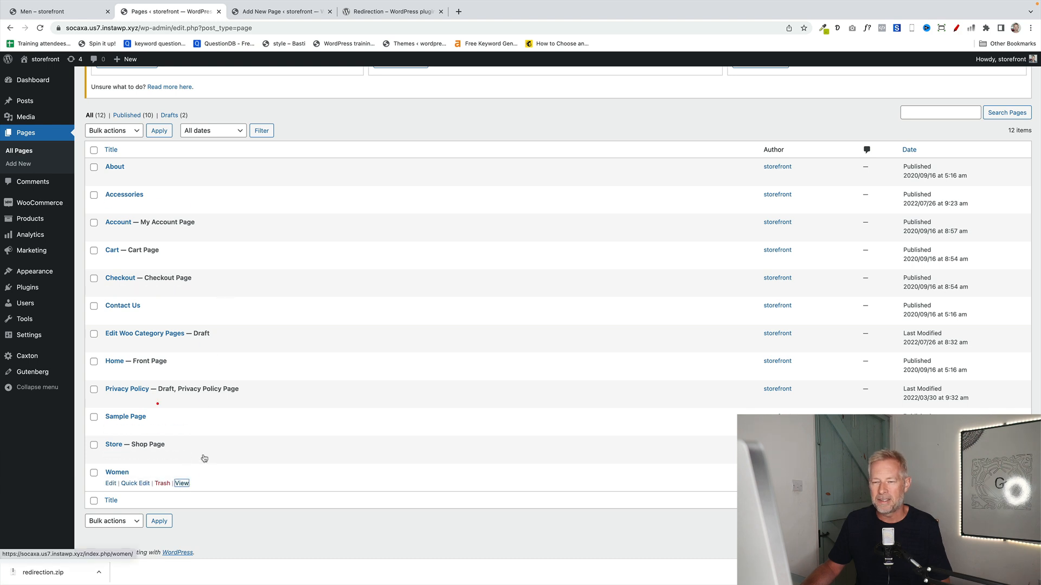
left_click(181, 483)
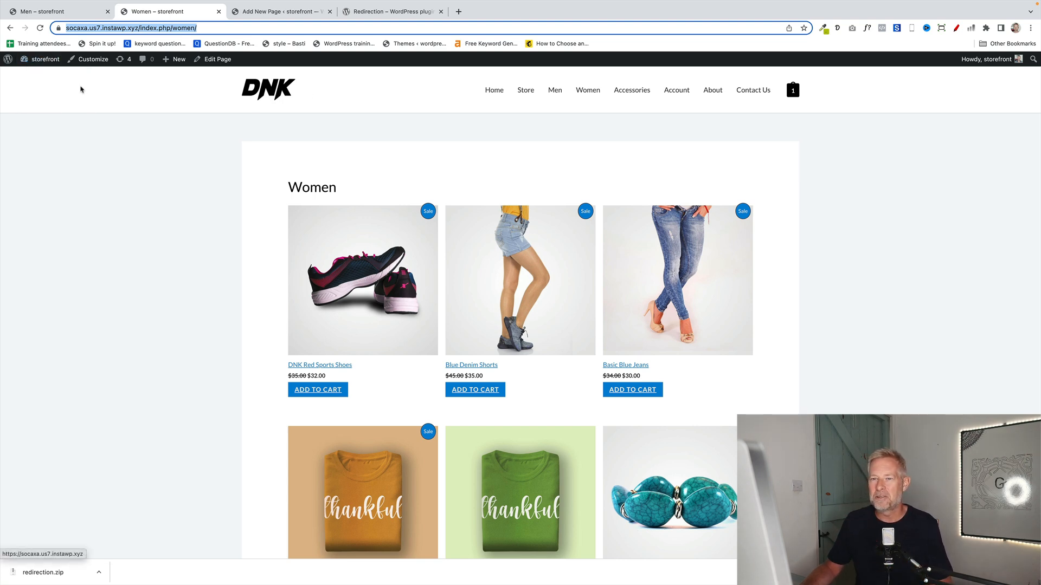
left_click(44, 59)
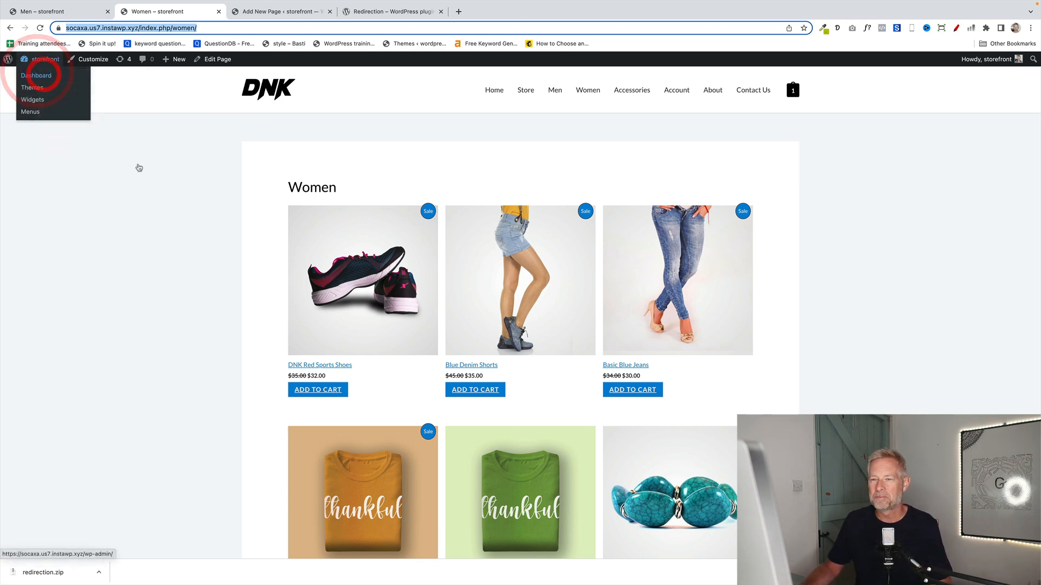
left_click(36, 75)
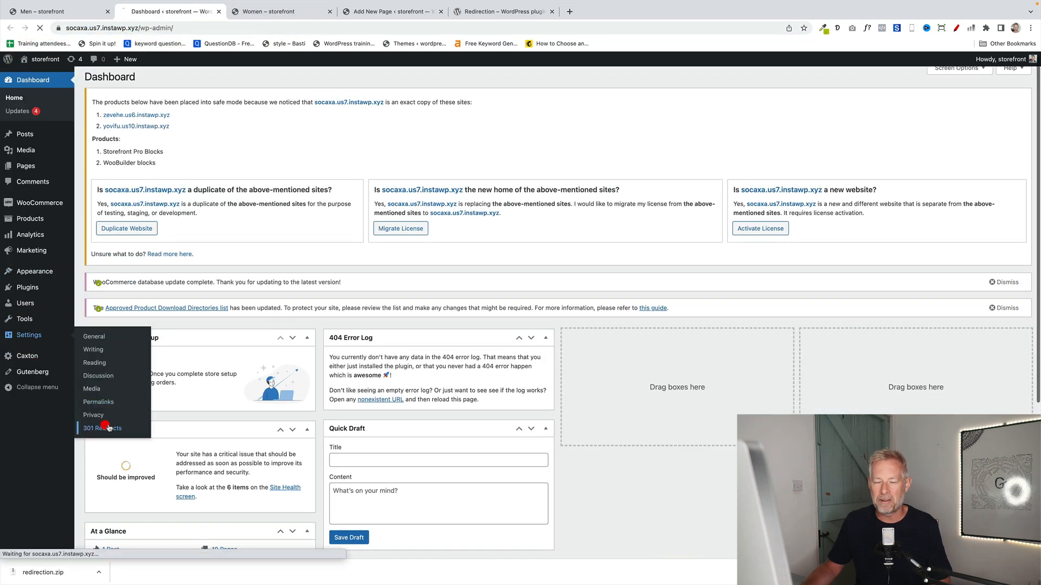
Step: Save a 301 redirect from the Women category URL to the Women page URL
left_click(103, 427)
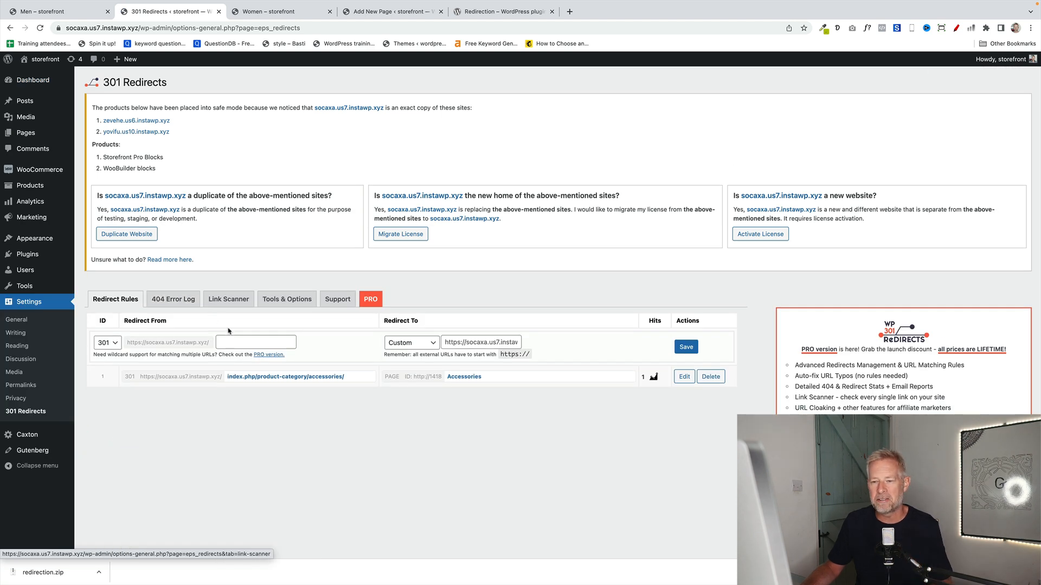
left_click(256, 342)
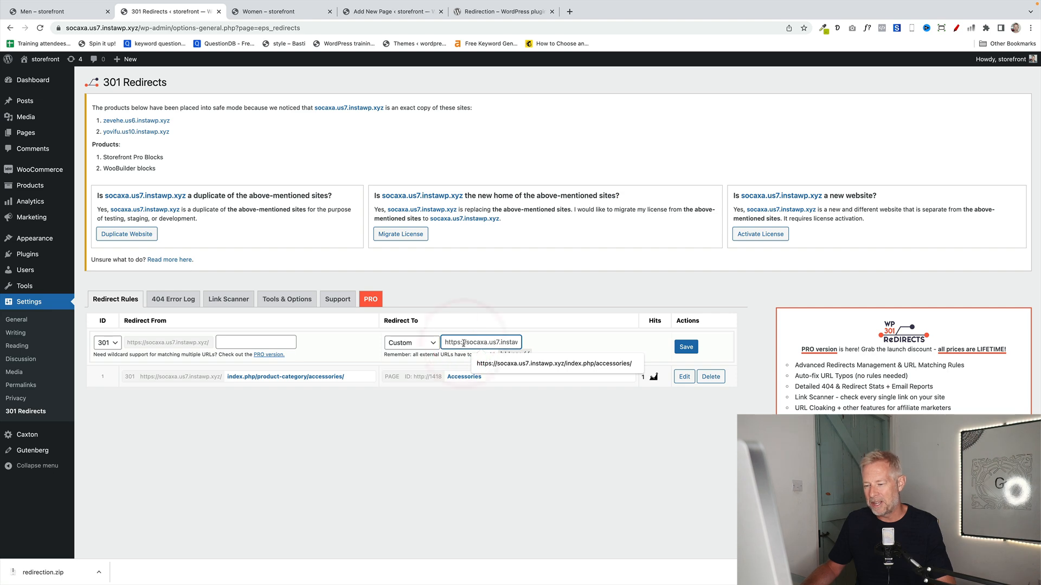
left_click(275, 11)
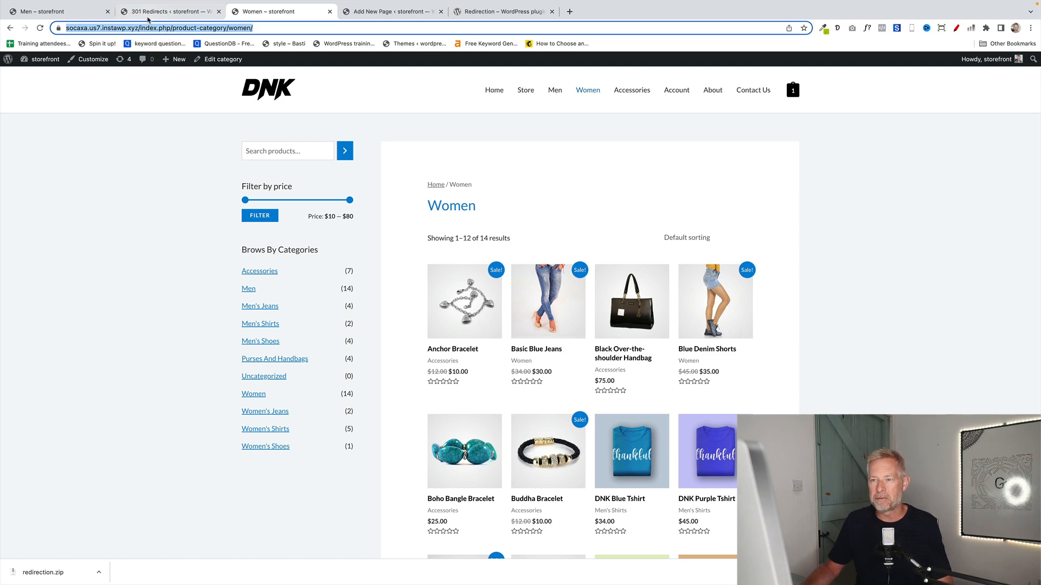
left_click(169, 11)
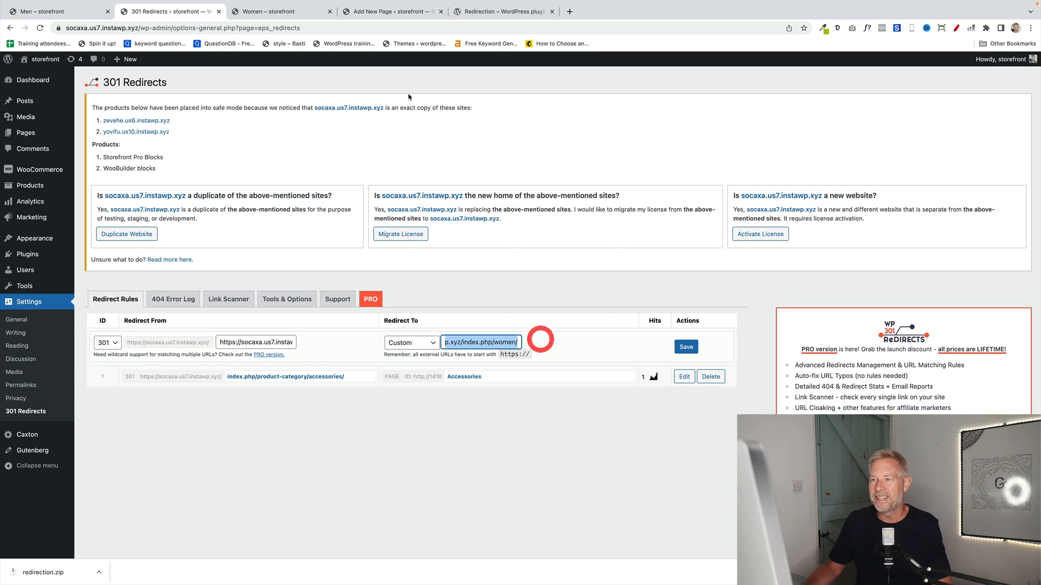
mouse_move(279, 11)
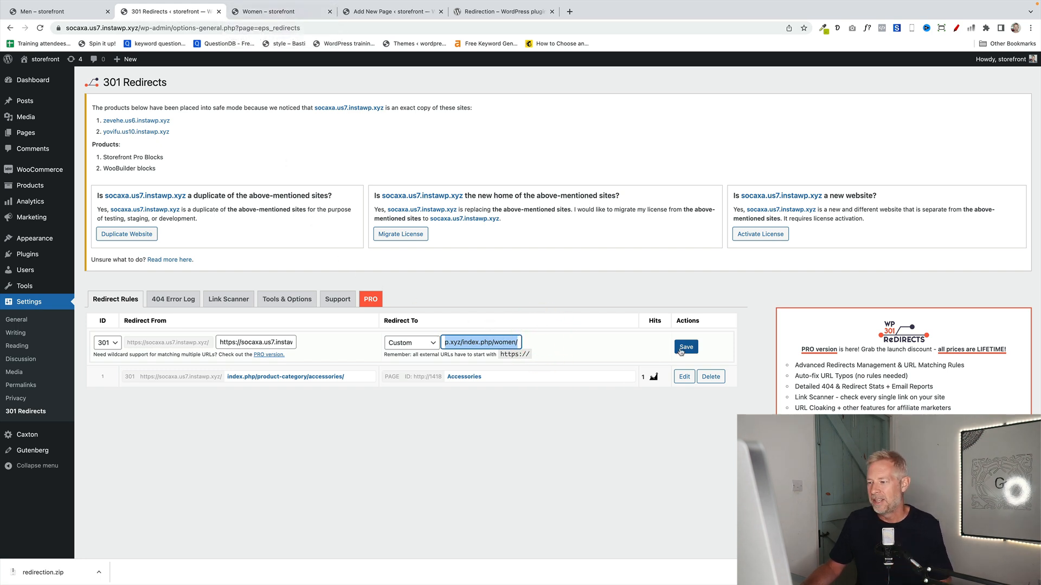
left_click(279, 11)
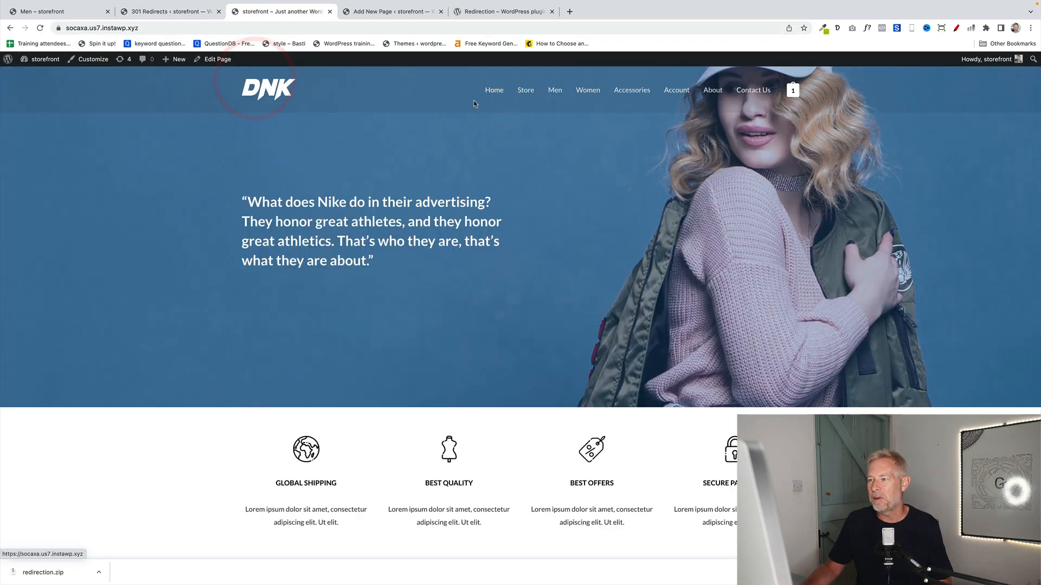
Step: Follow the Women menu link and scroll through the new Women page's product grid
left_click(587, 89)
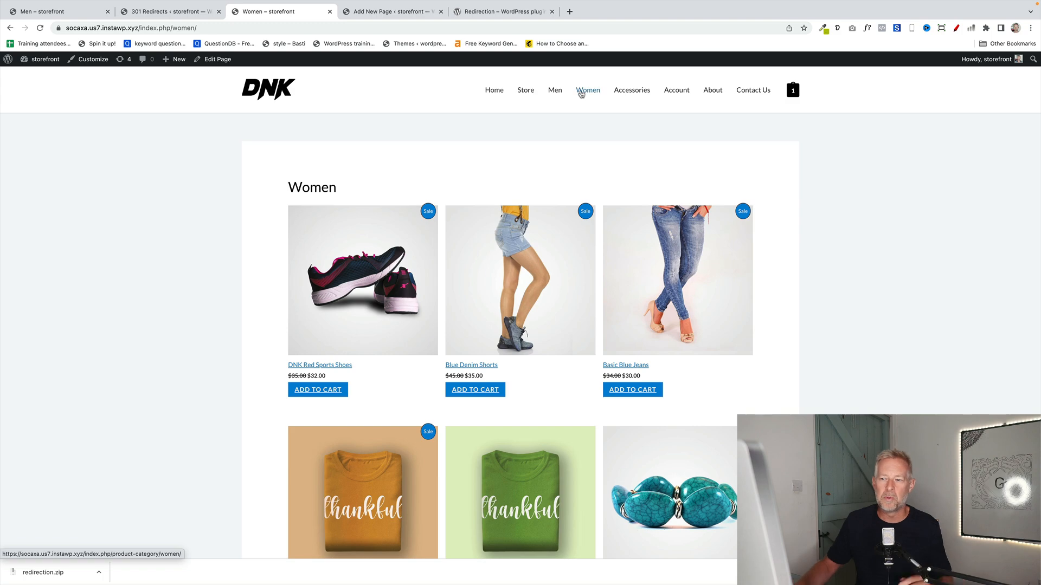
scroll("down", 3)
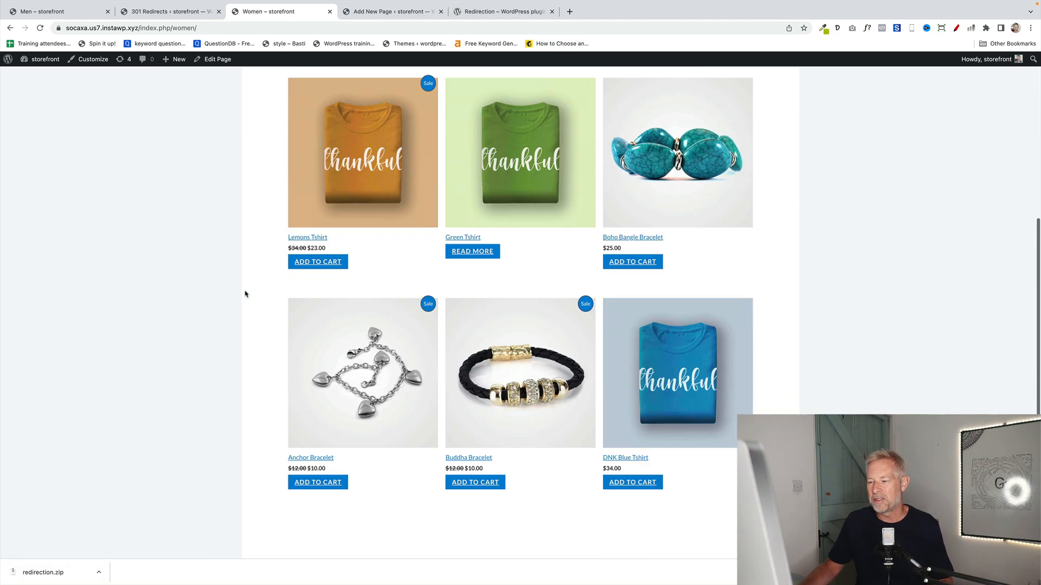